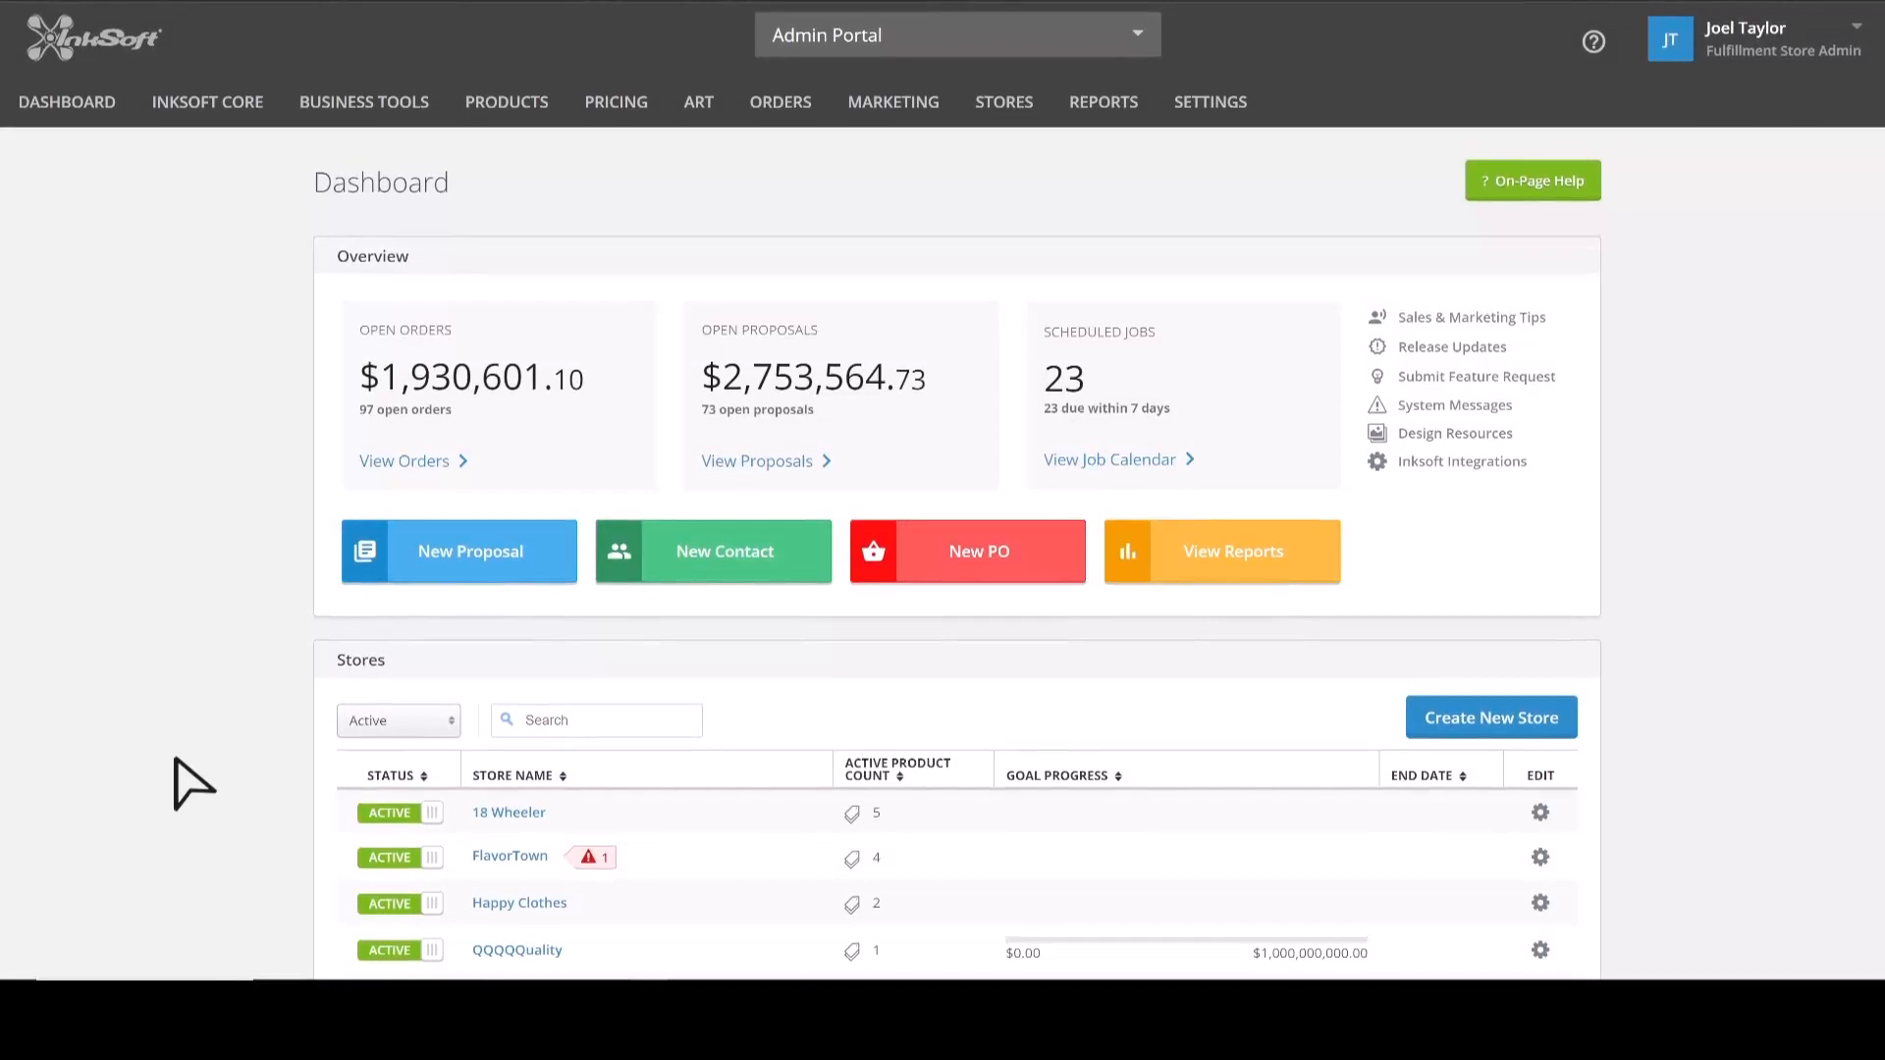
Open the Orders list from the InkSoft Core menu.
click(206, 103)
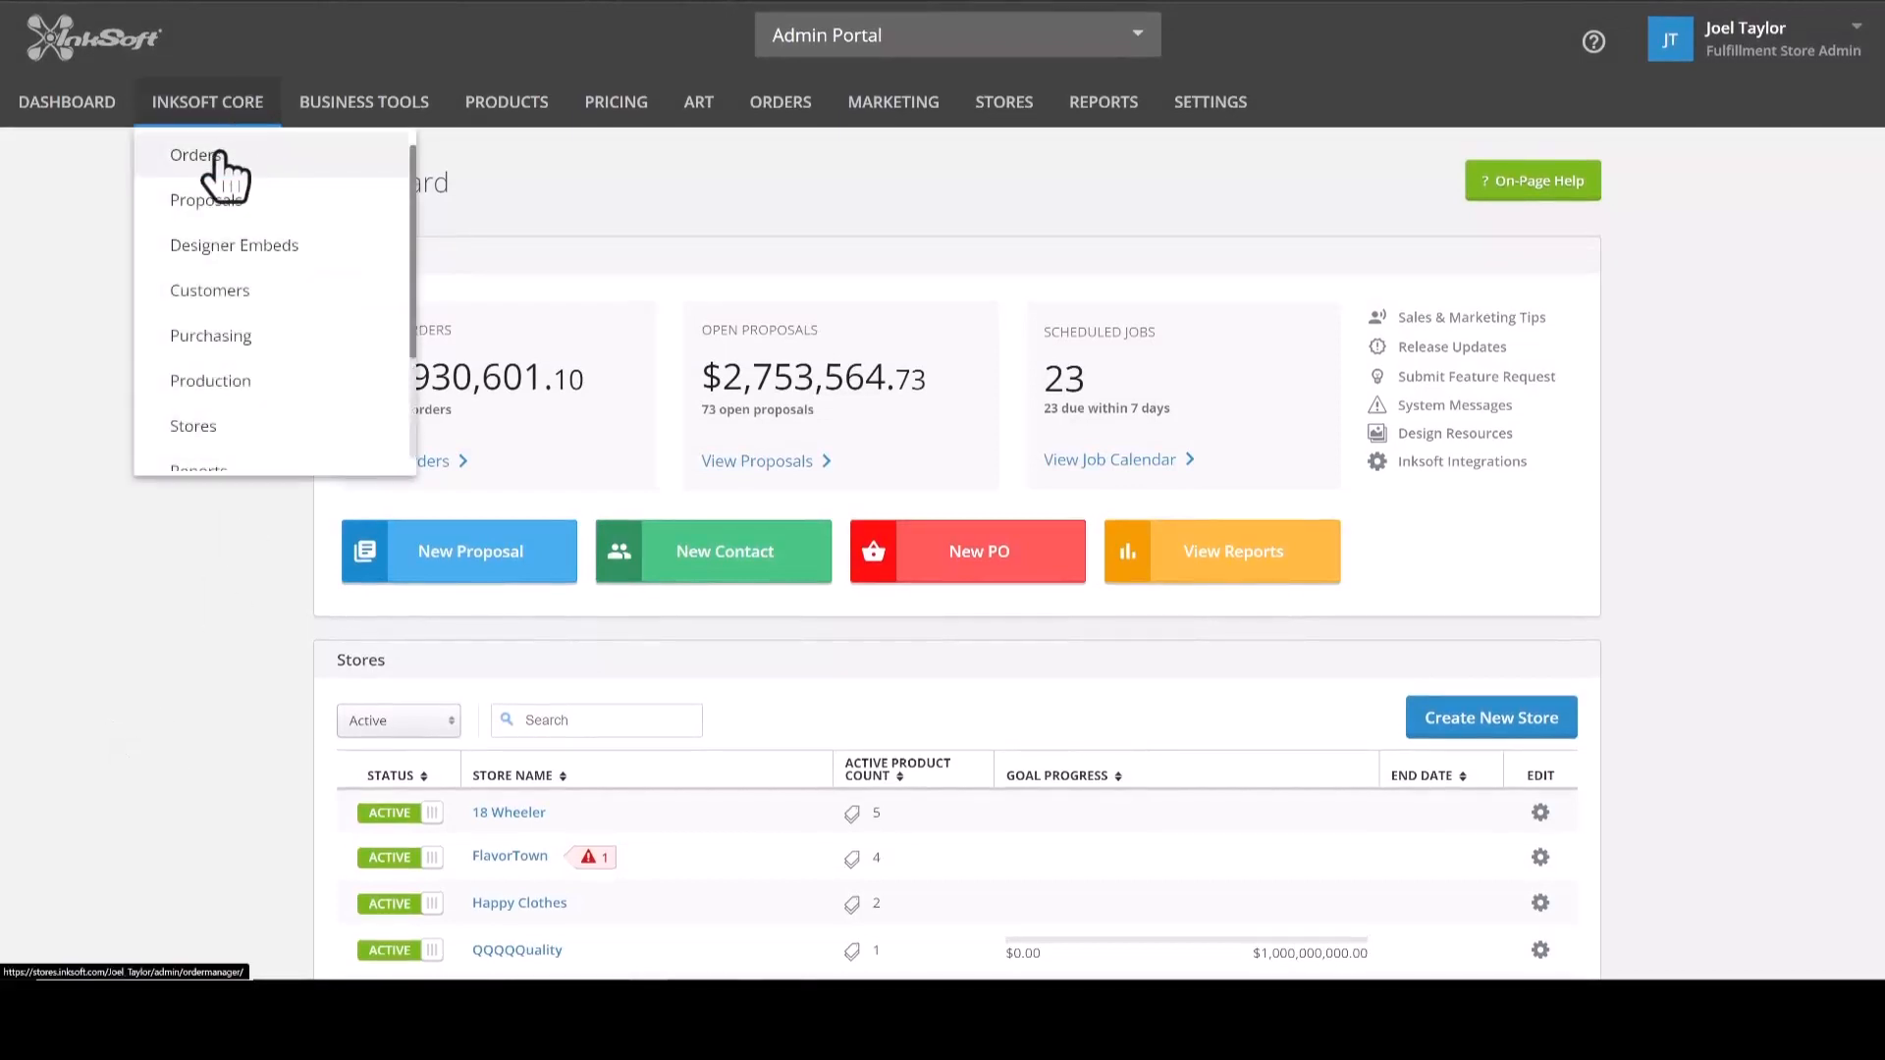
click(197, 154)
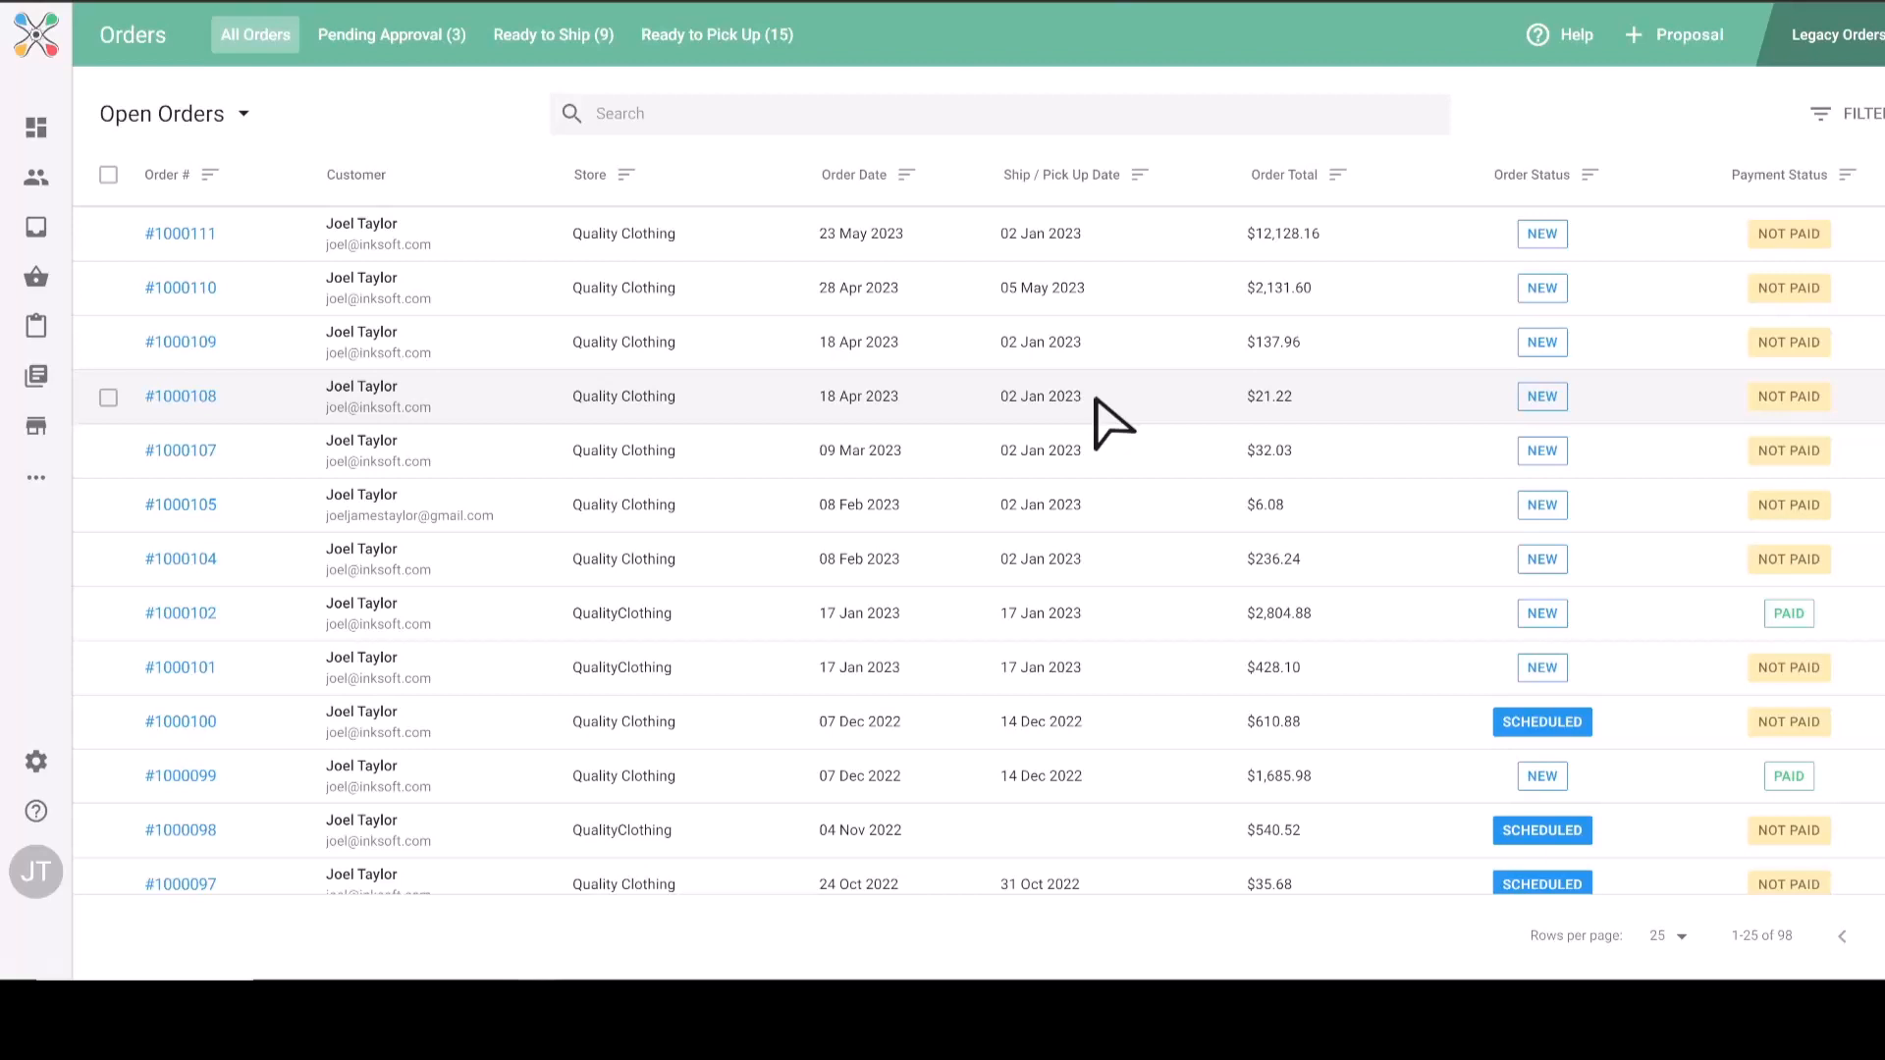
mouse_move(550, 427)
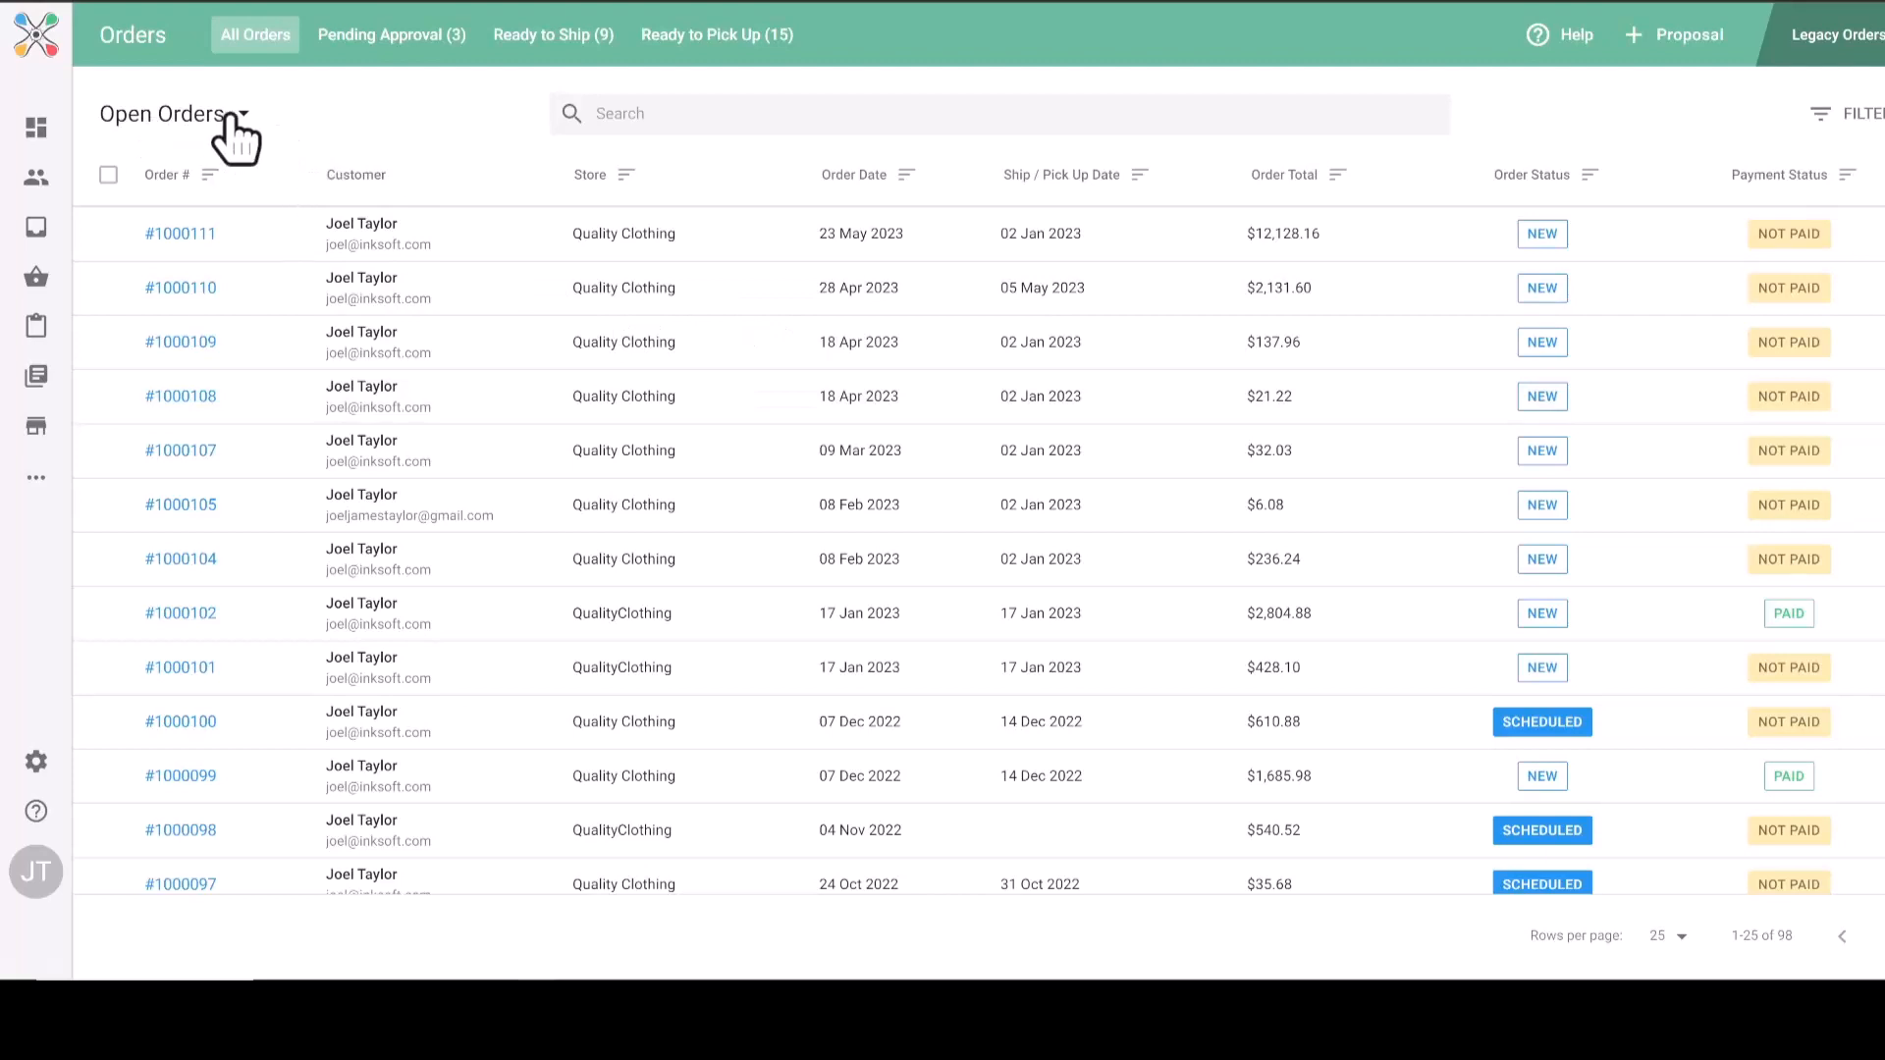
click(182, 113)
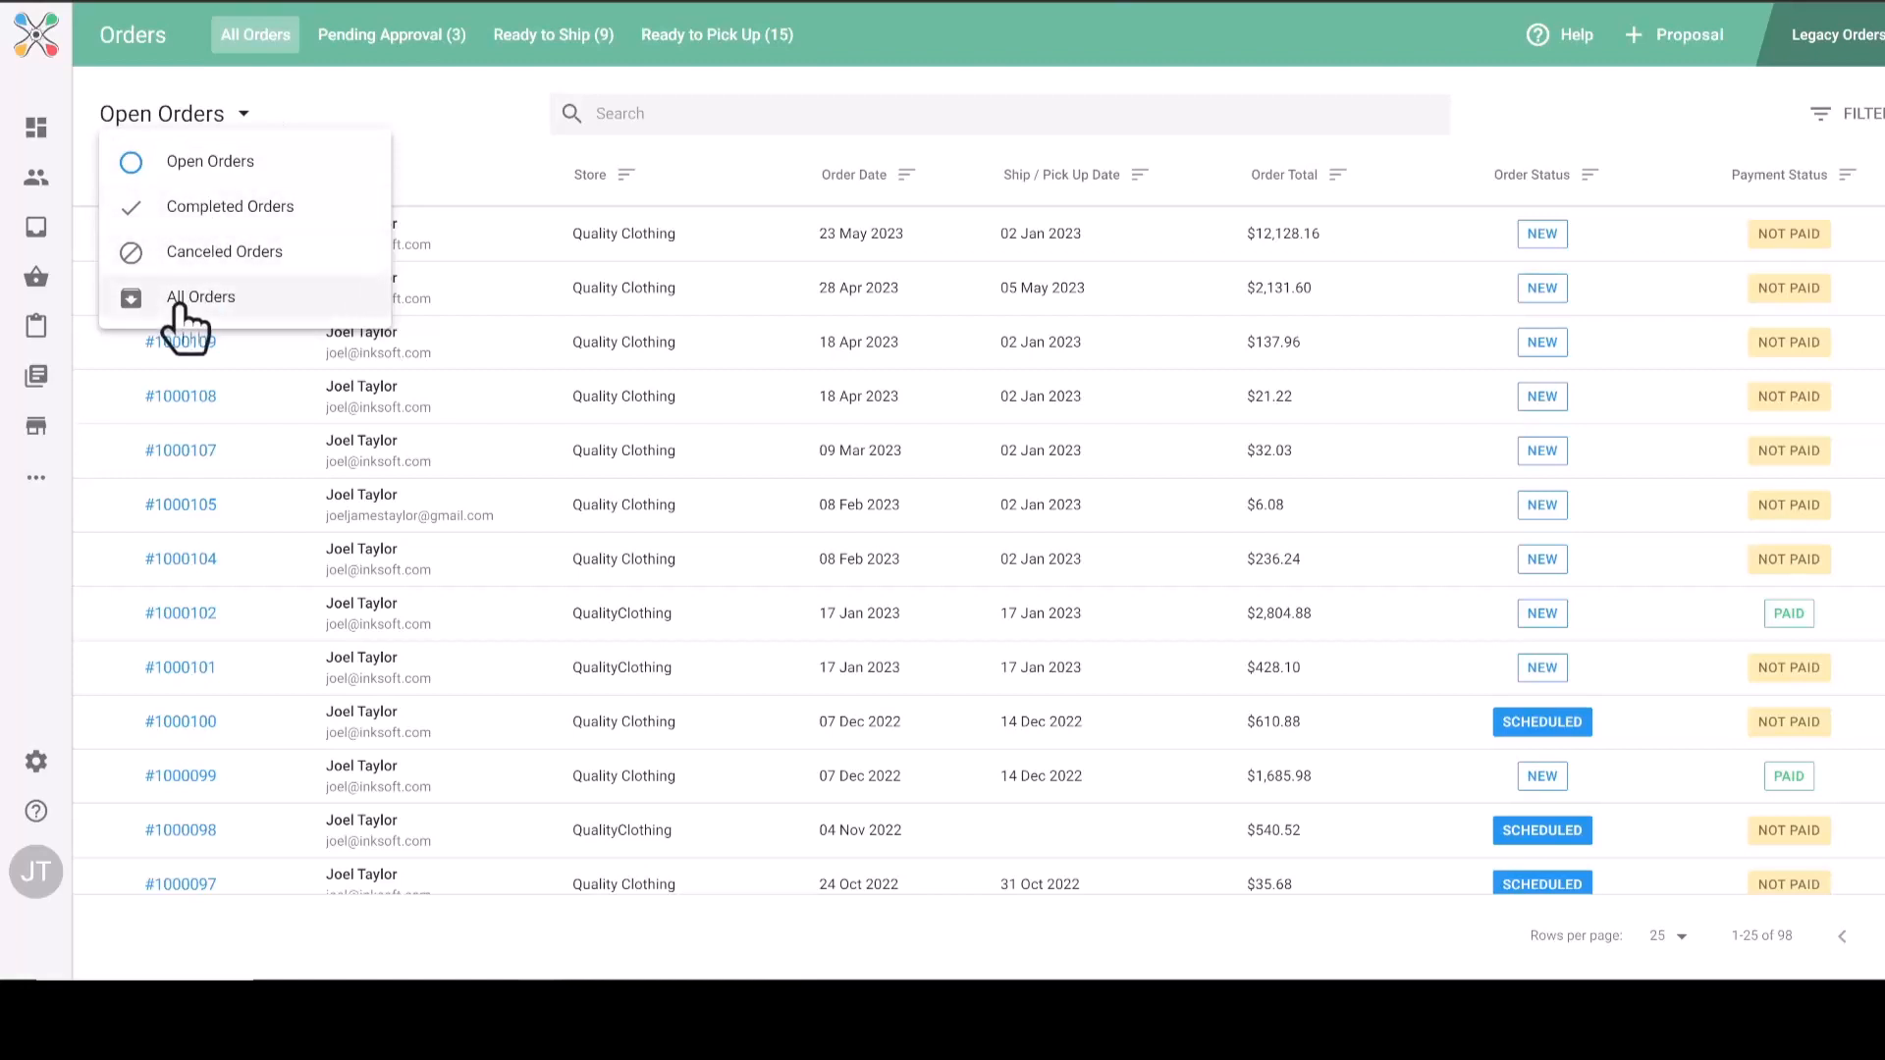
click(200, 298)
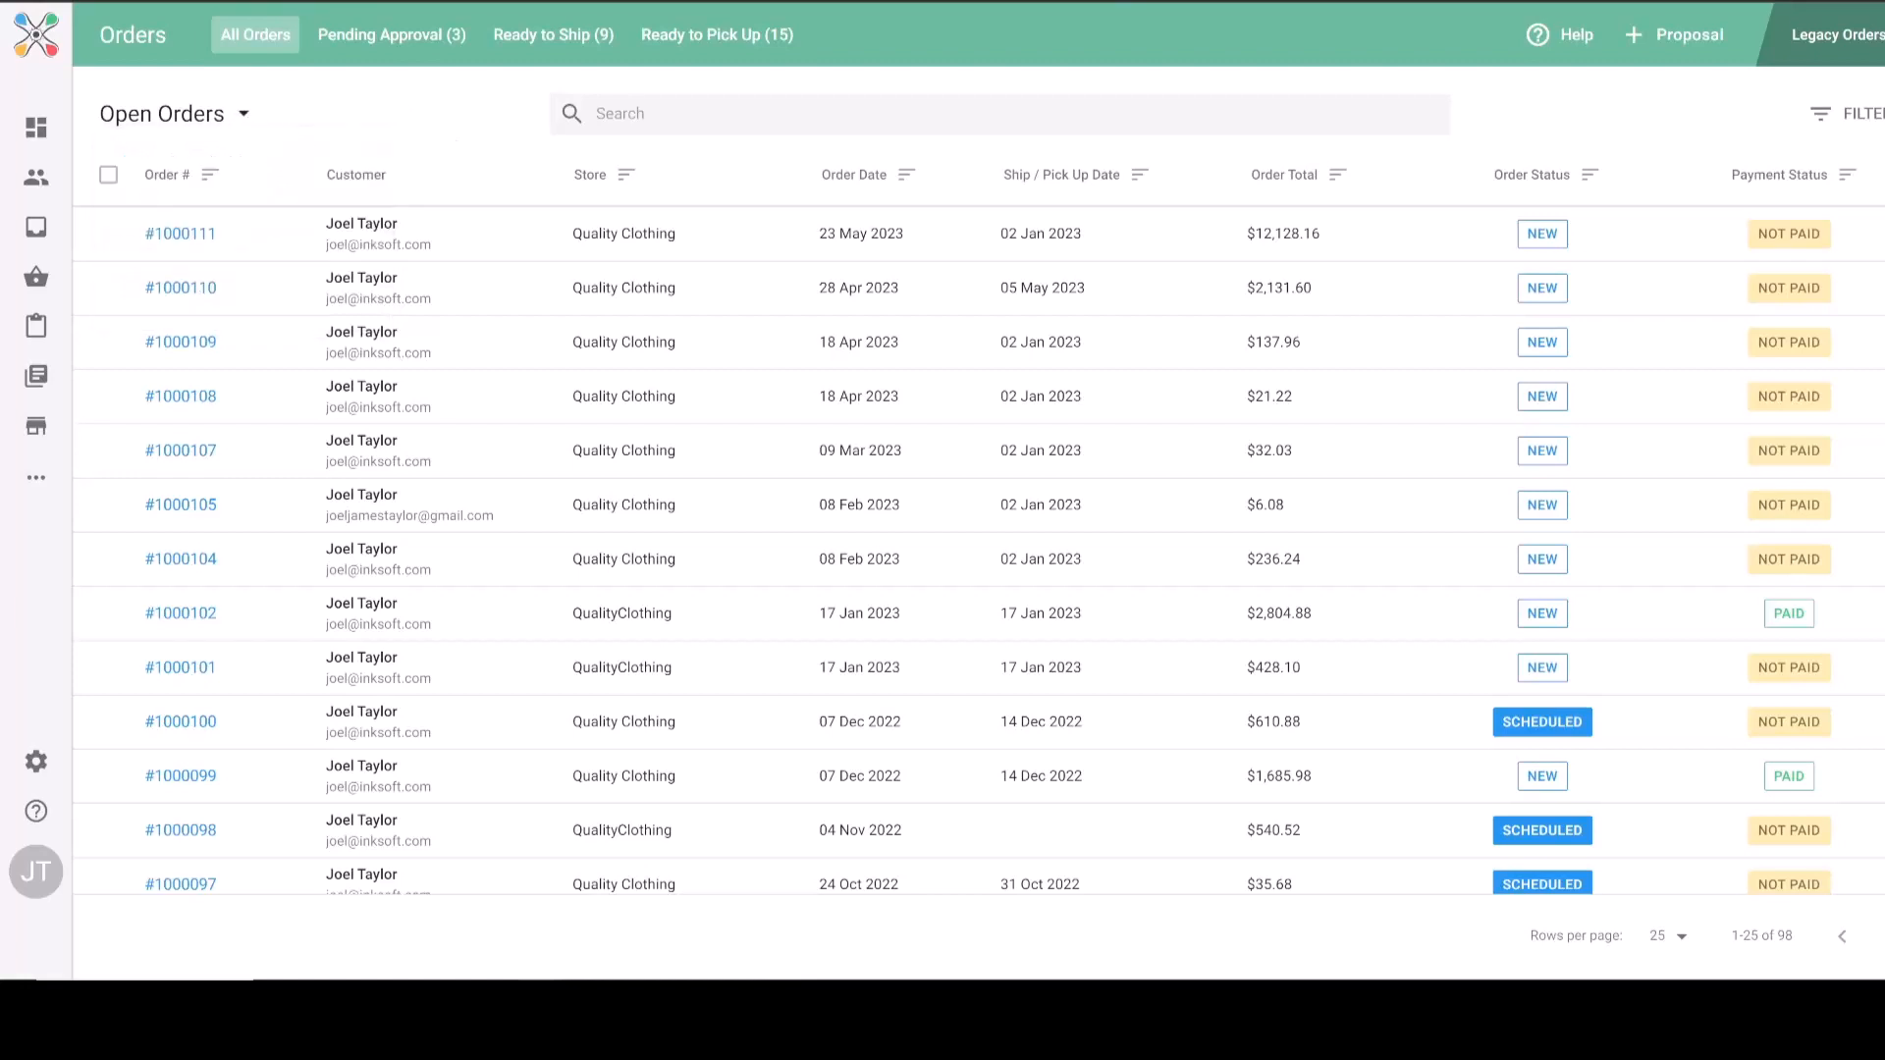
mouse_move(1832, 157)
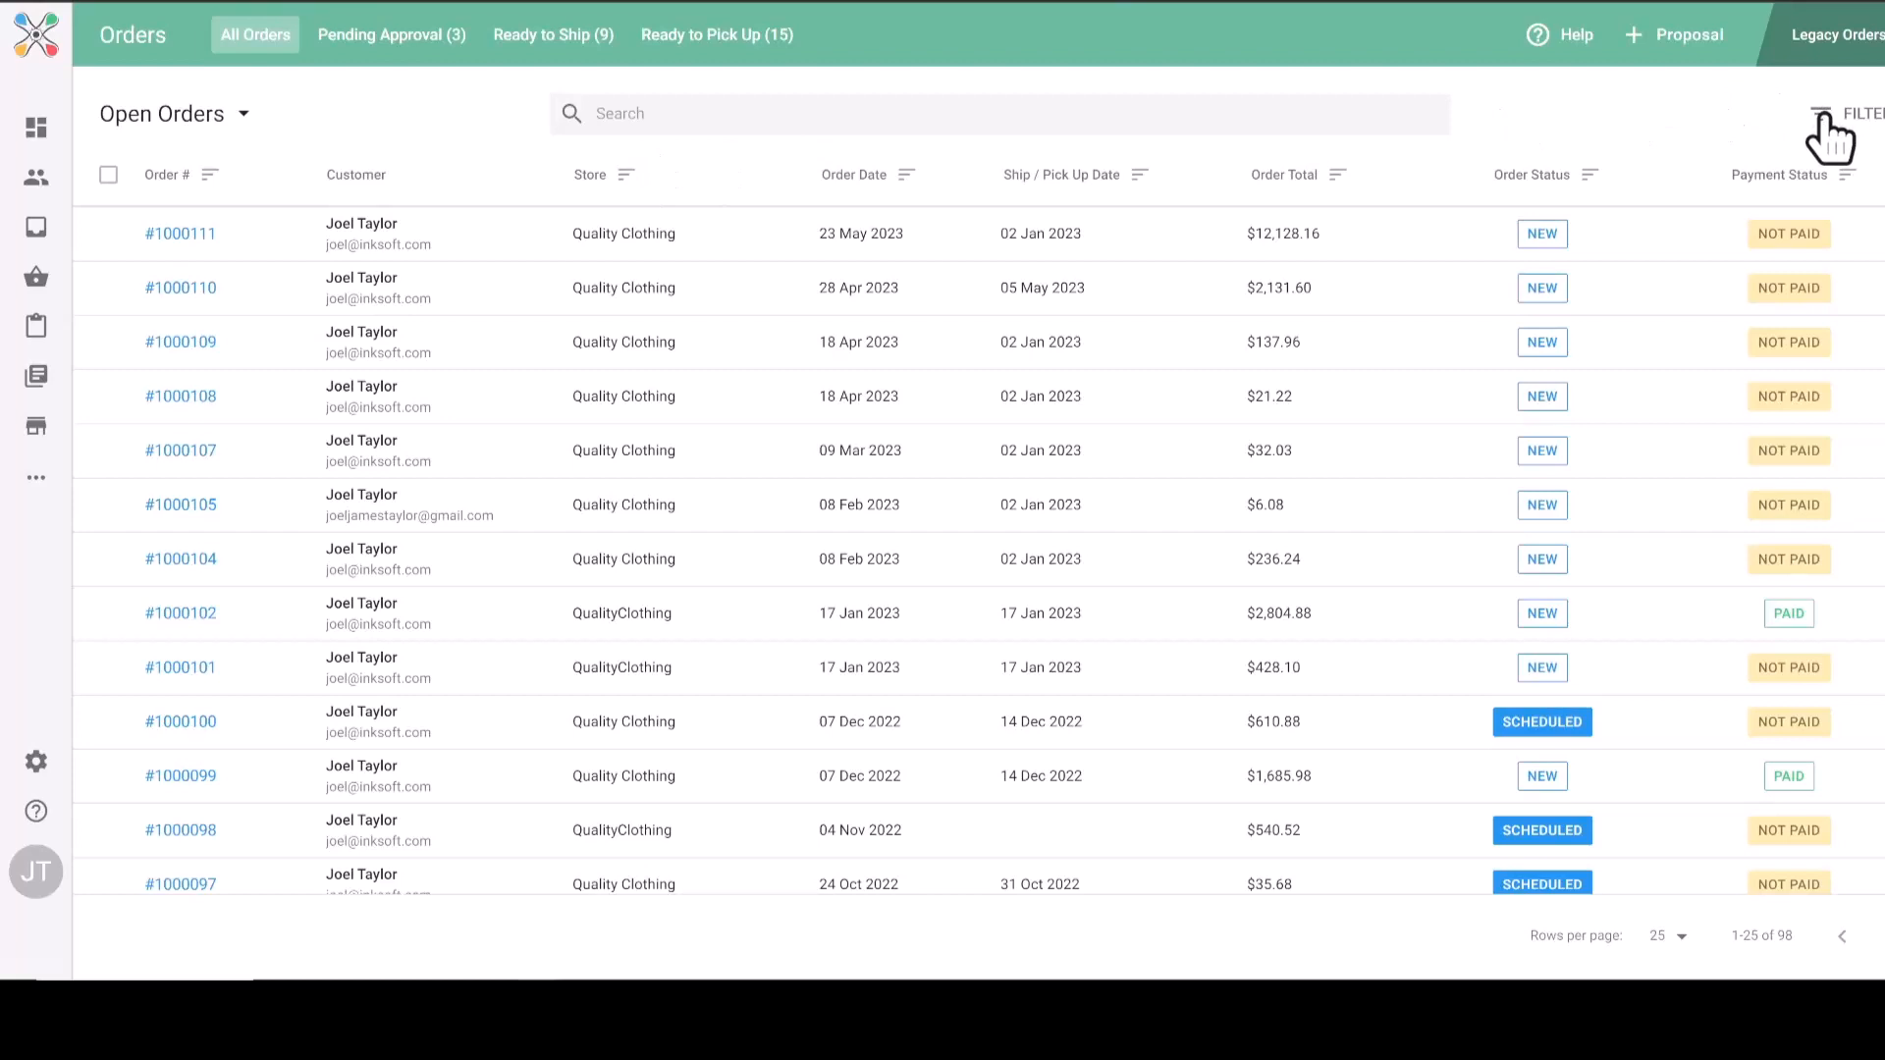
click(1822, 114)
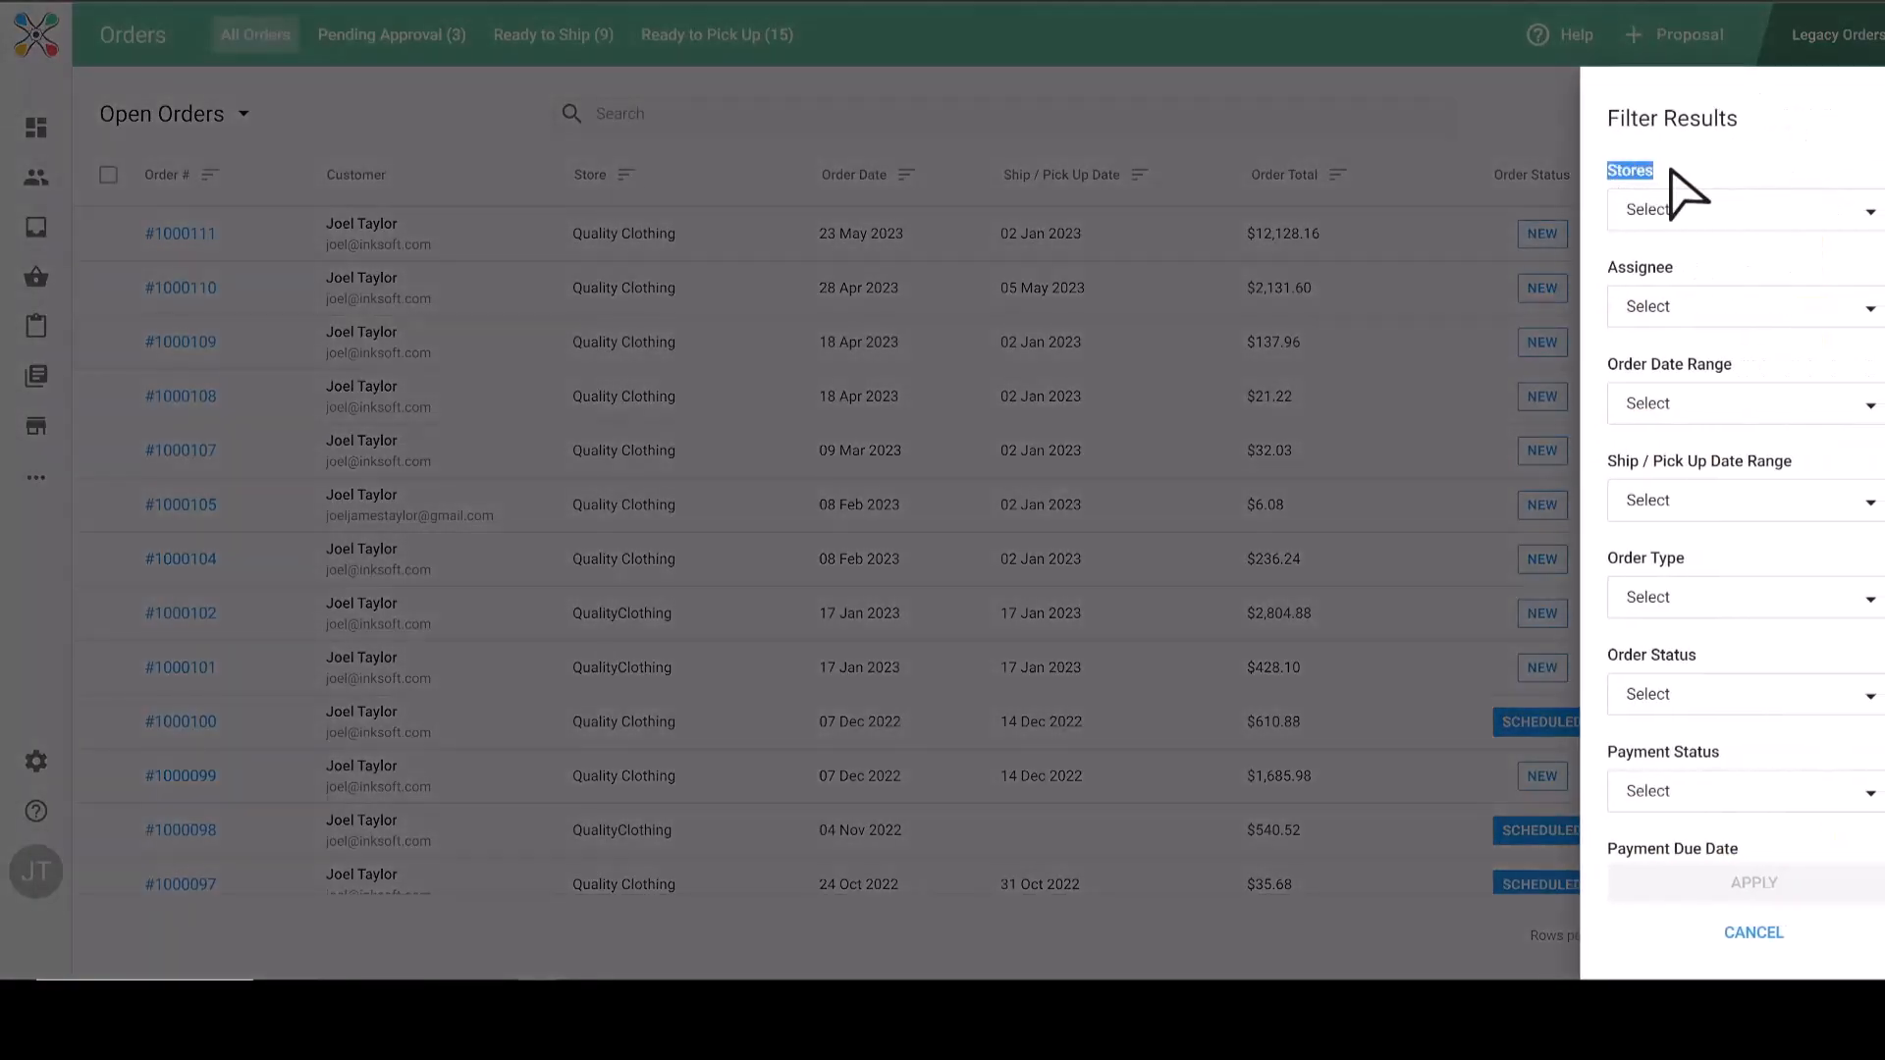
click(1745, 209)
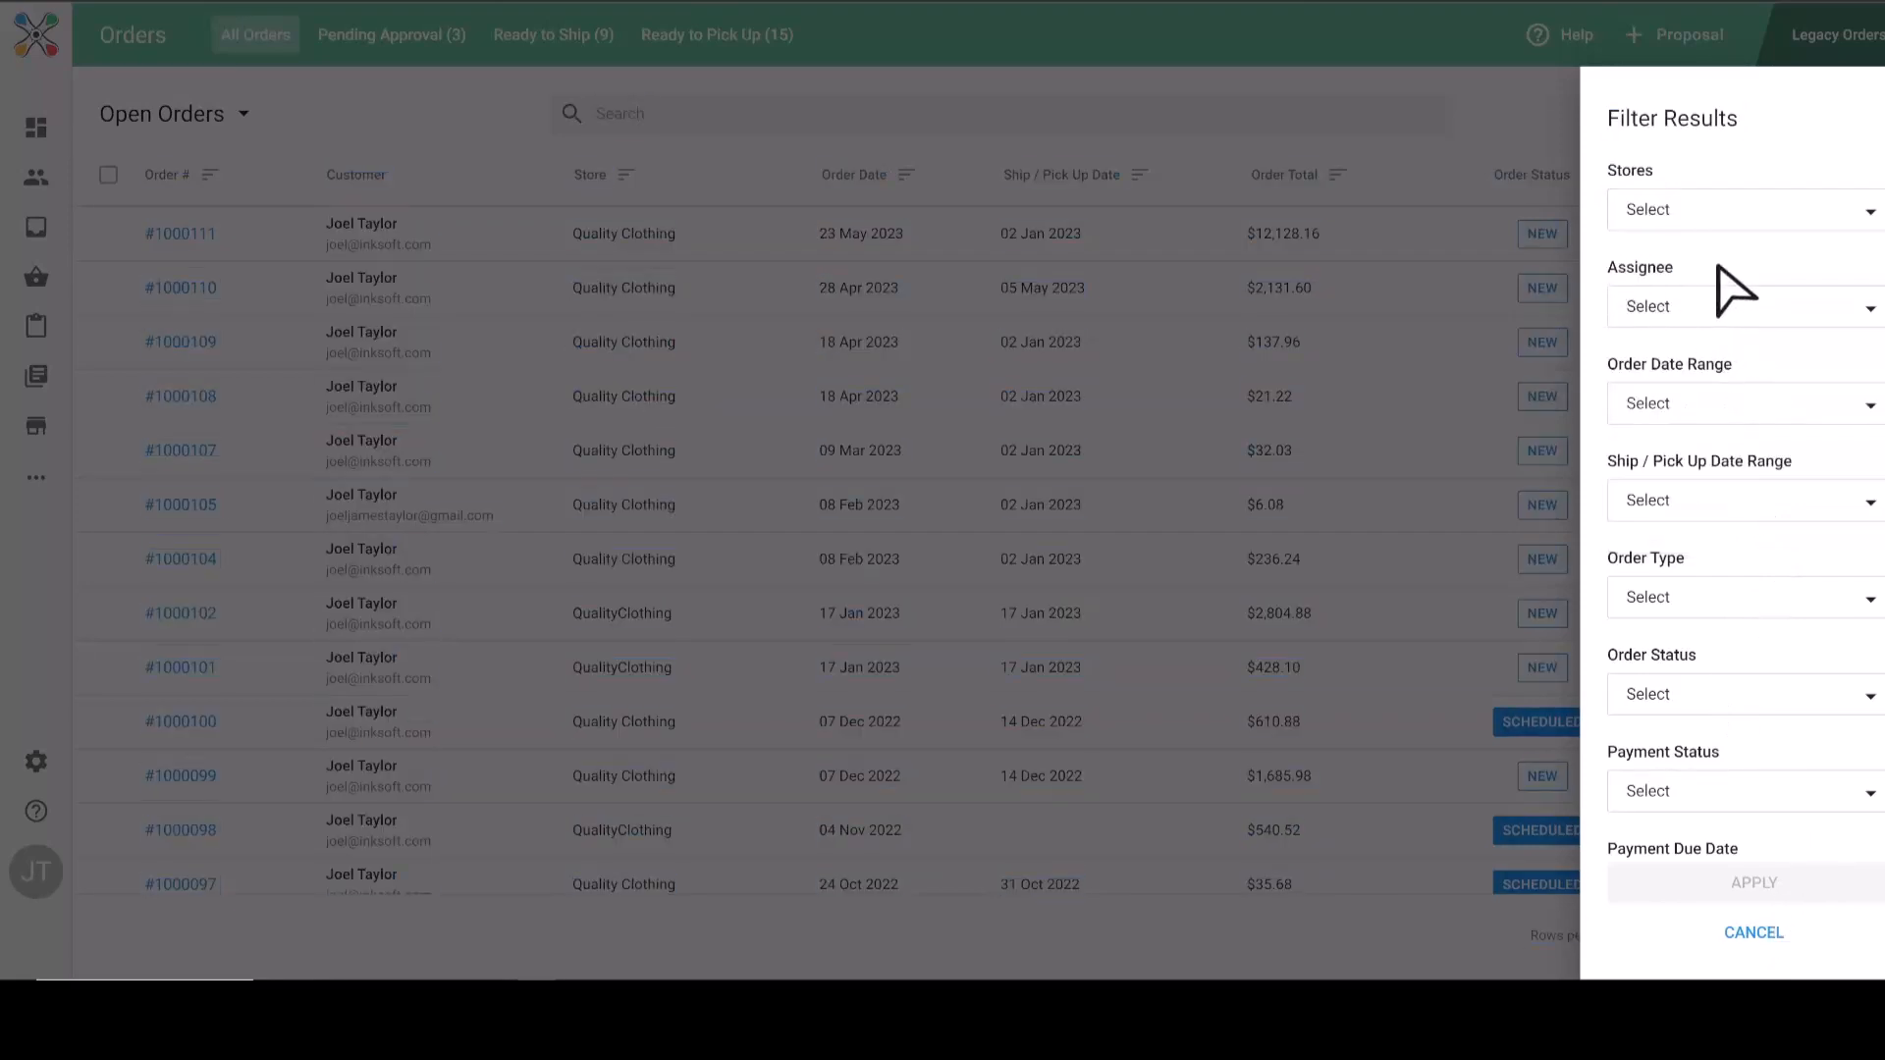
click(1744, 306)
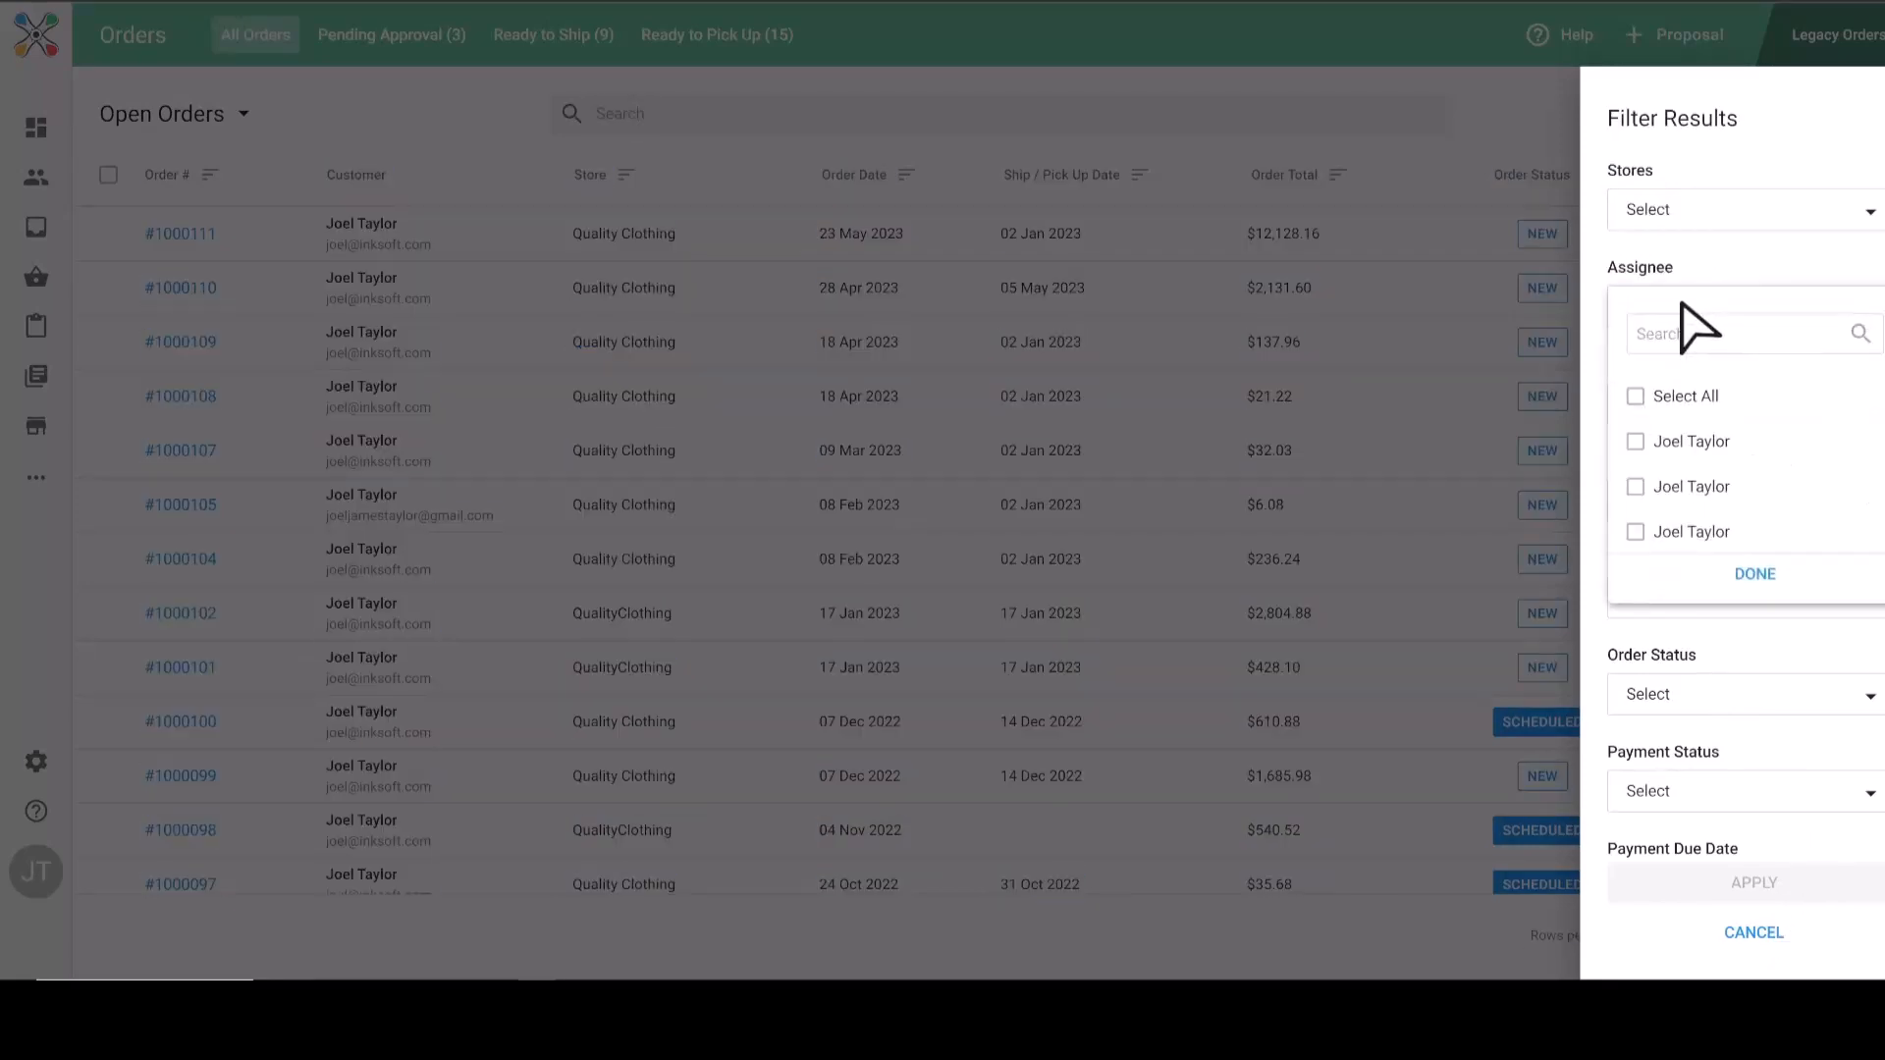
mouse_move(1706, 285)
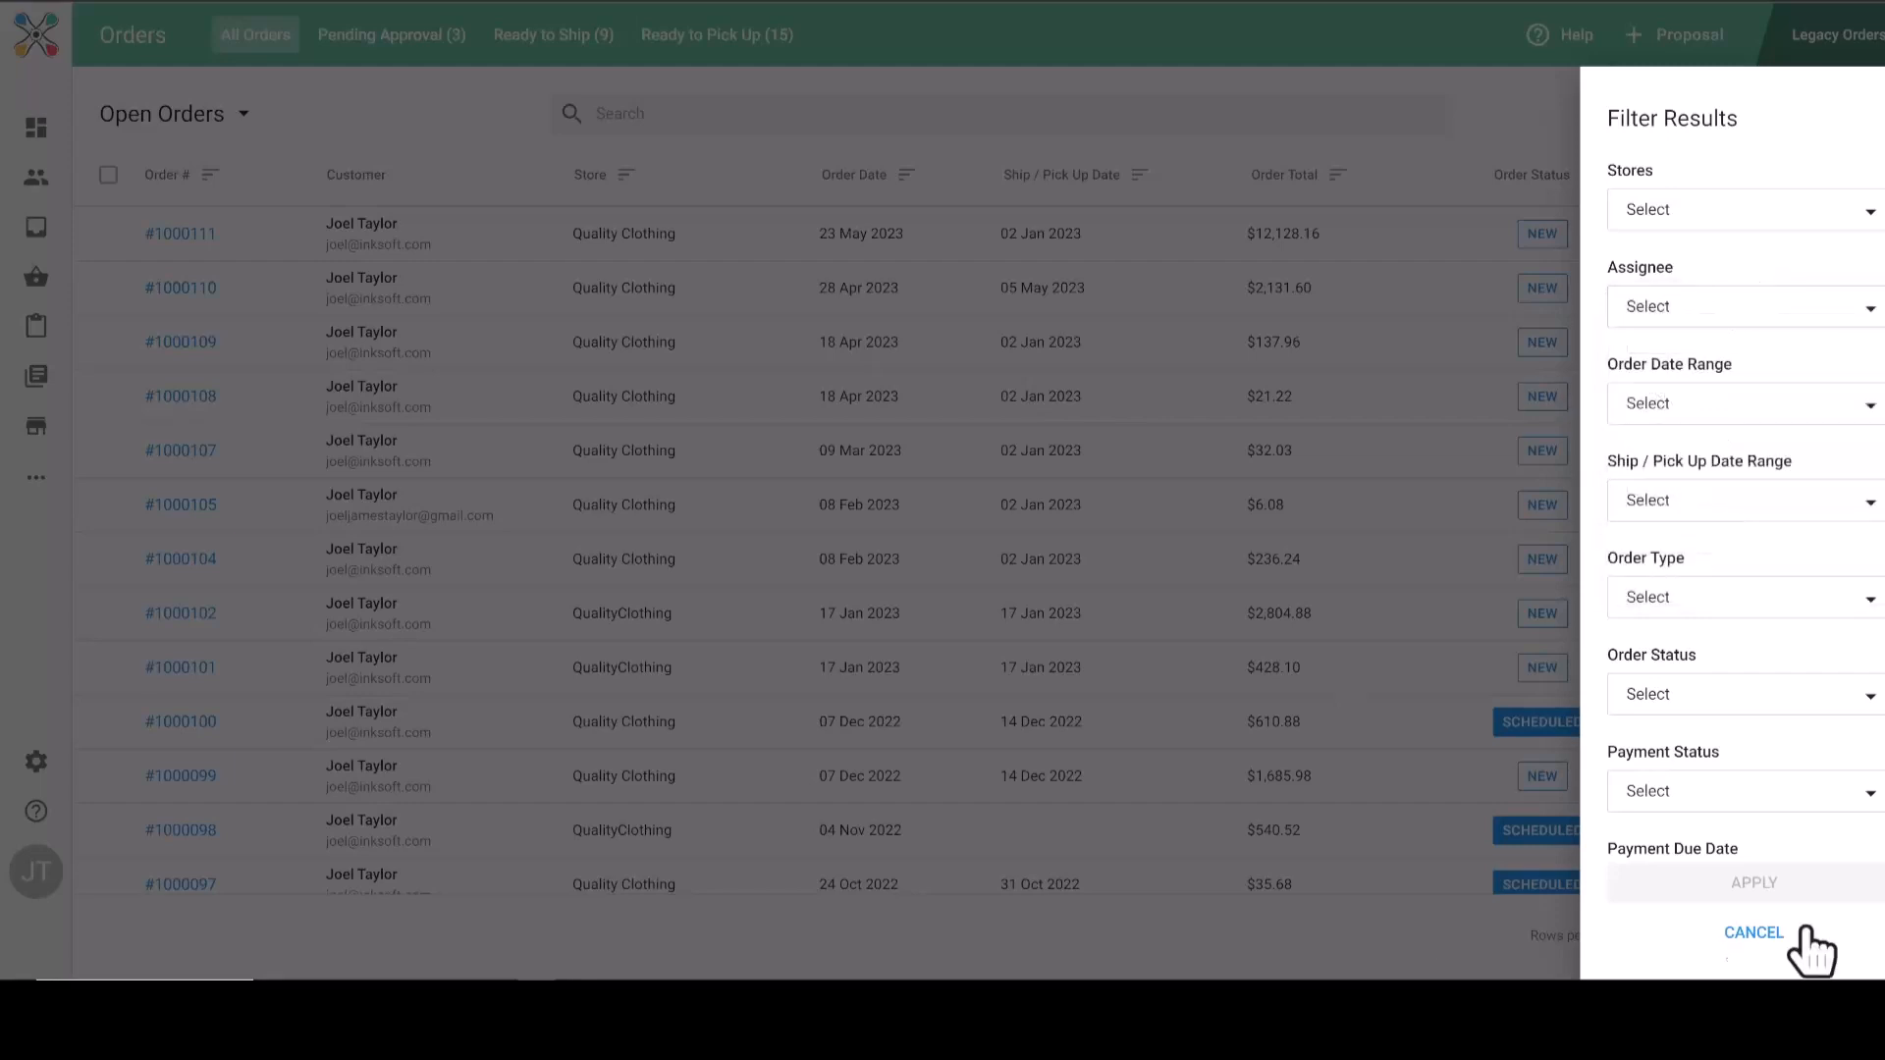
click(1755, 931)
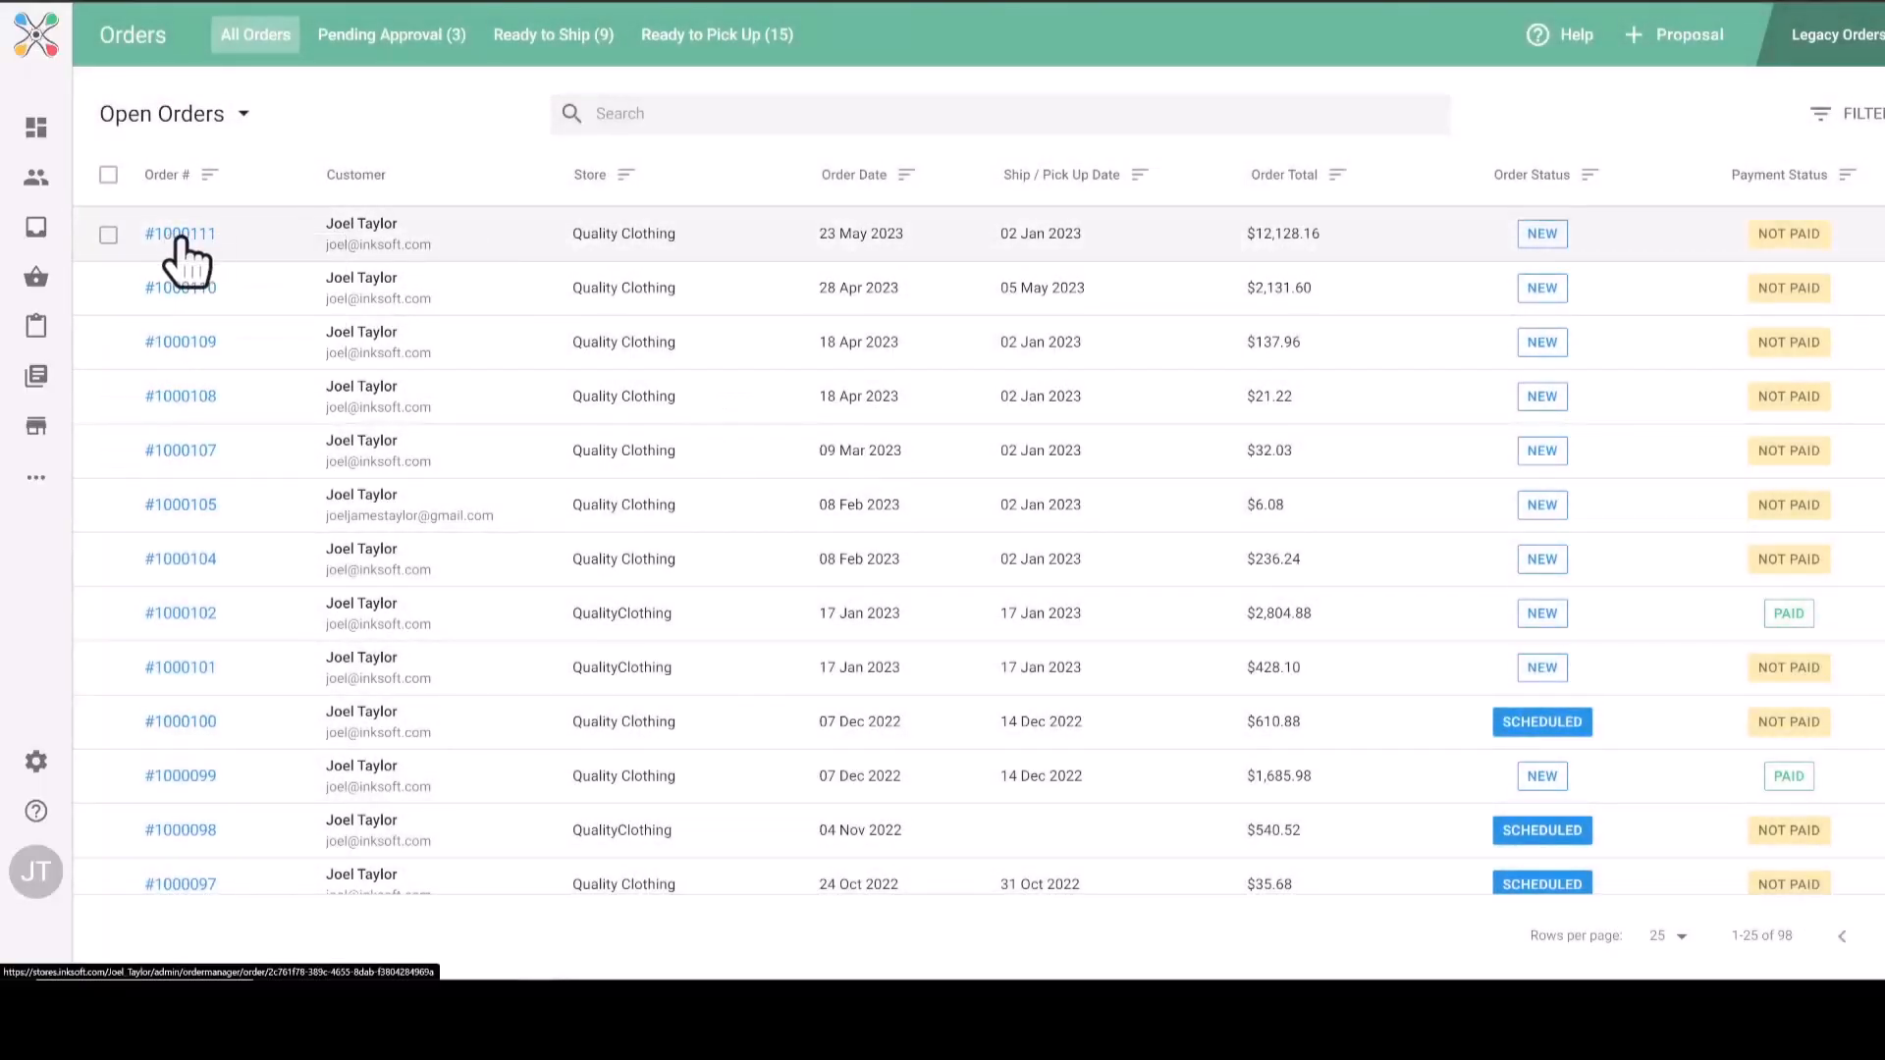
click(180, 234)
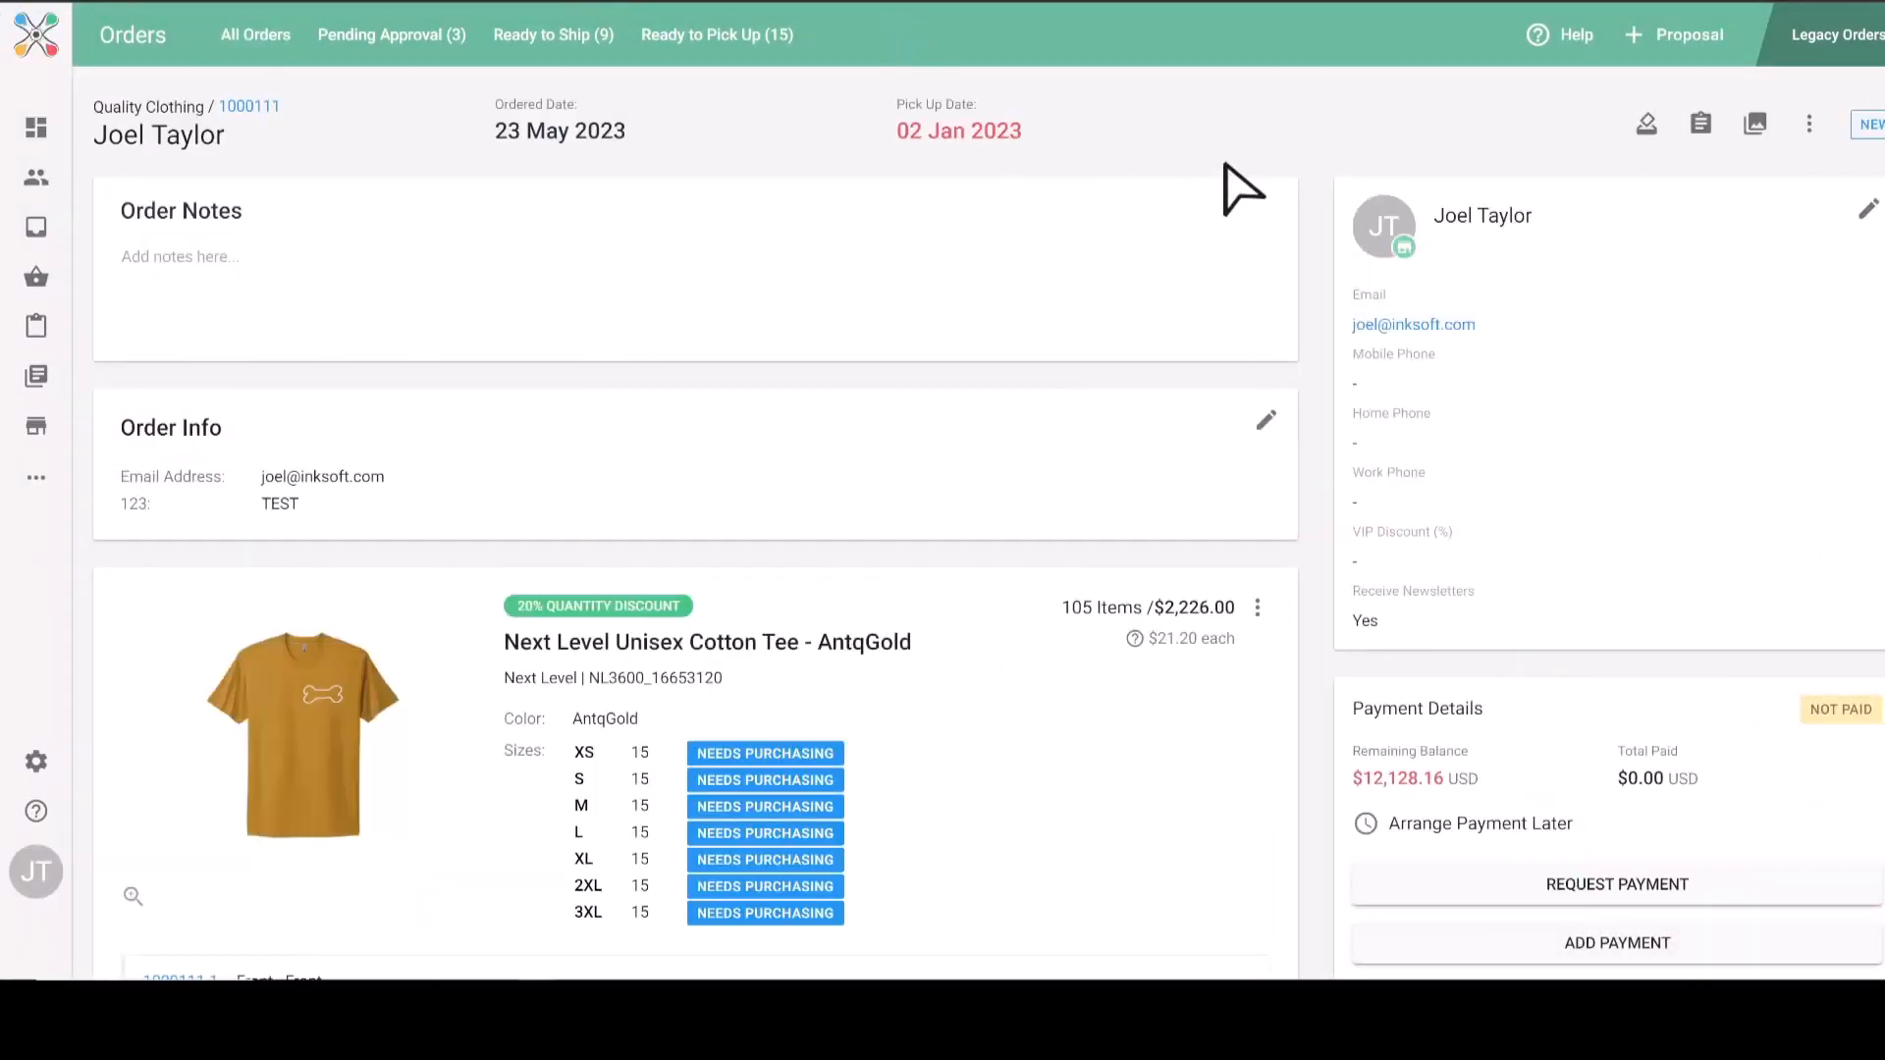
mouse_move(1646, 123)
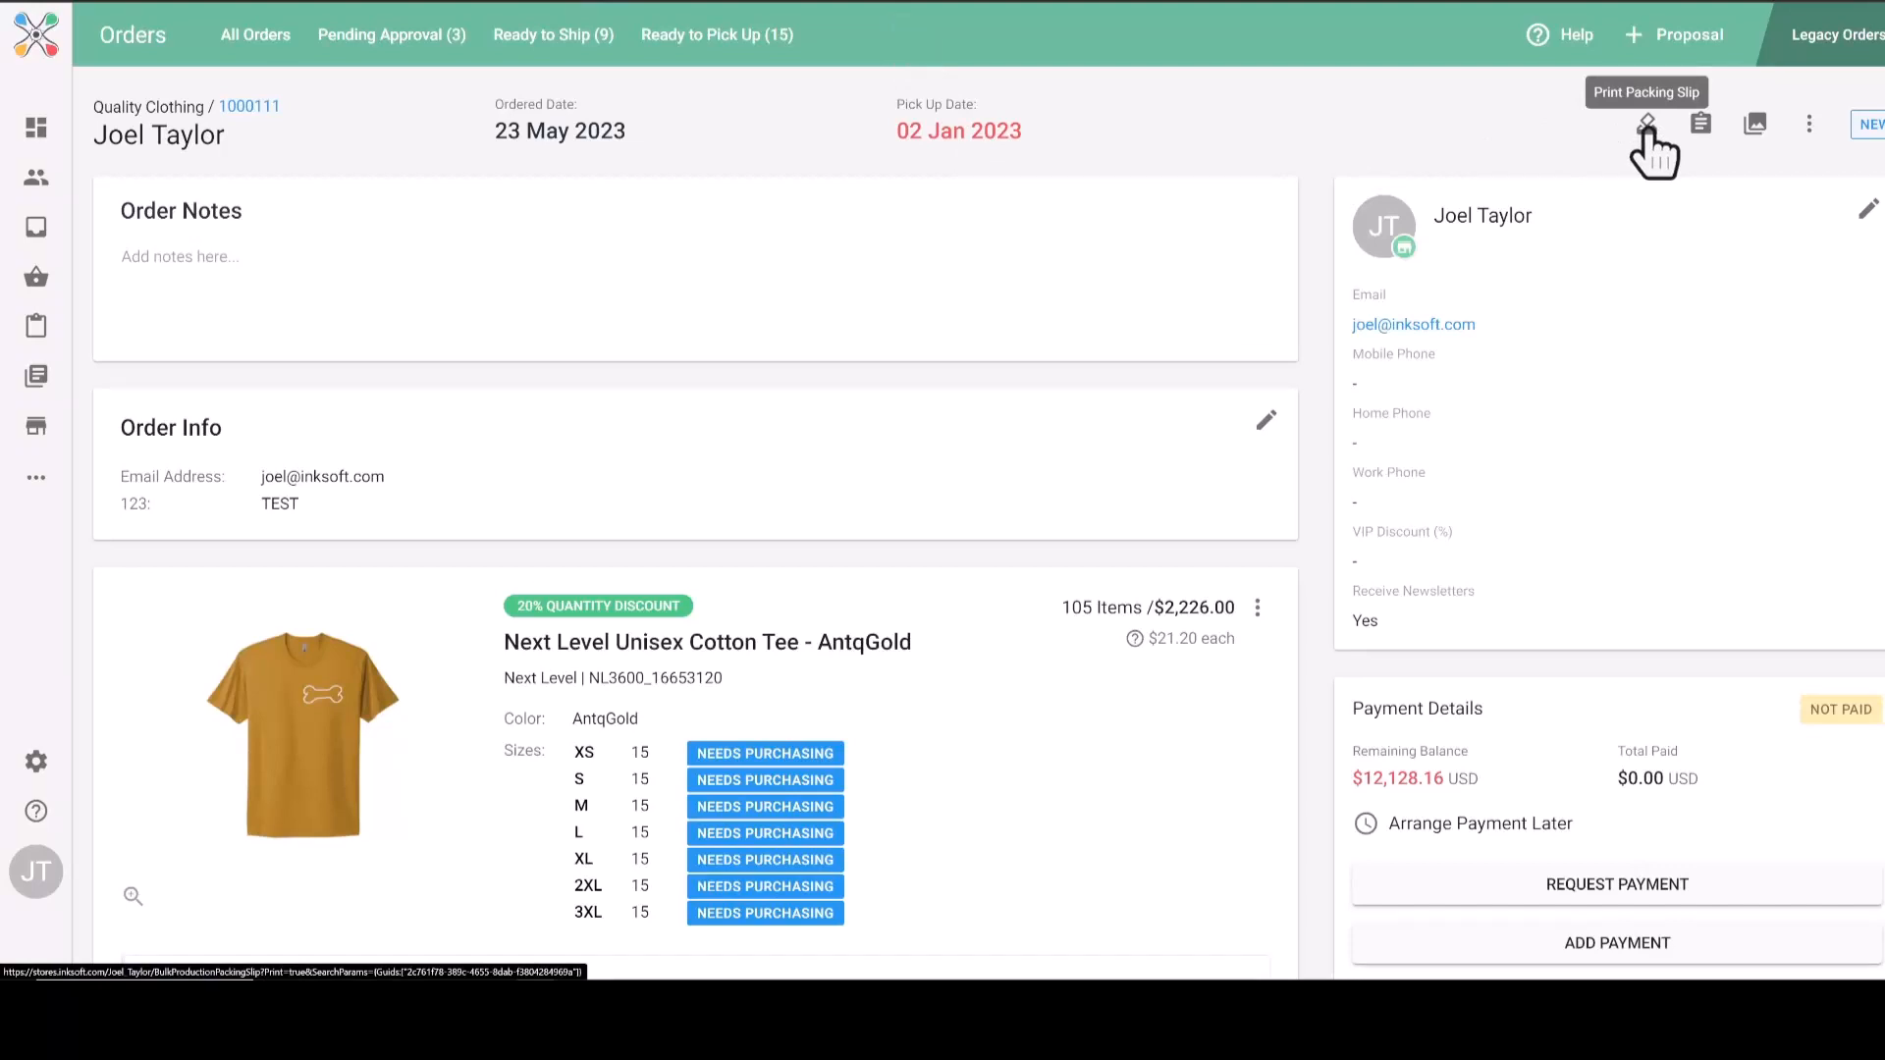
mouse_move(1684, 157)
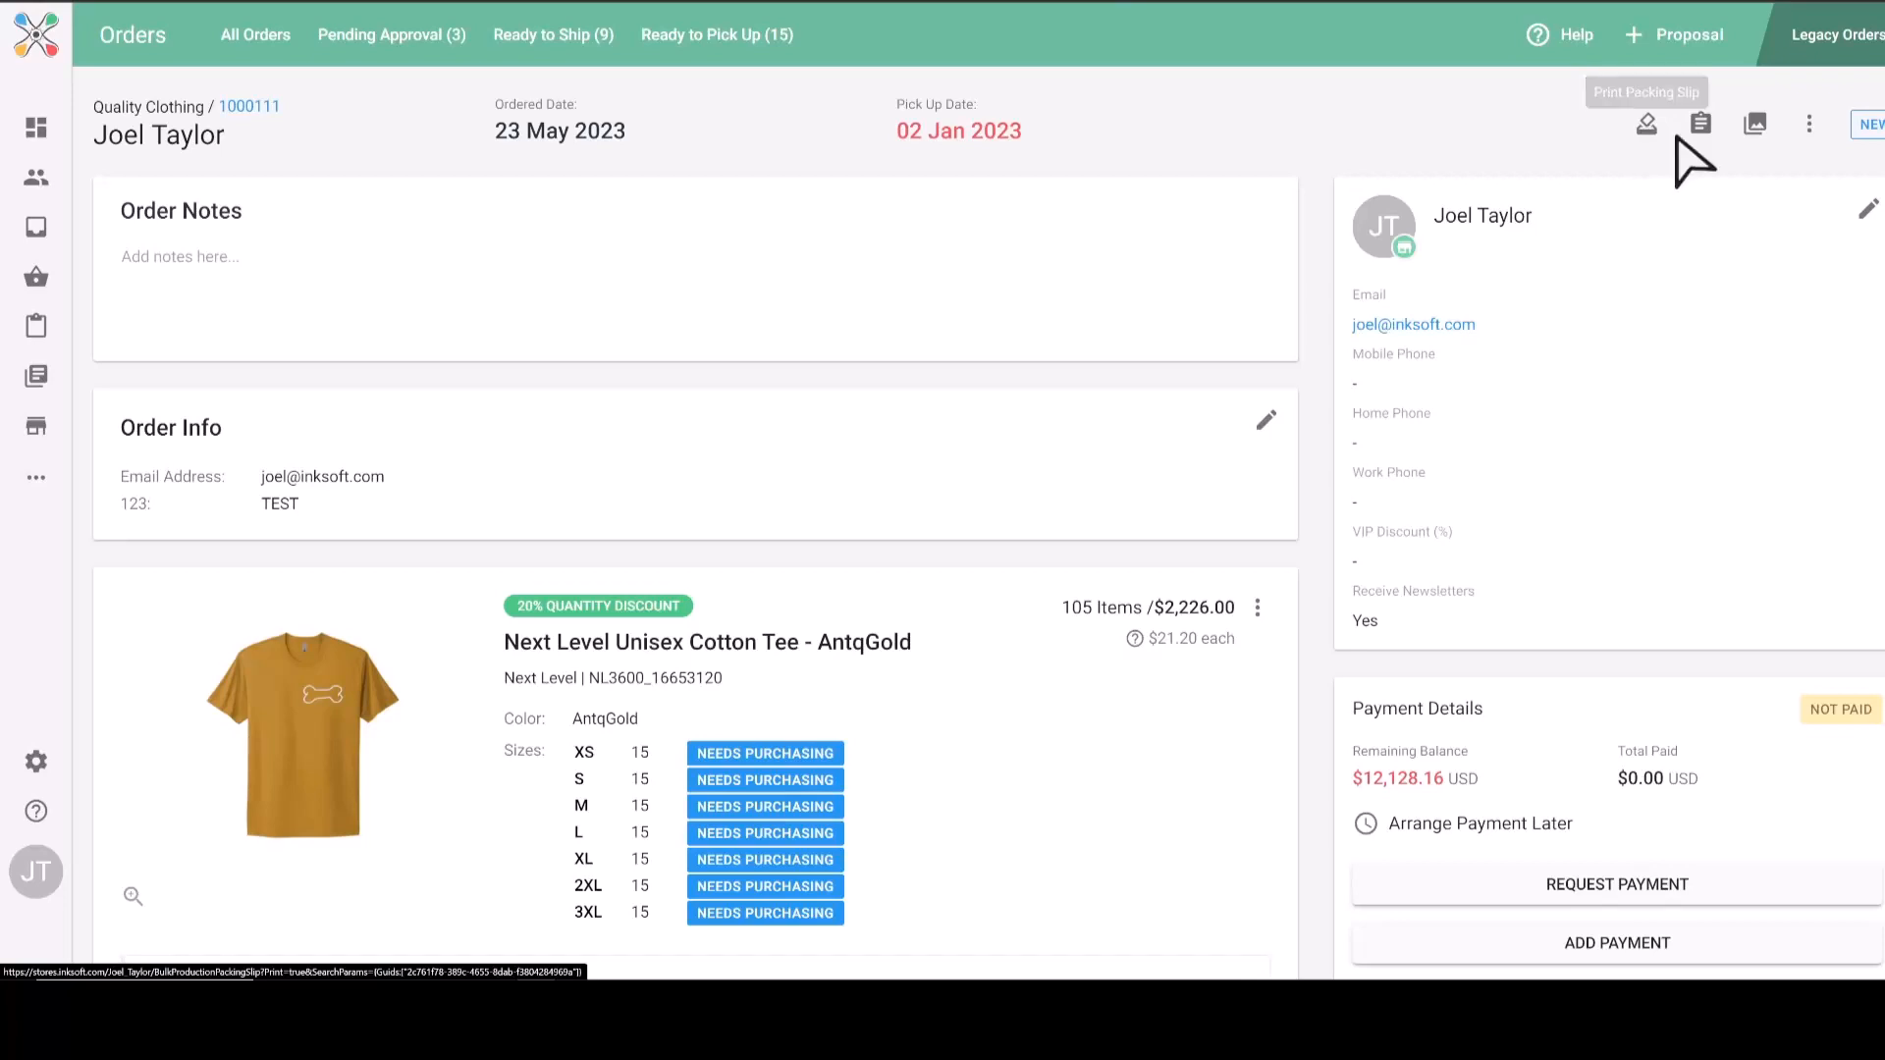
Open order 1000111's work order and review item sizes, AntqGold colour and thread details.
click(1700, 124)
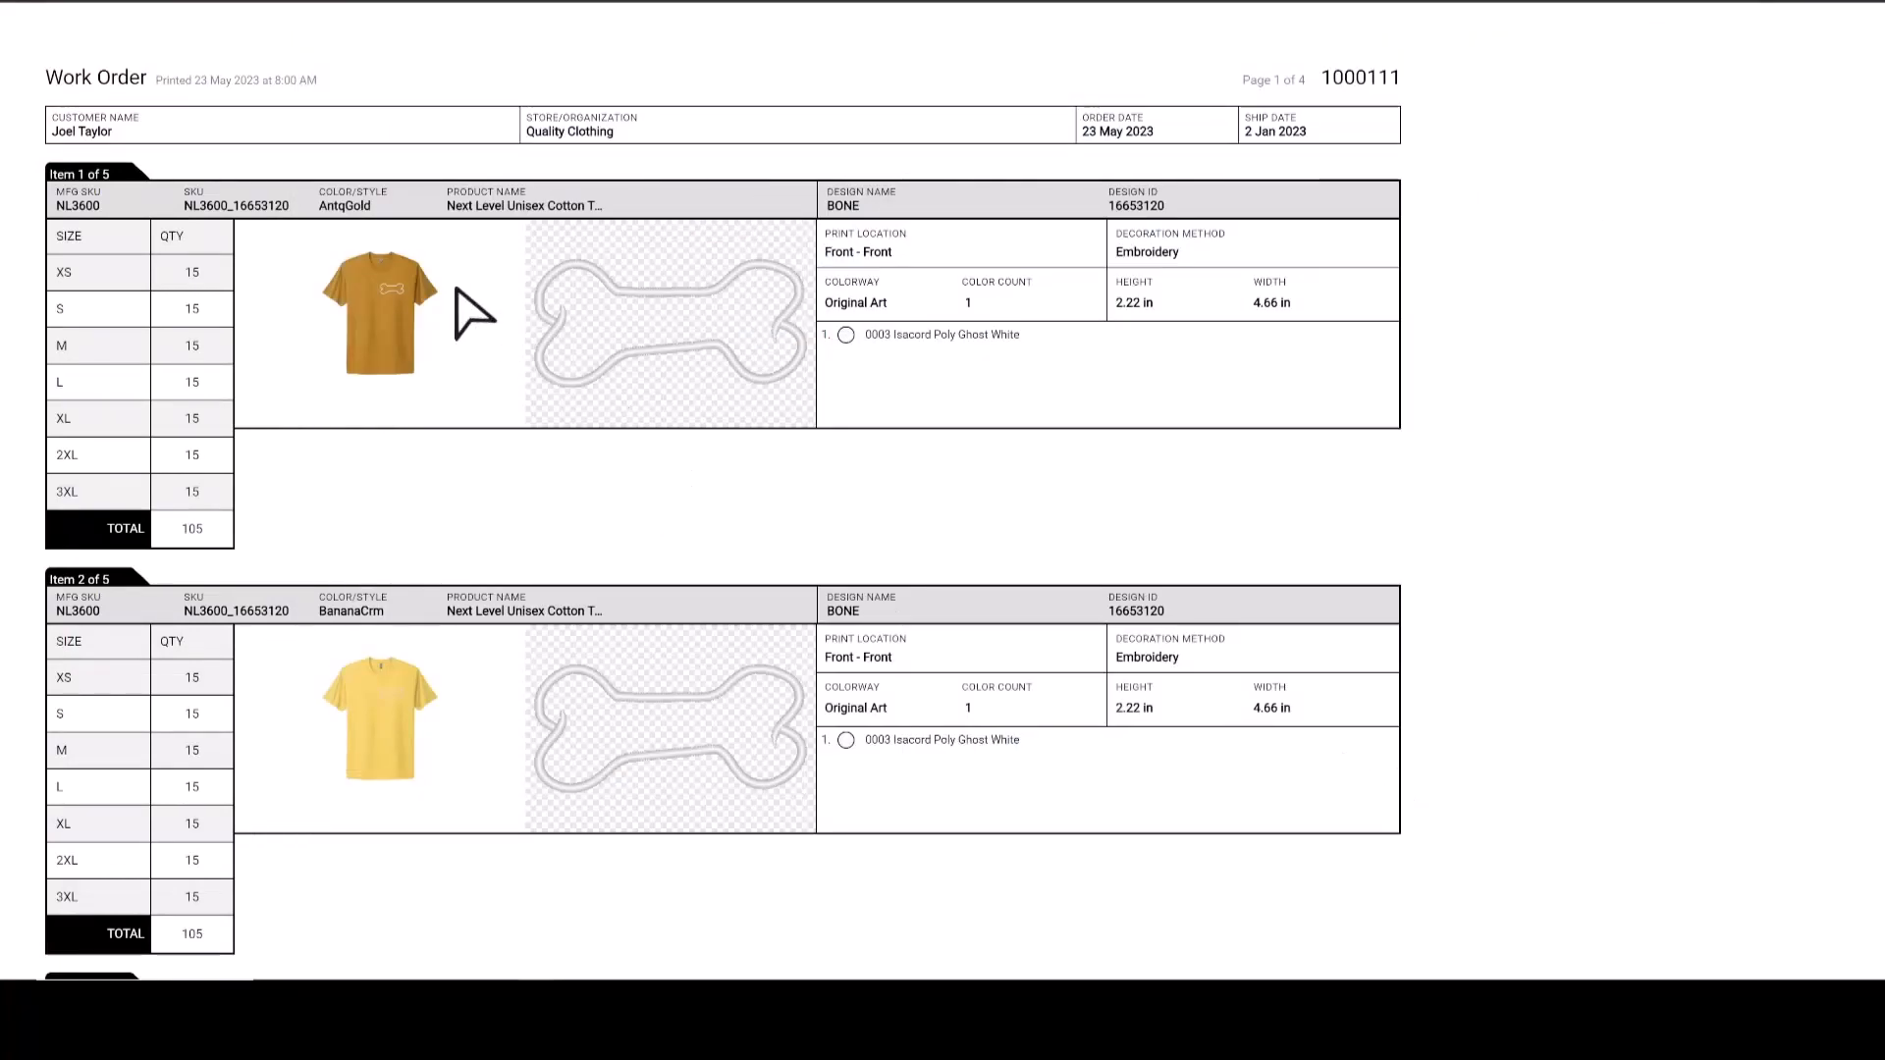
double_click(342, 205)
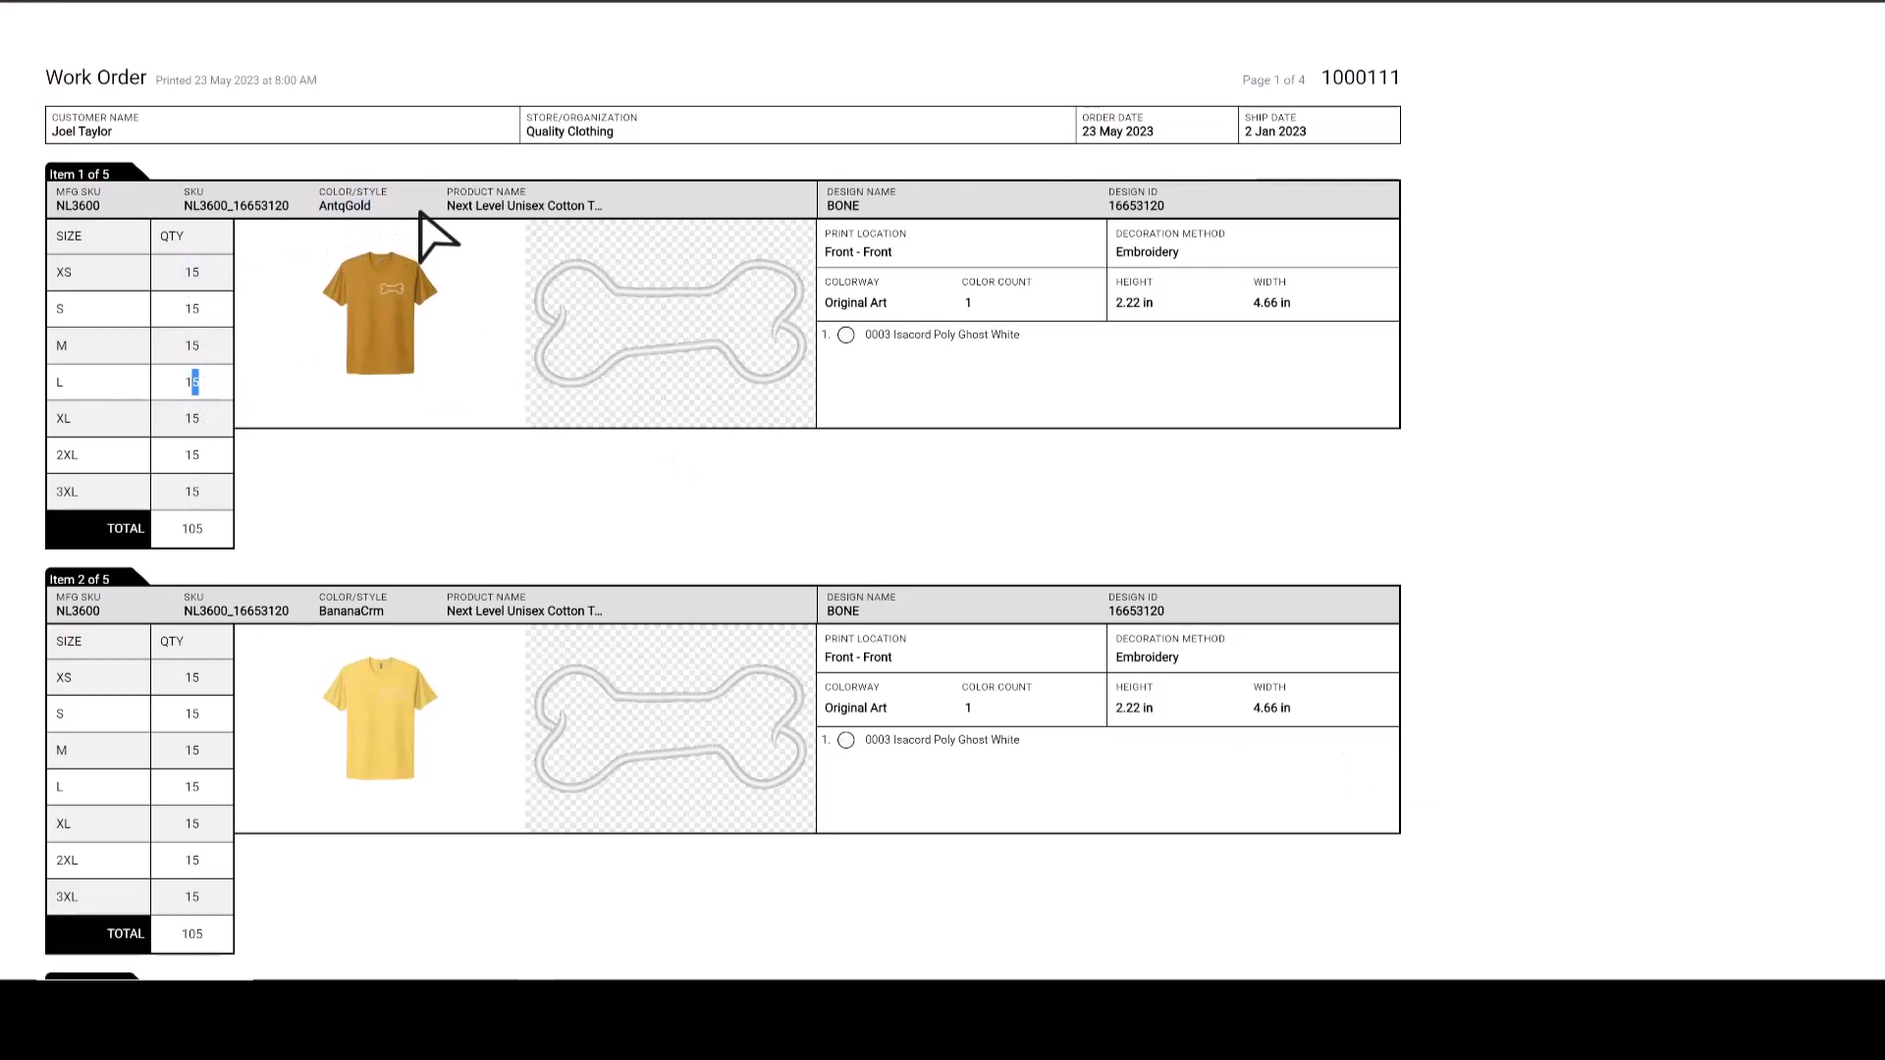
double_click(344, 205)
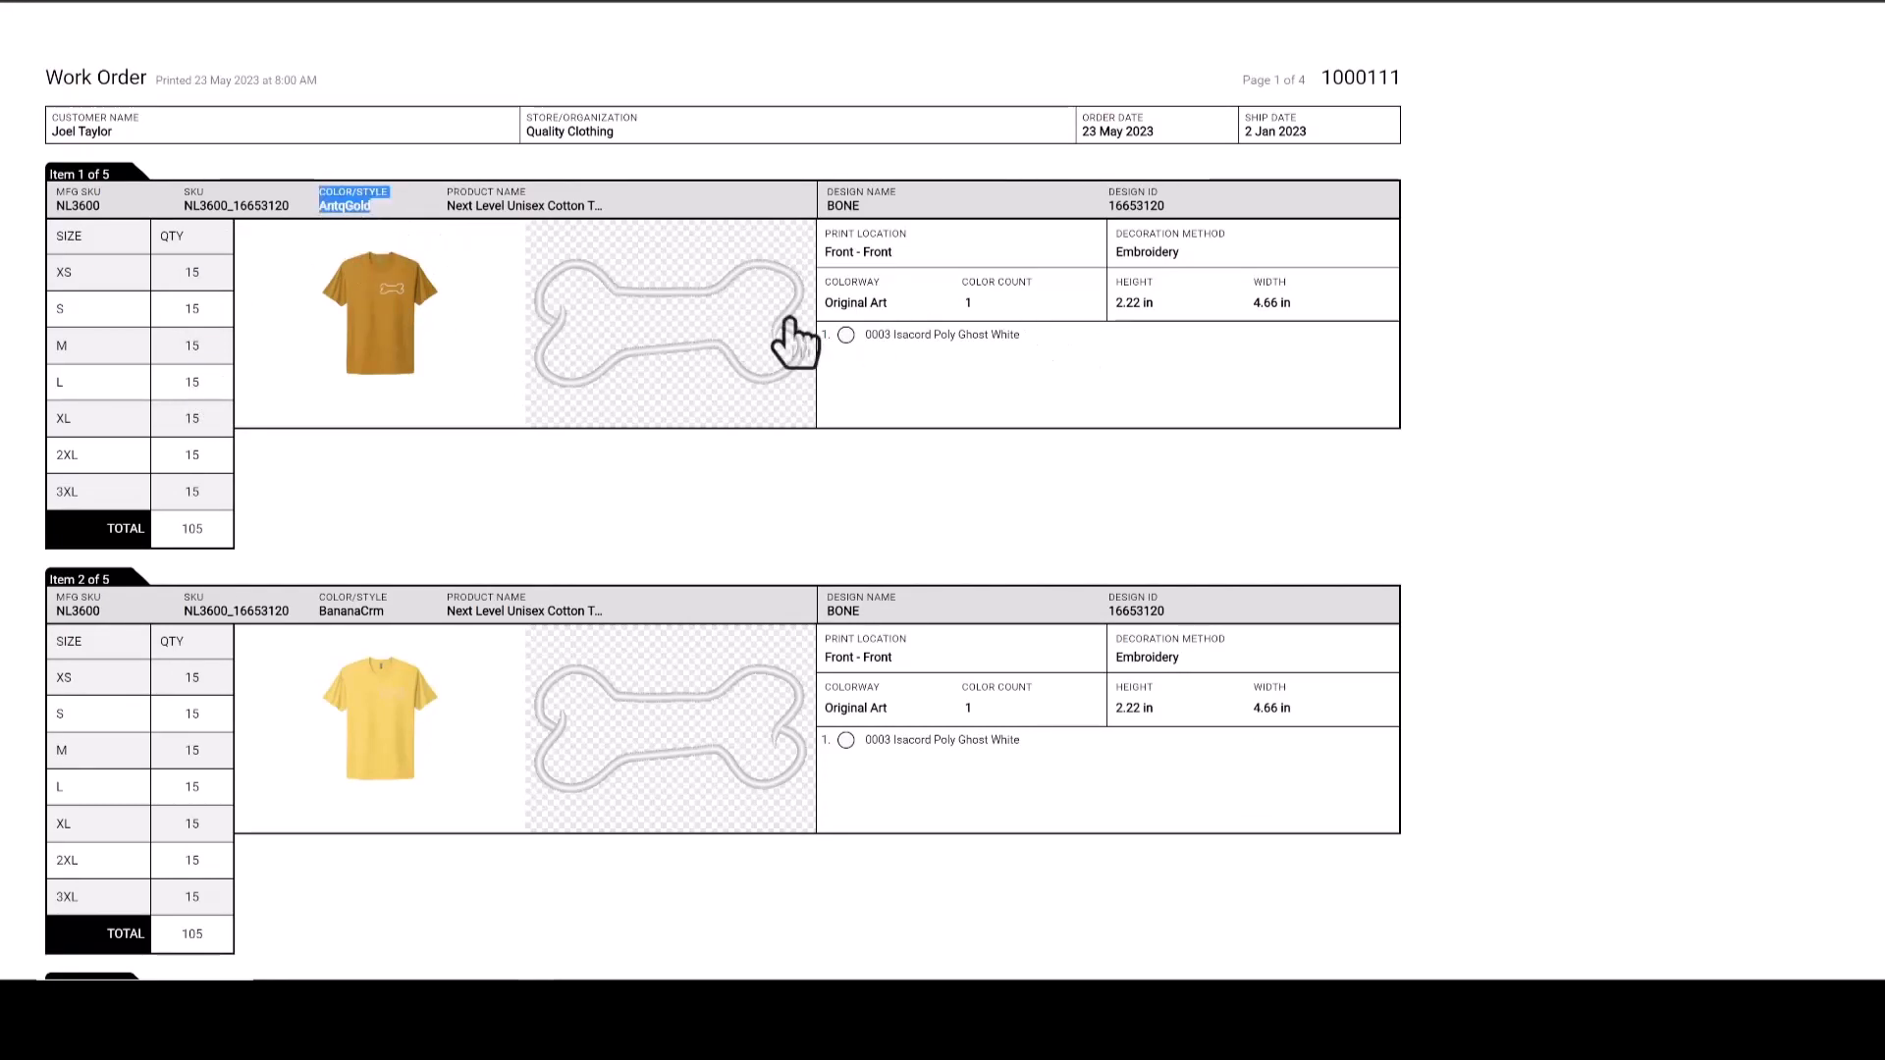
double_click(940, 334)
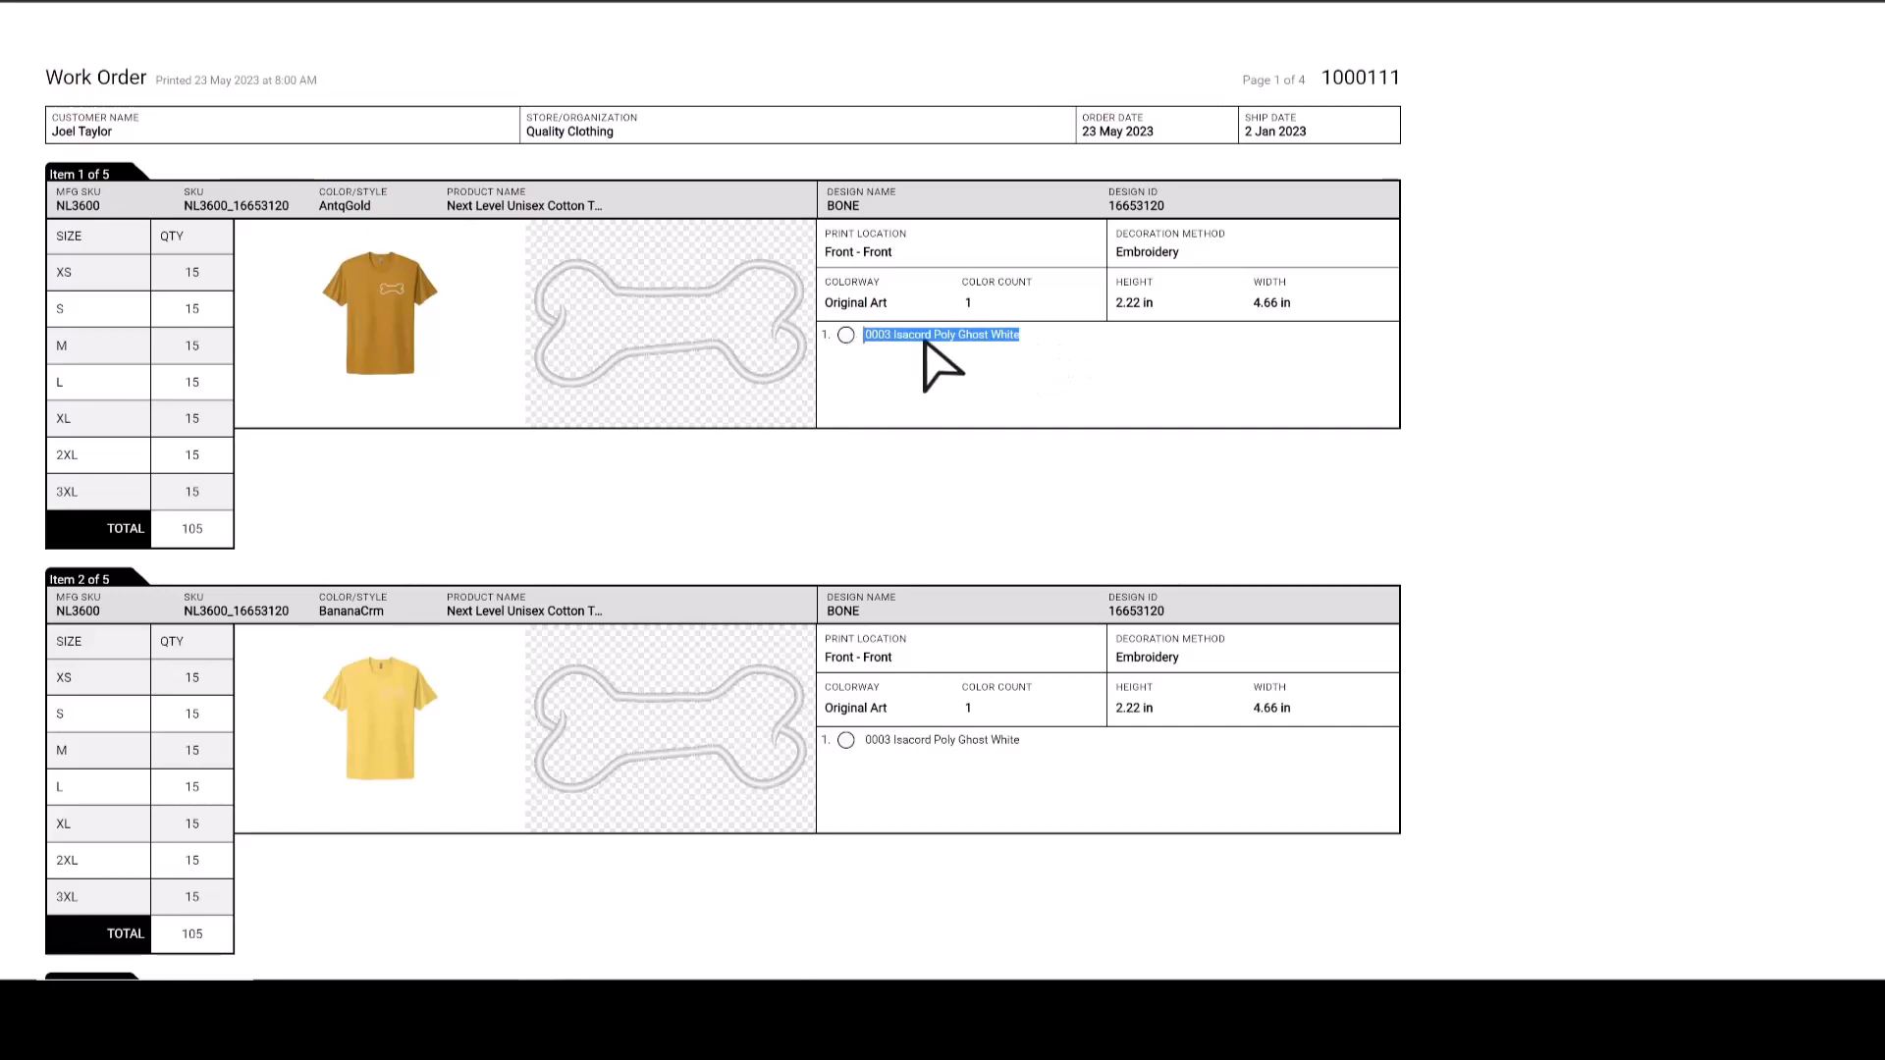
scroll(down, 3)
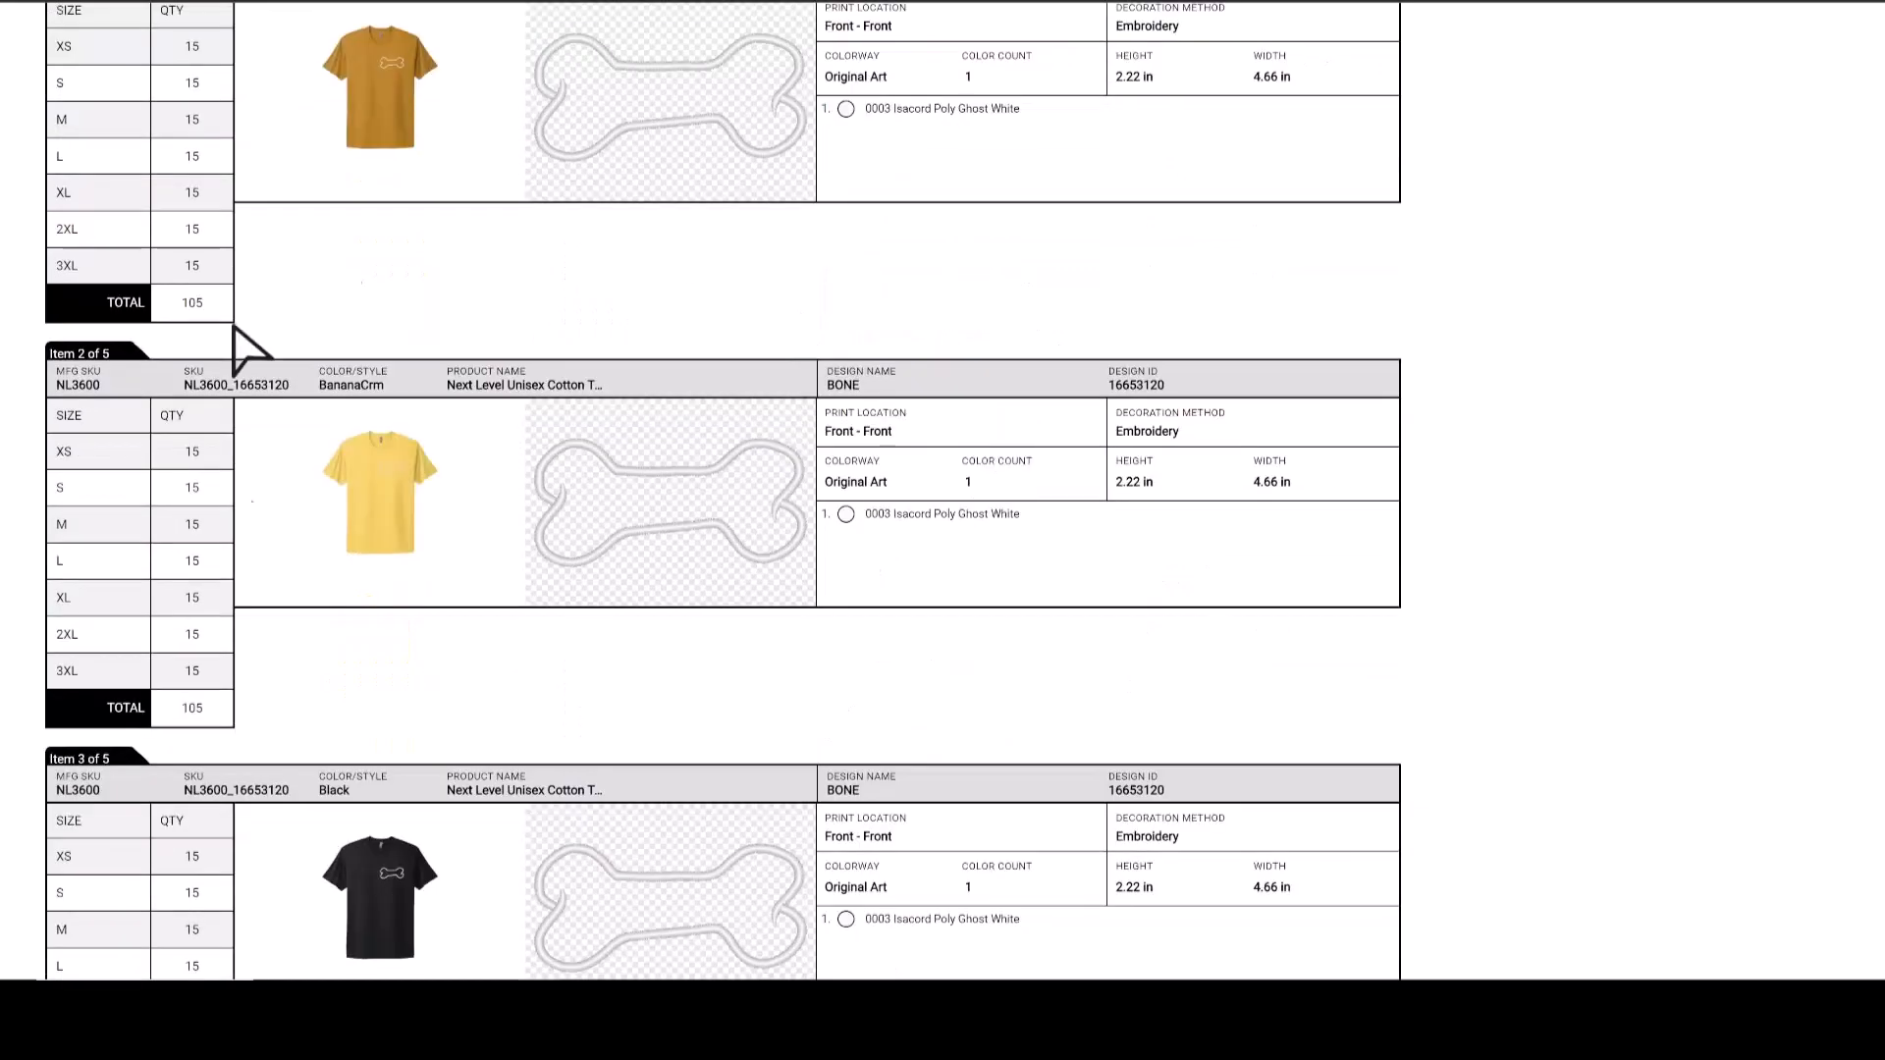
scroll(down, 3)
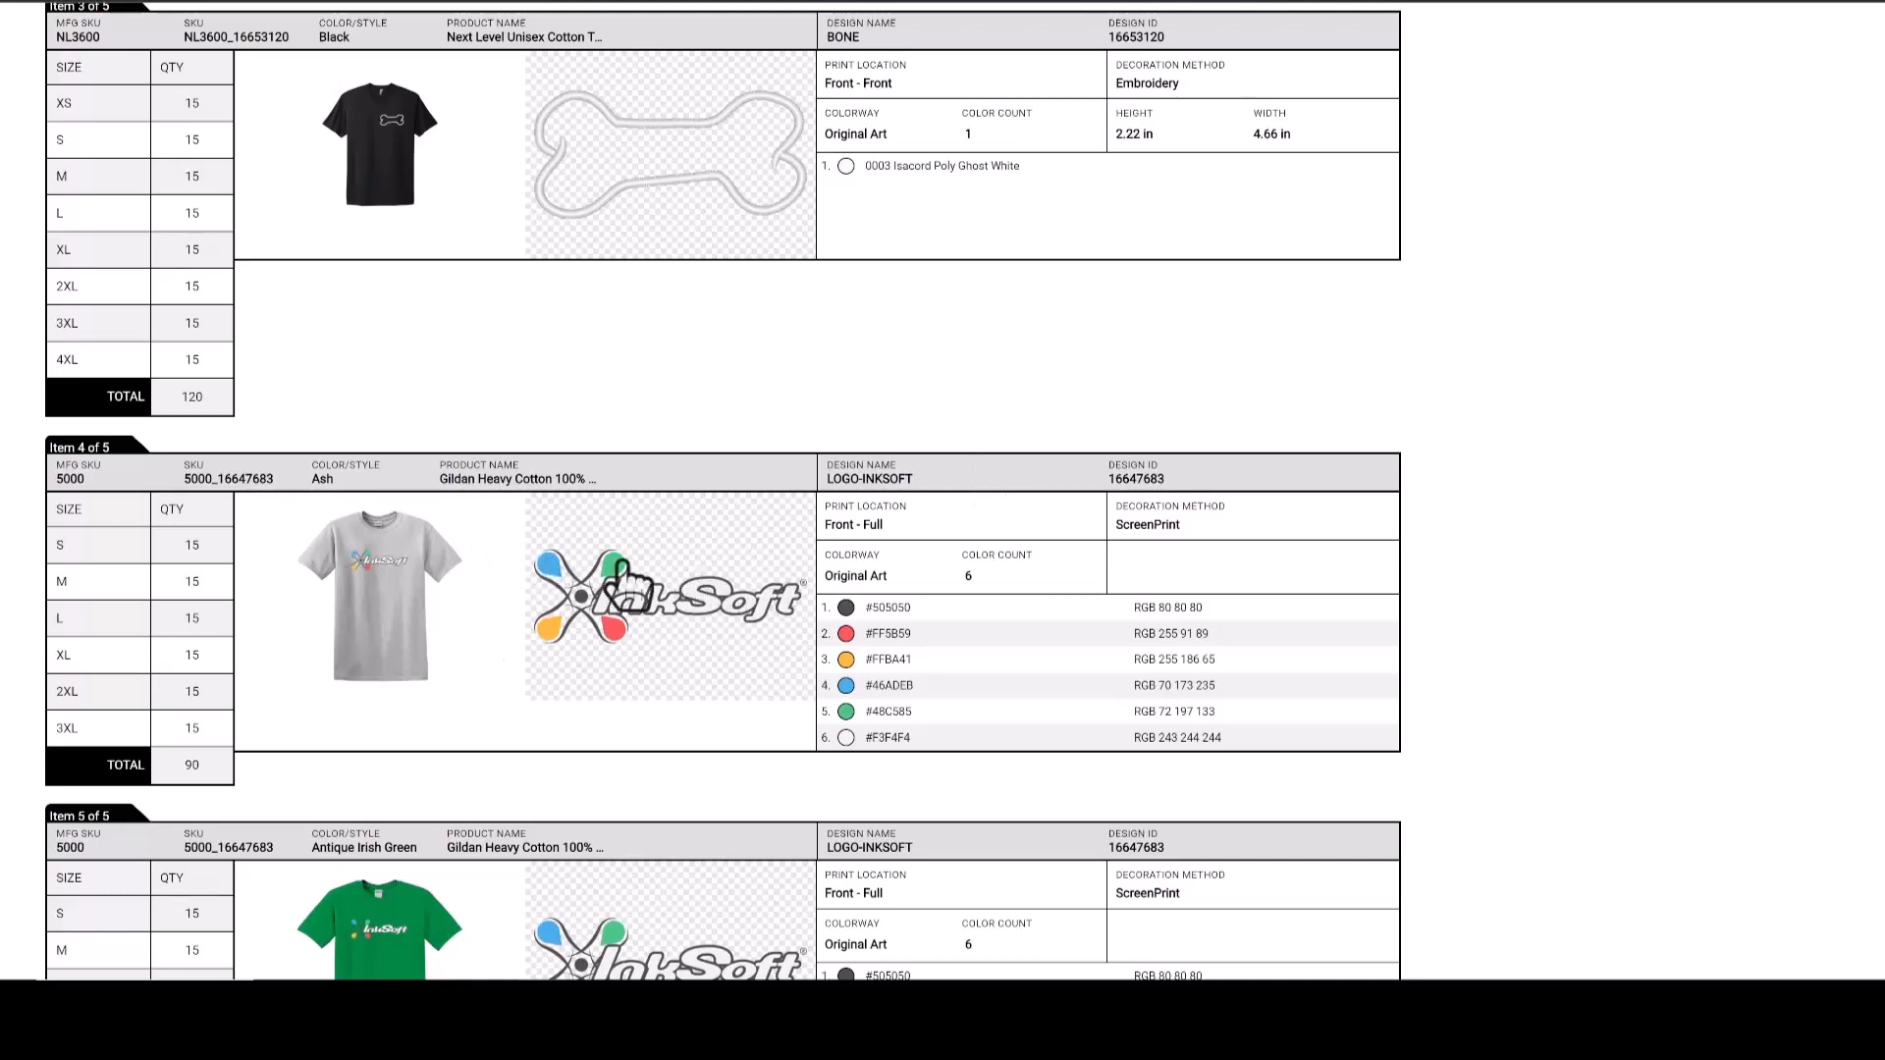
mouse_move(316, 512)
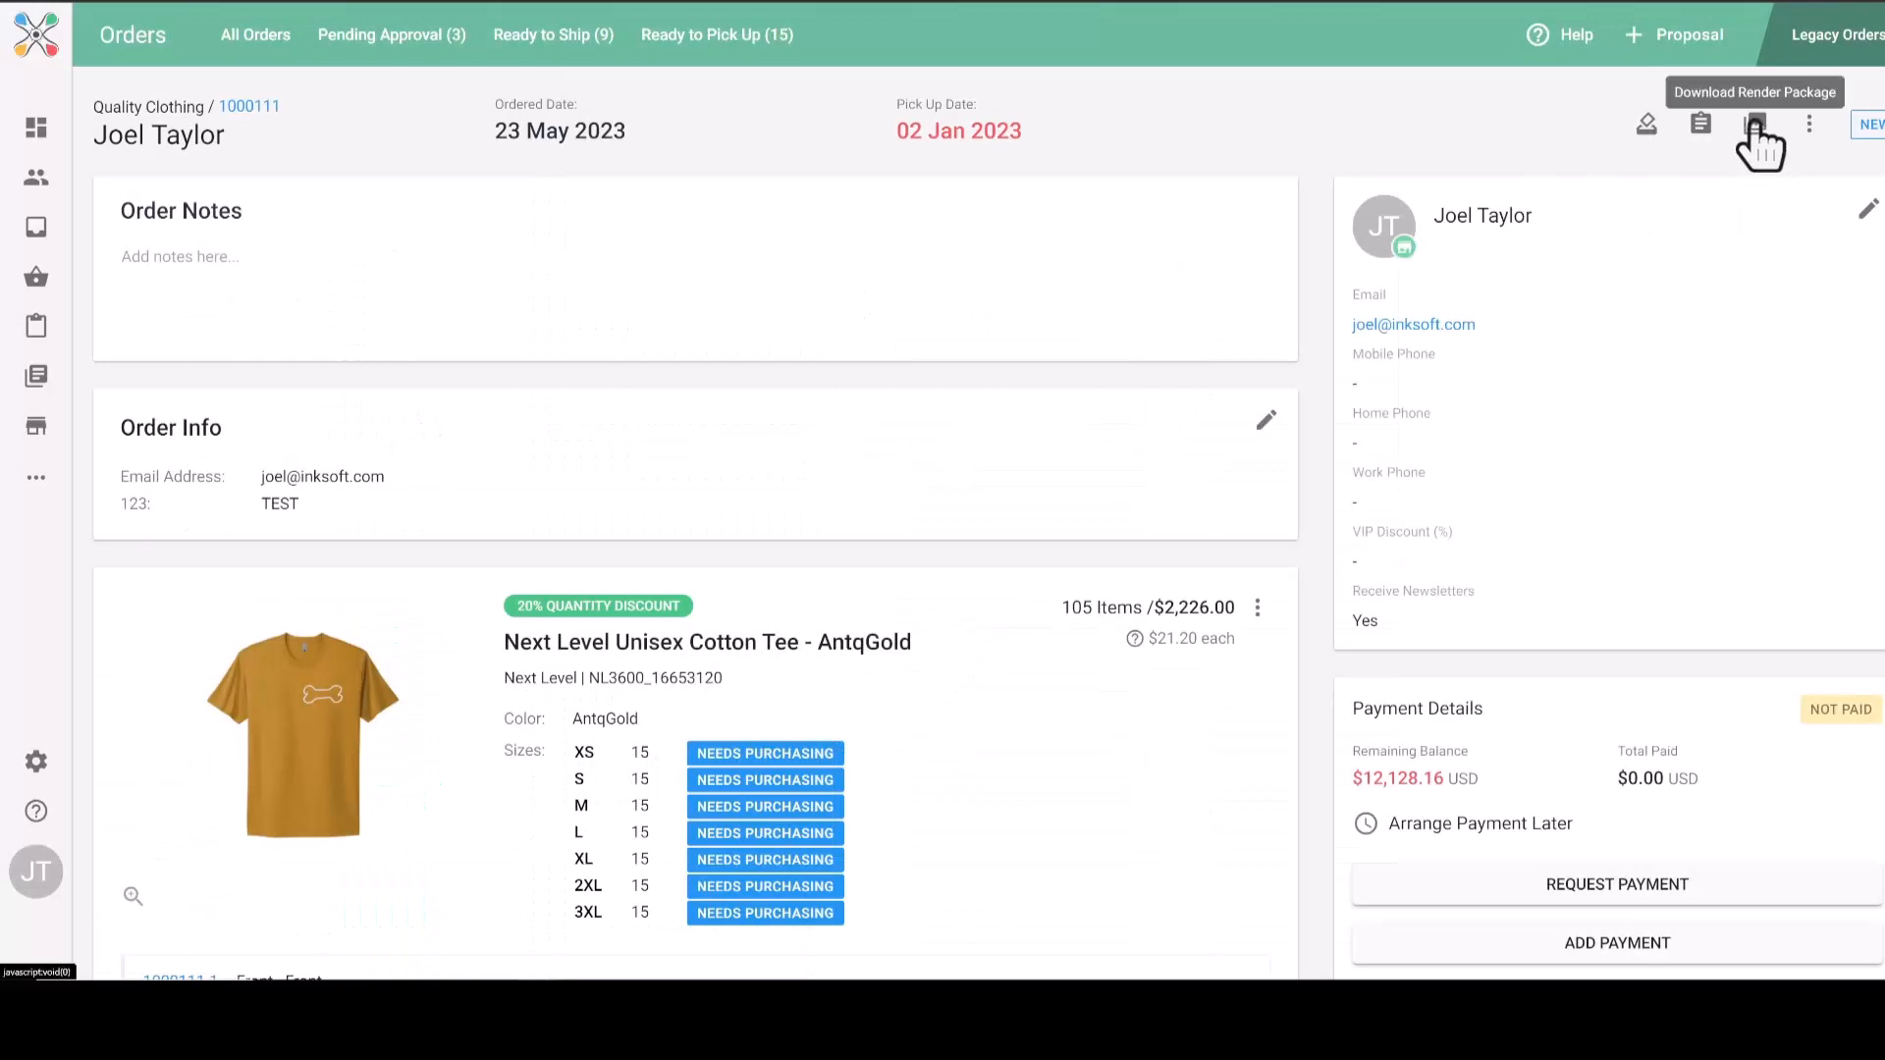
mouse_move(1759, 137)
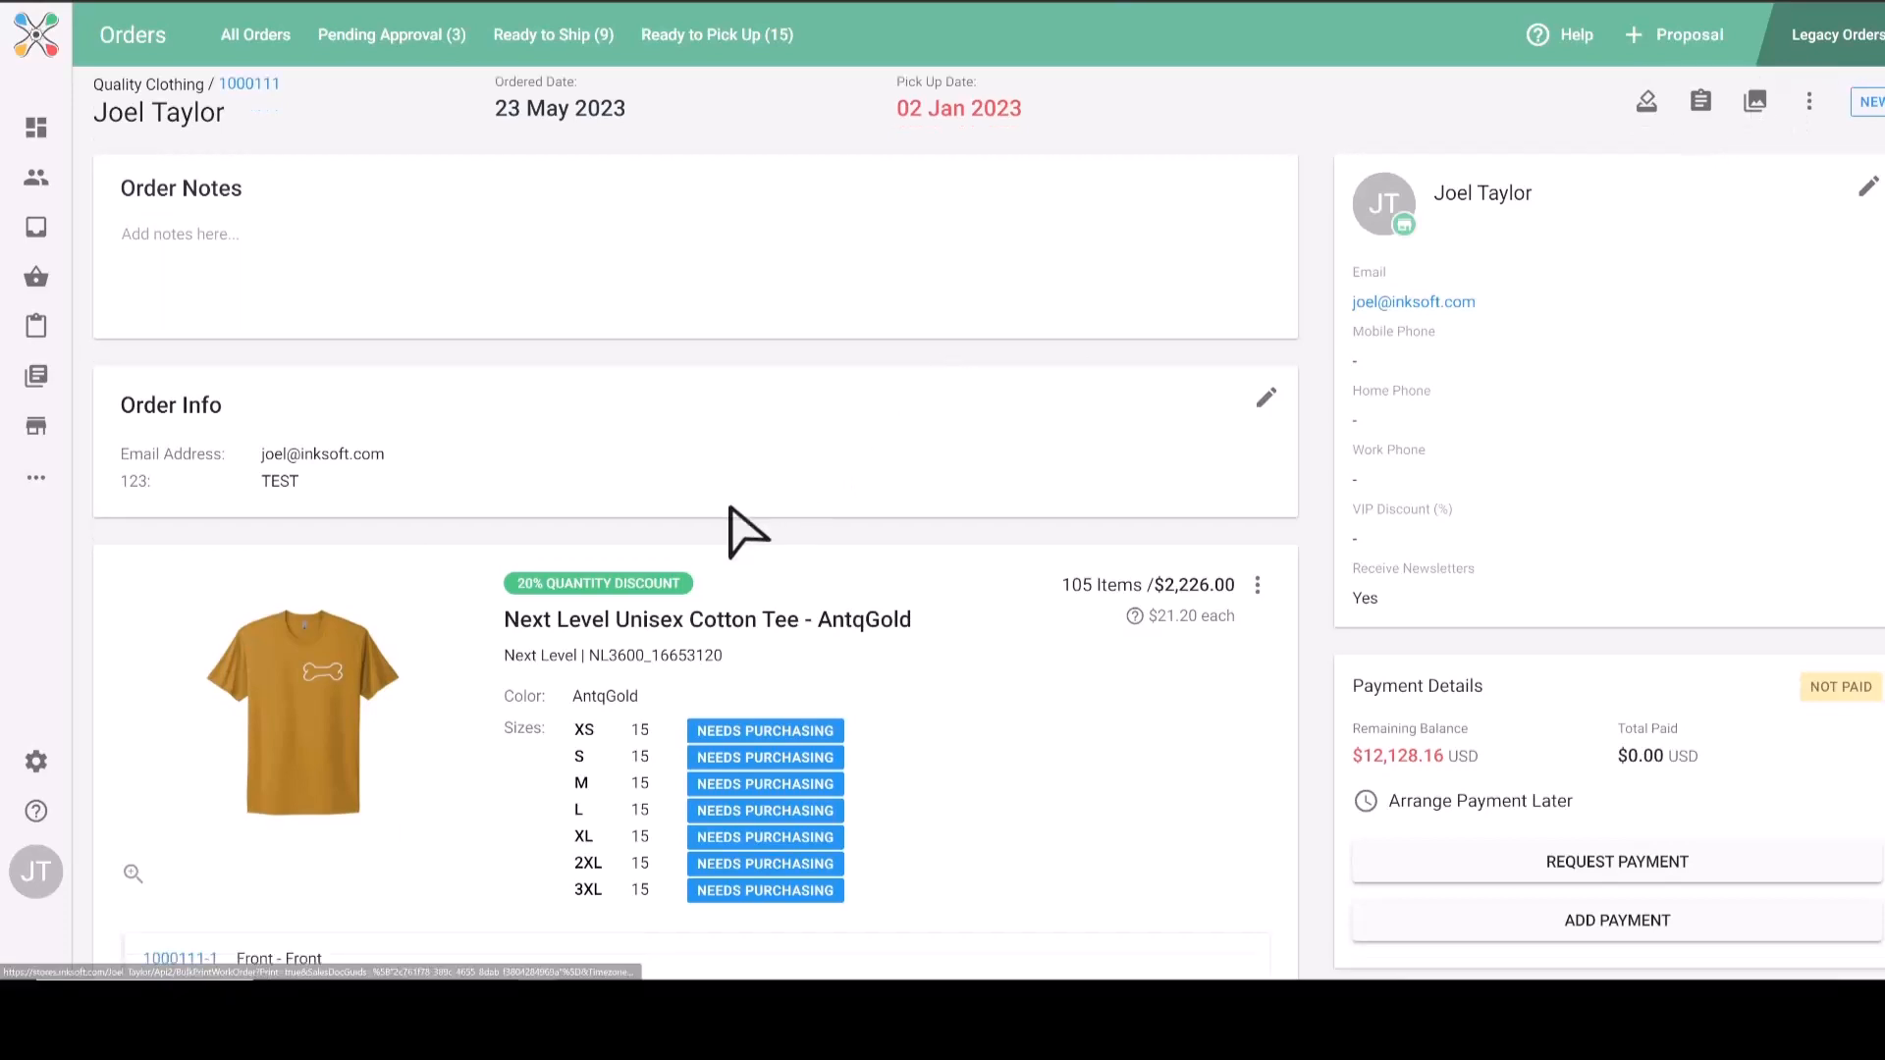
scroll(down, 3)
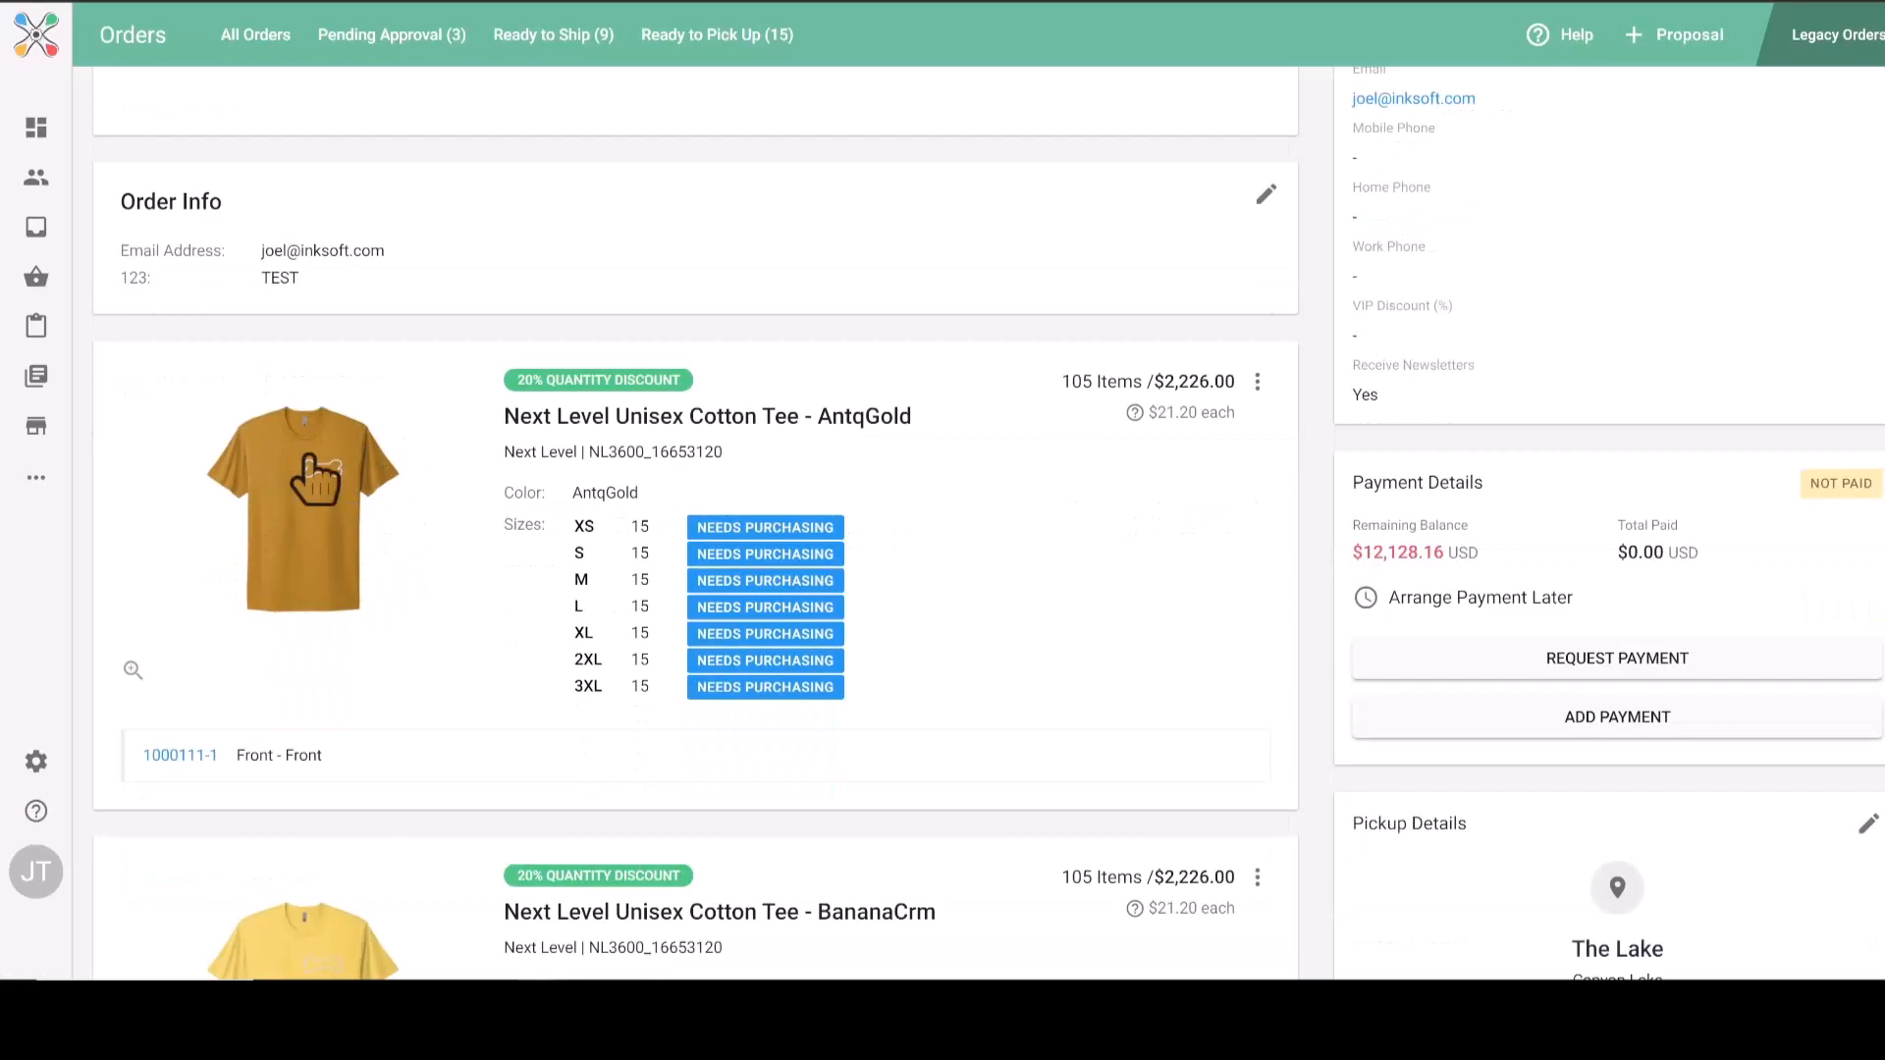
scroll(down, 3)
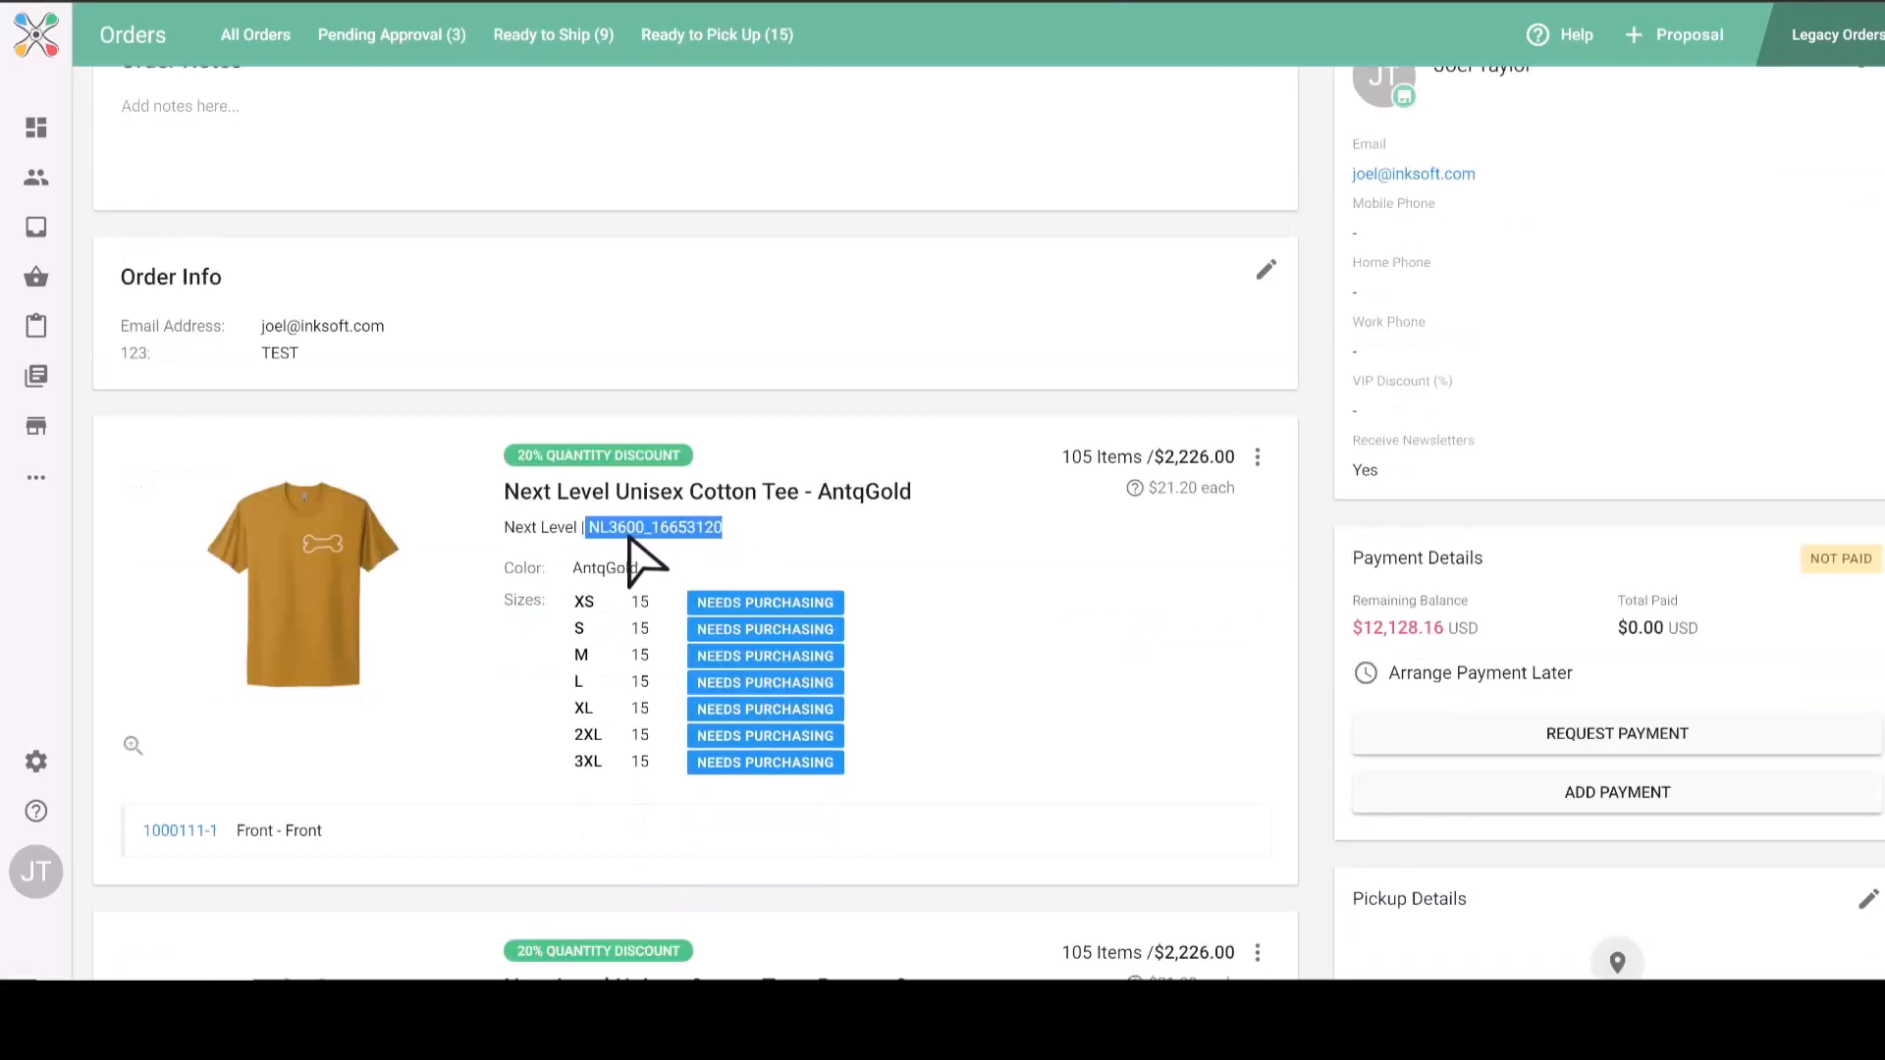
mouse_move(801, 553)
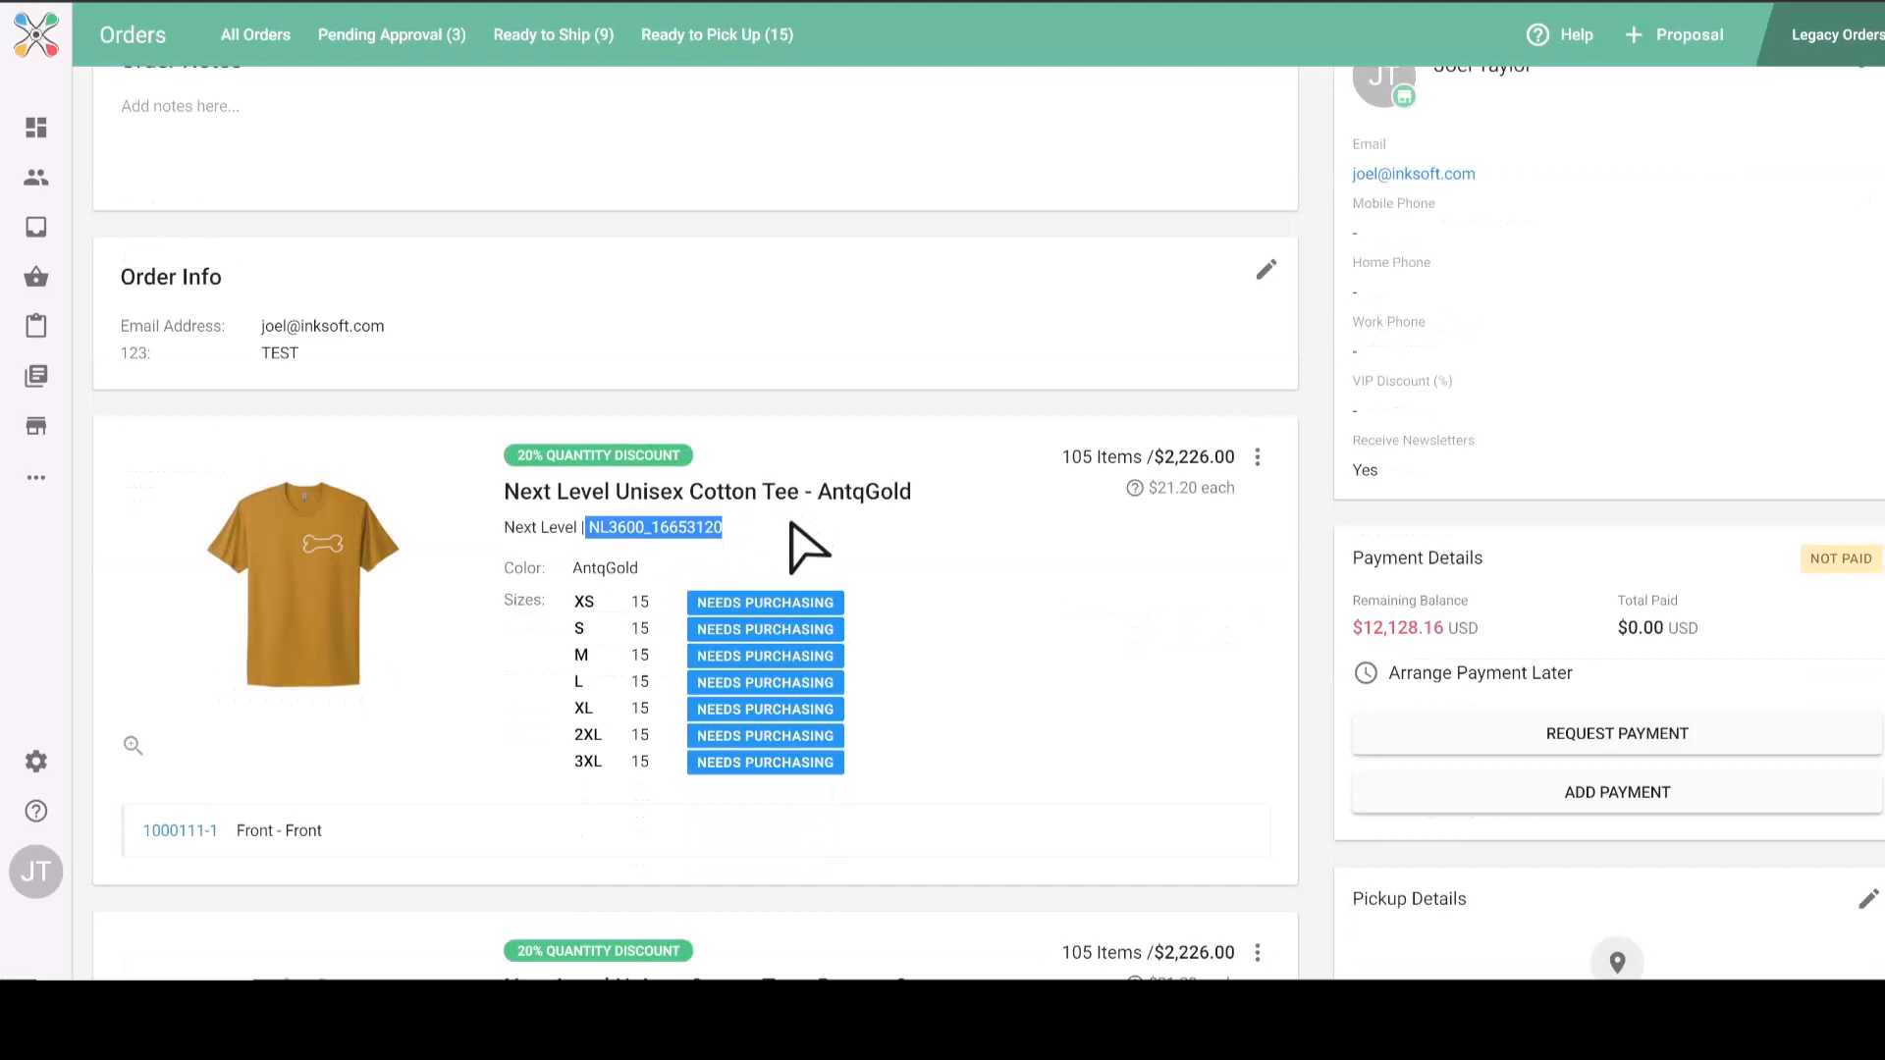
click(1256, 456)
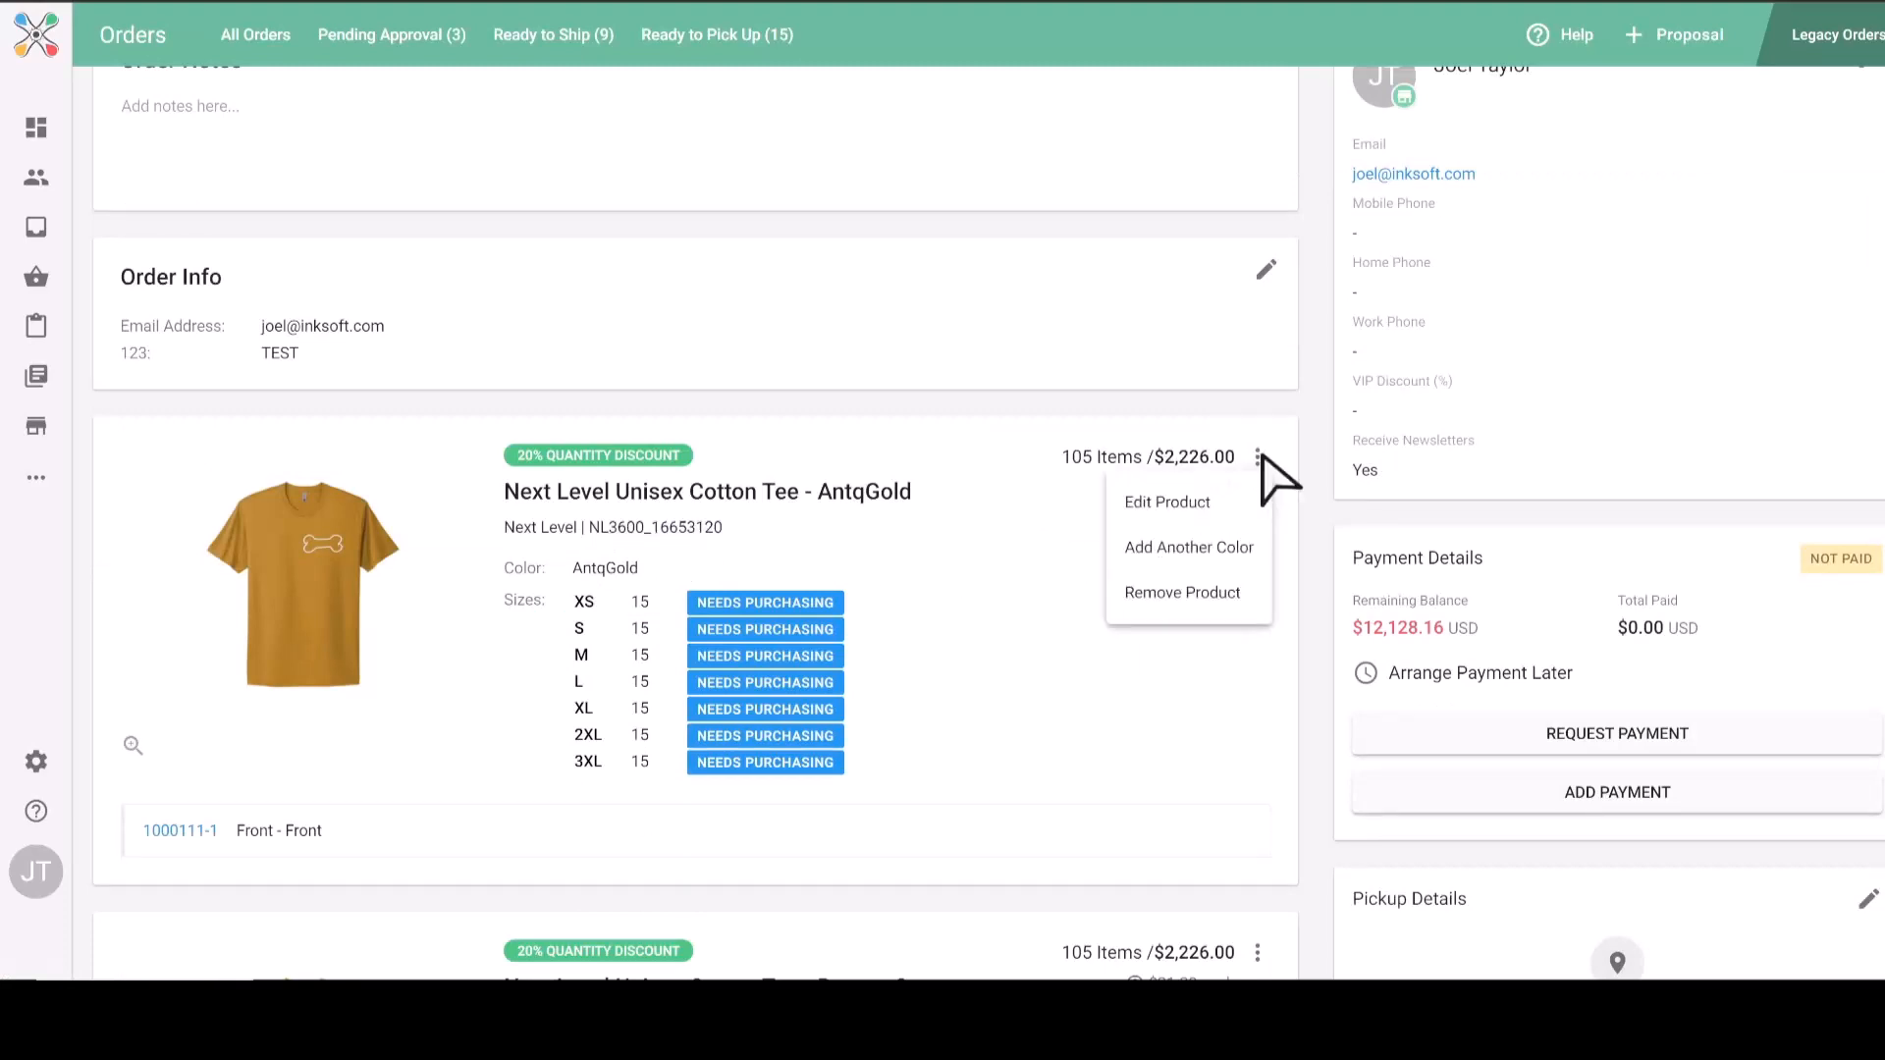
click(1166, 502)
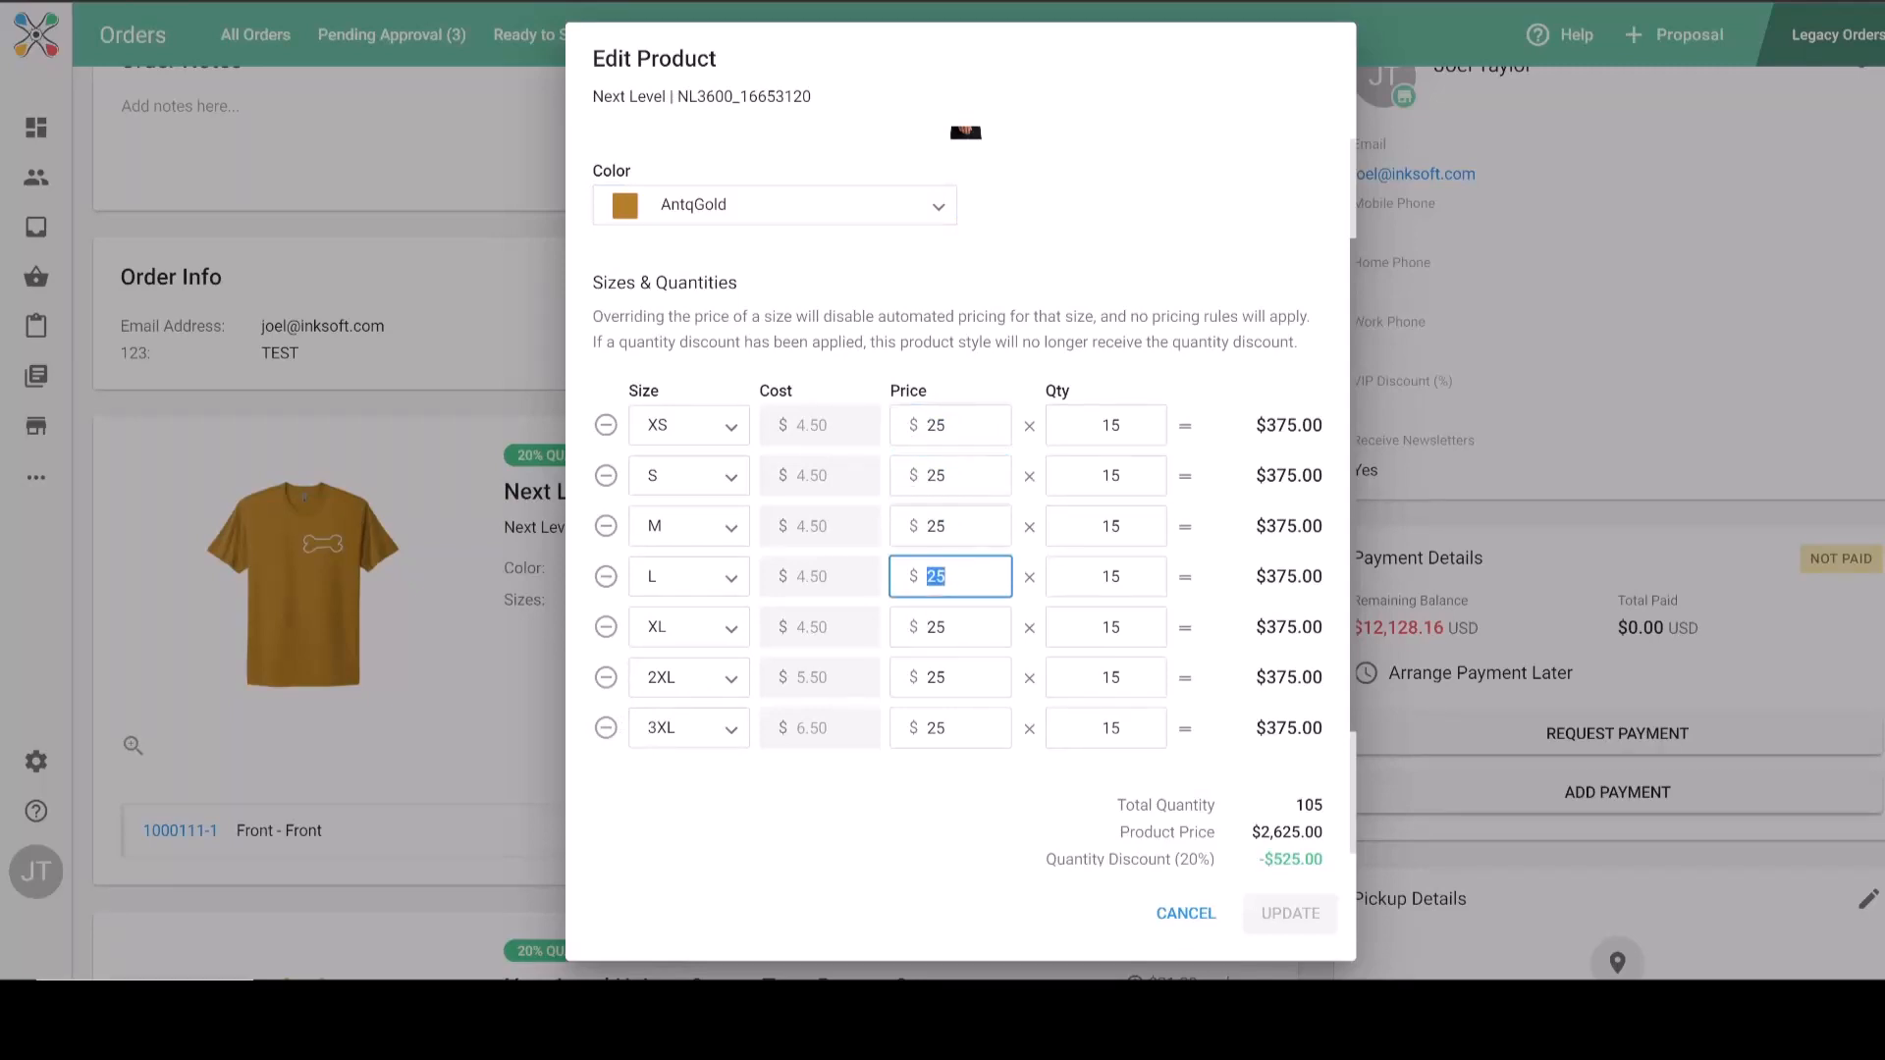
click(1105, 425)
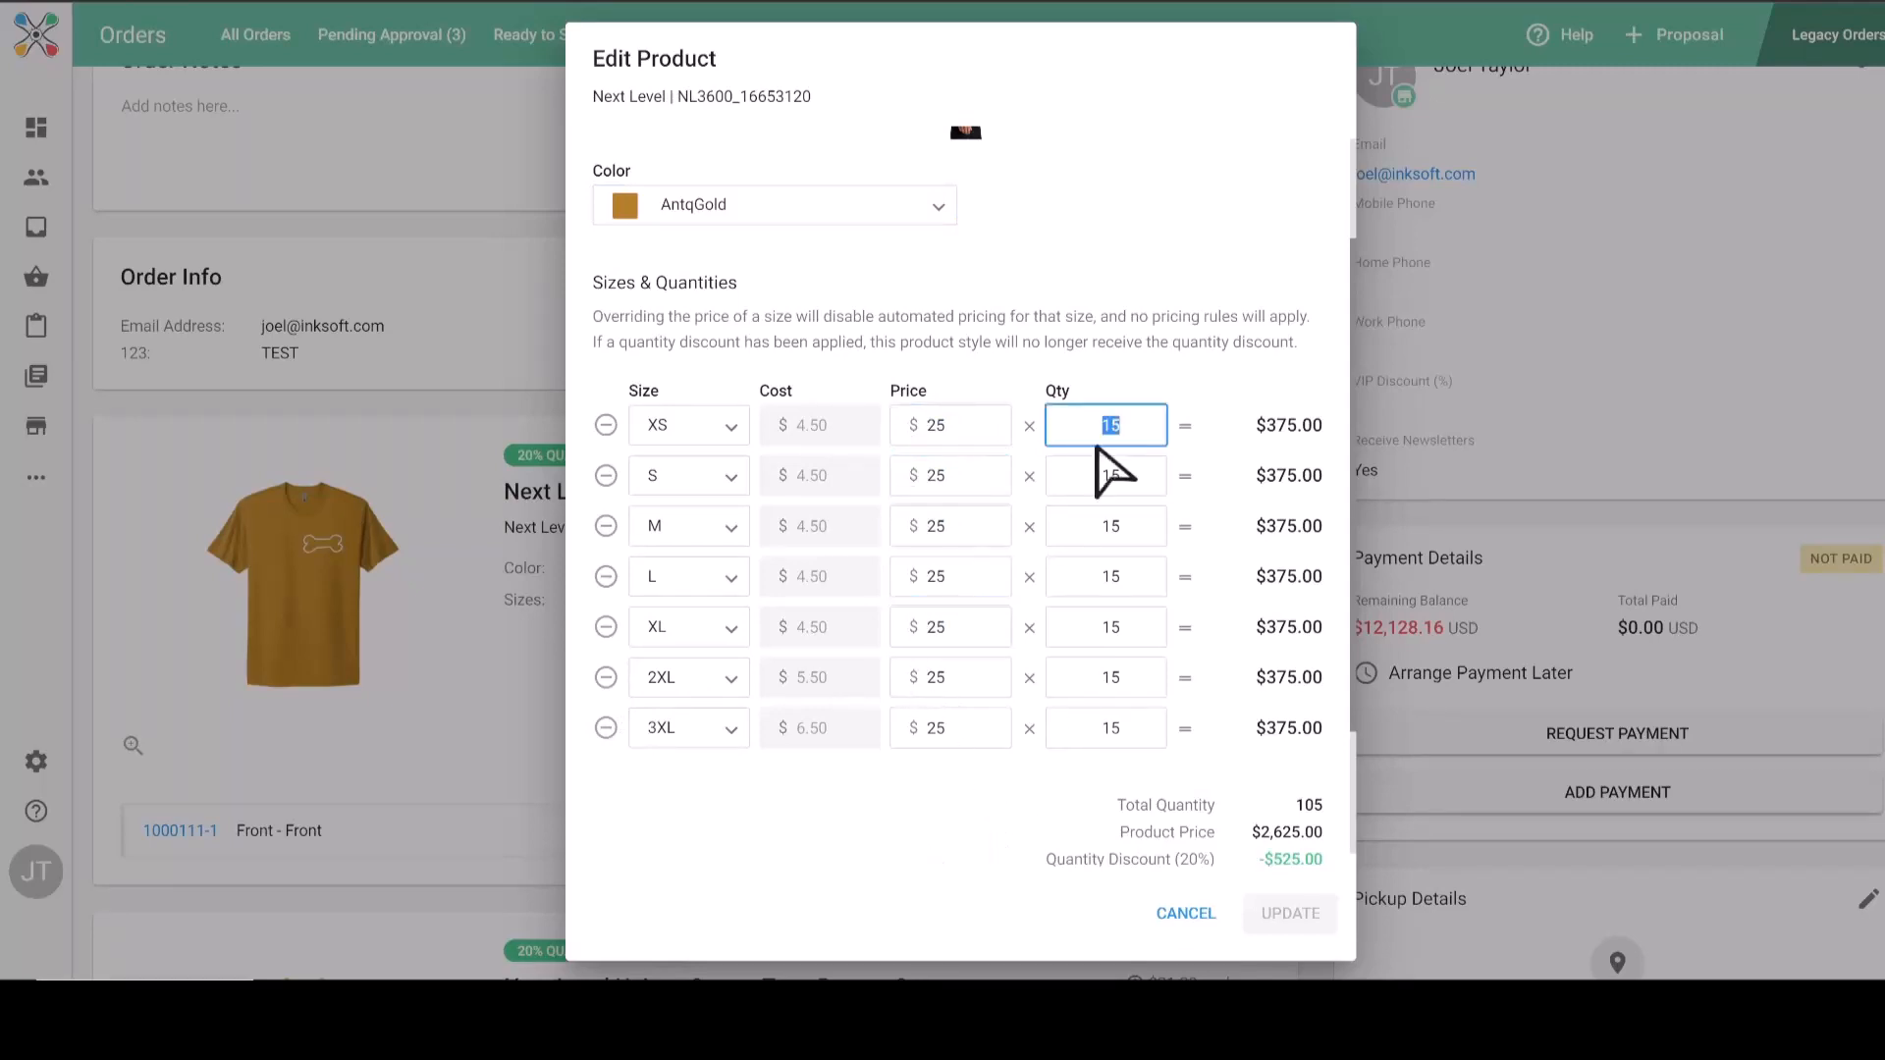
click(1185, 913)
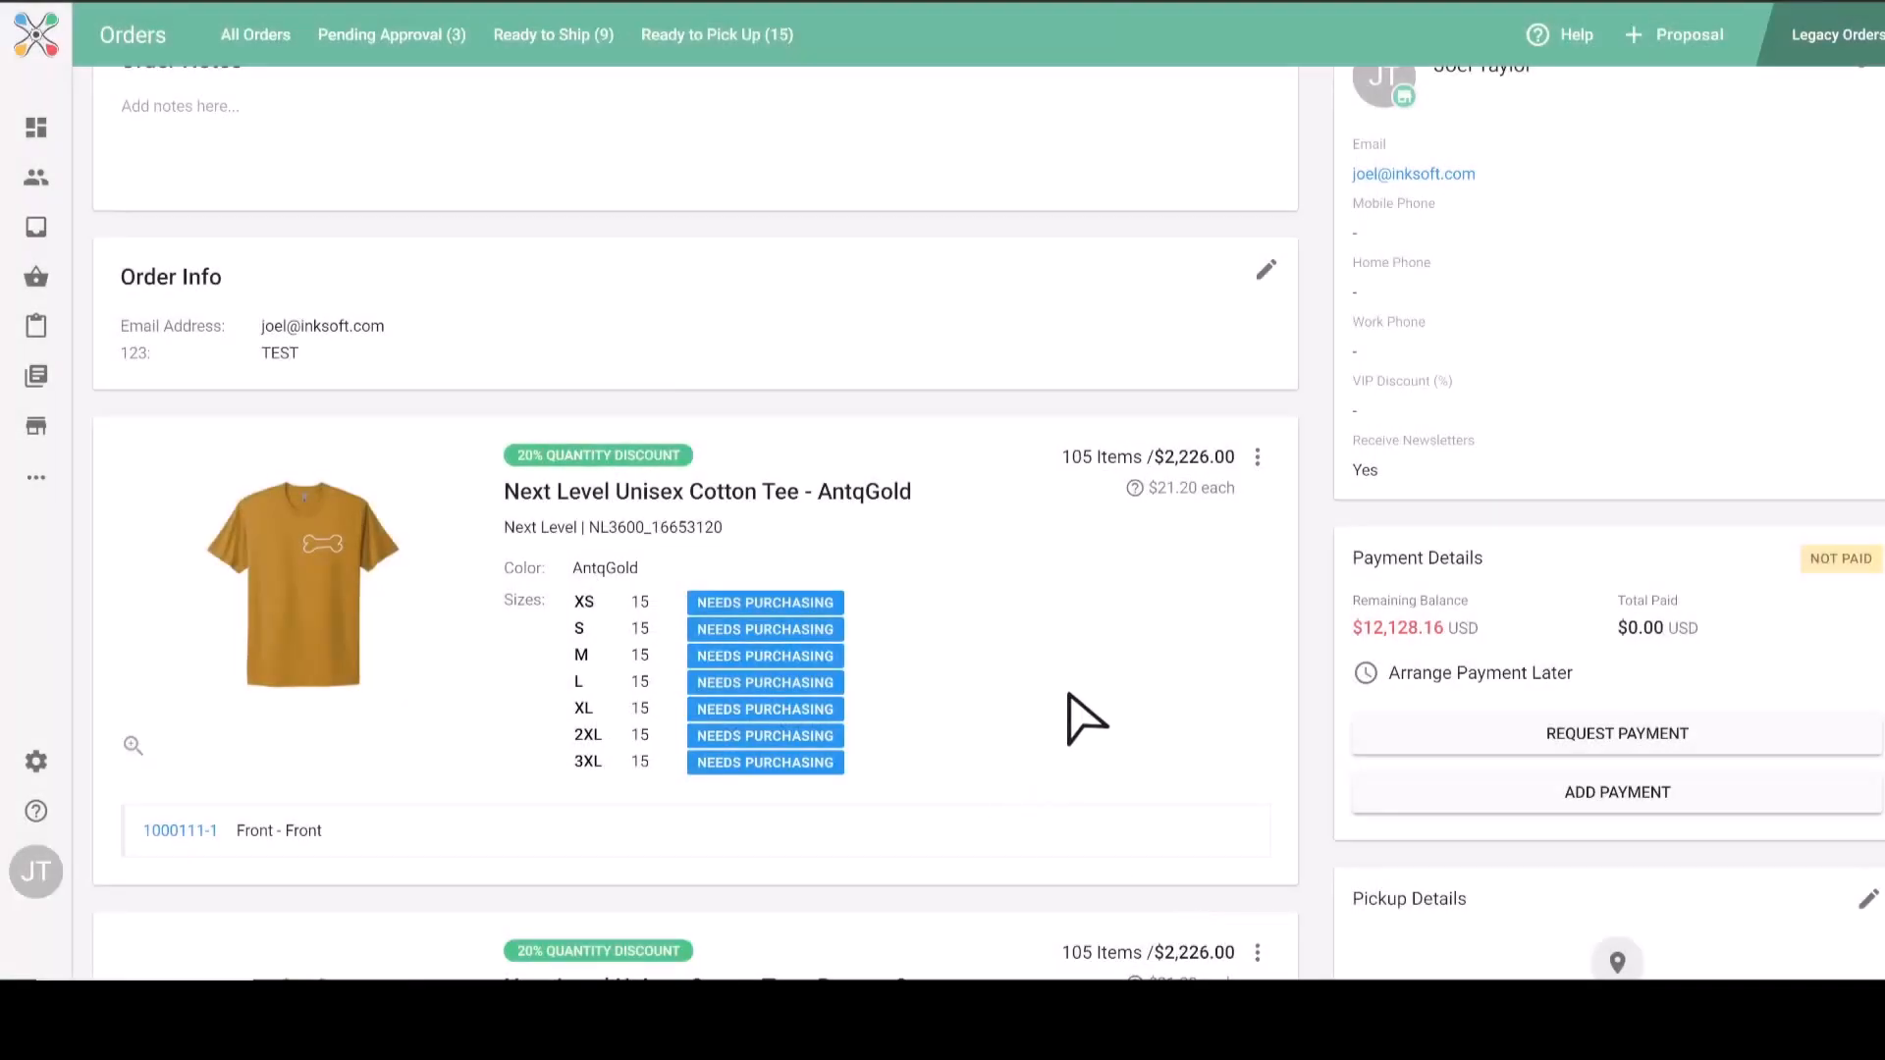
click(1257, 457)
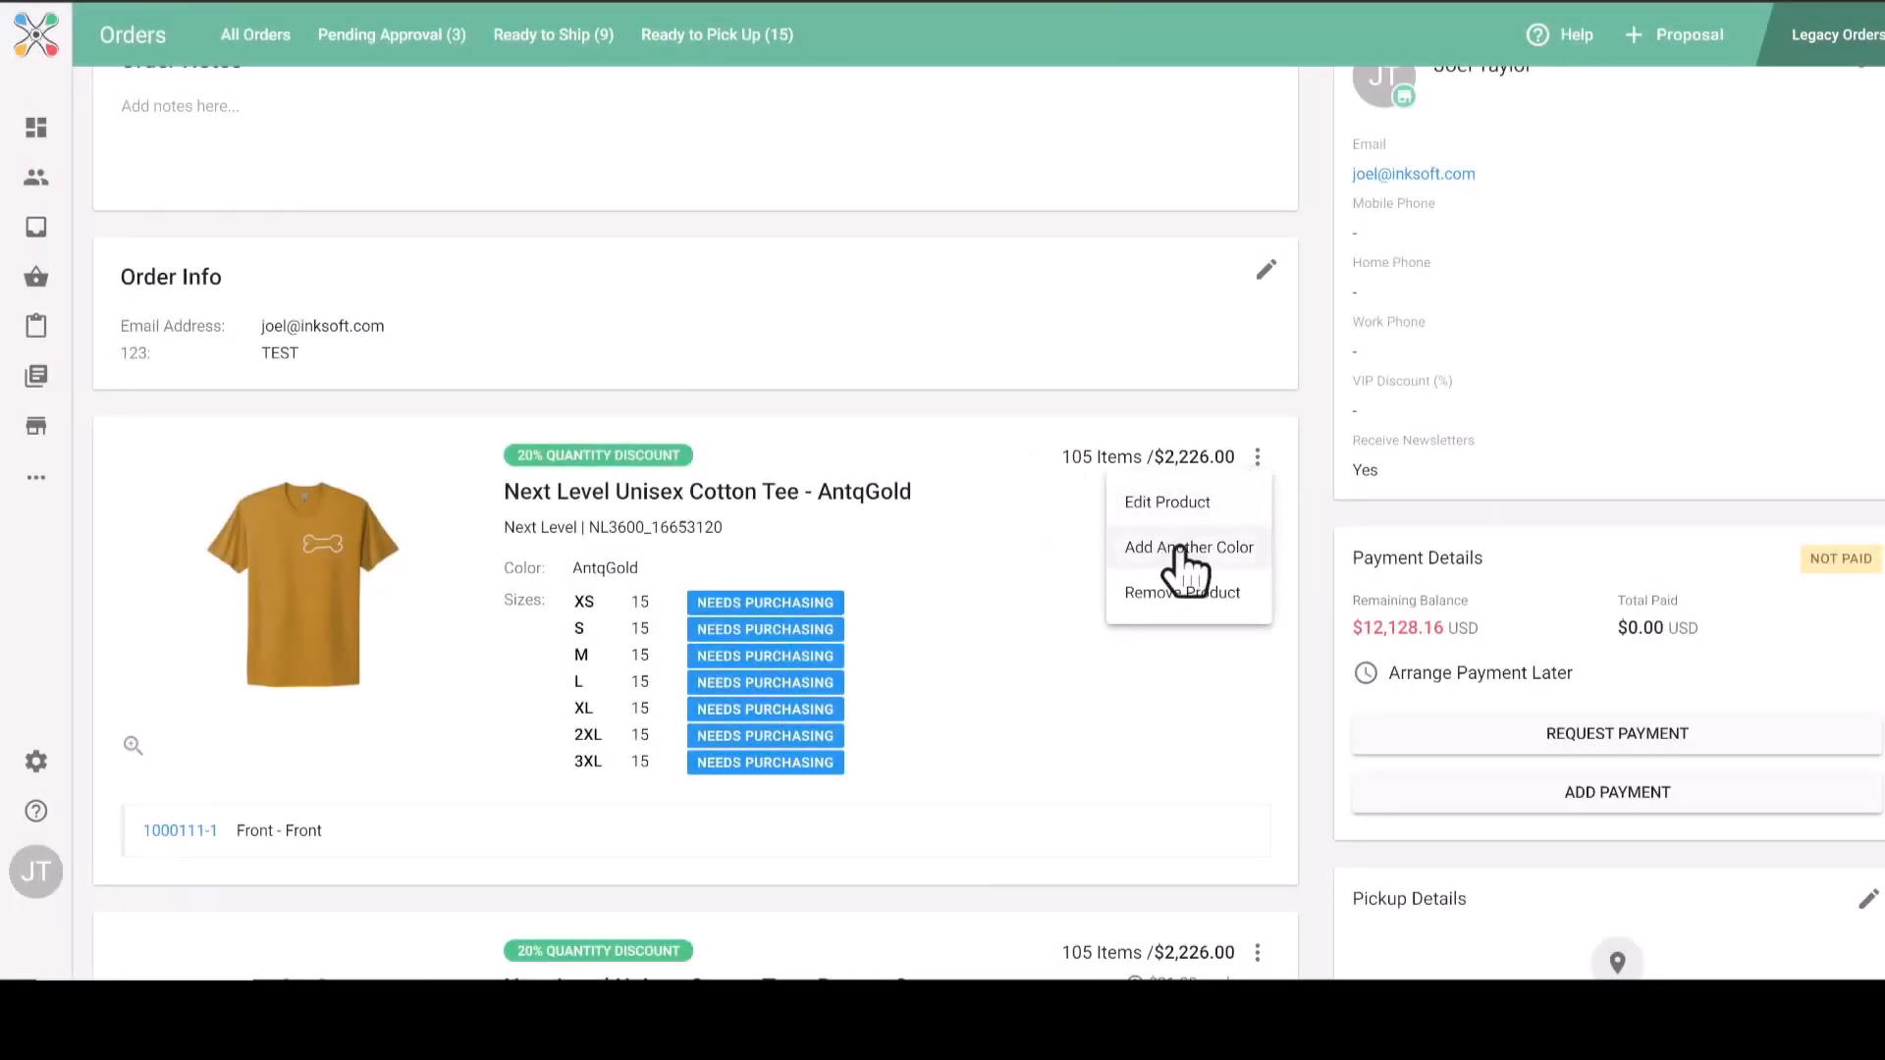
click(1057, 594)
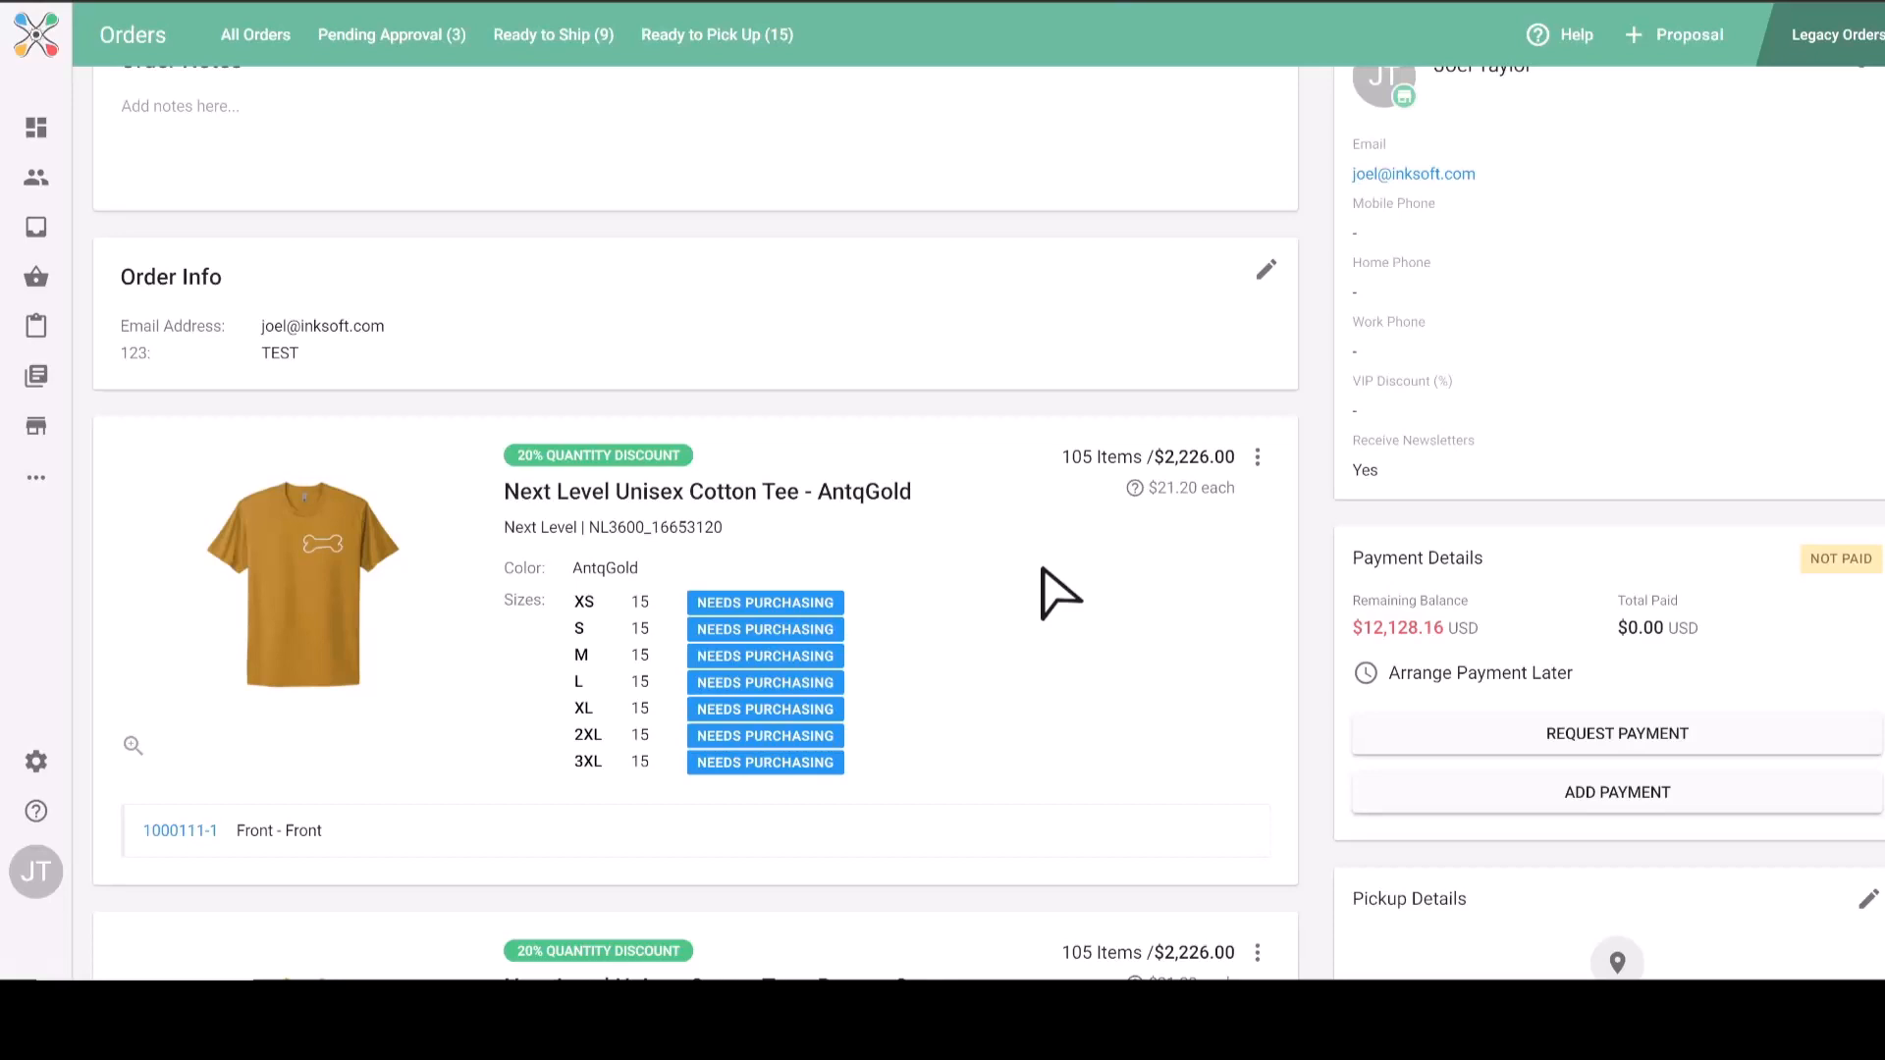
double_click(1416, 558)
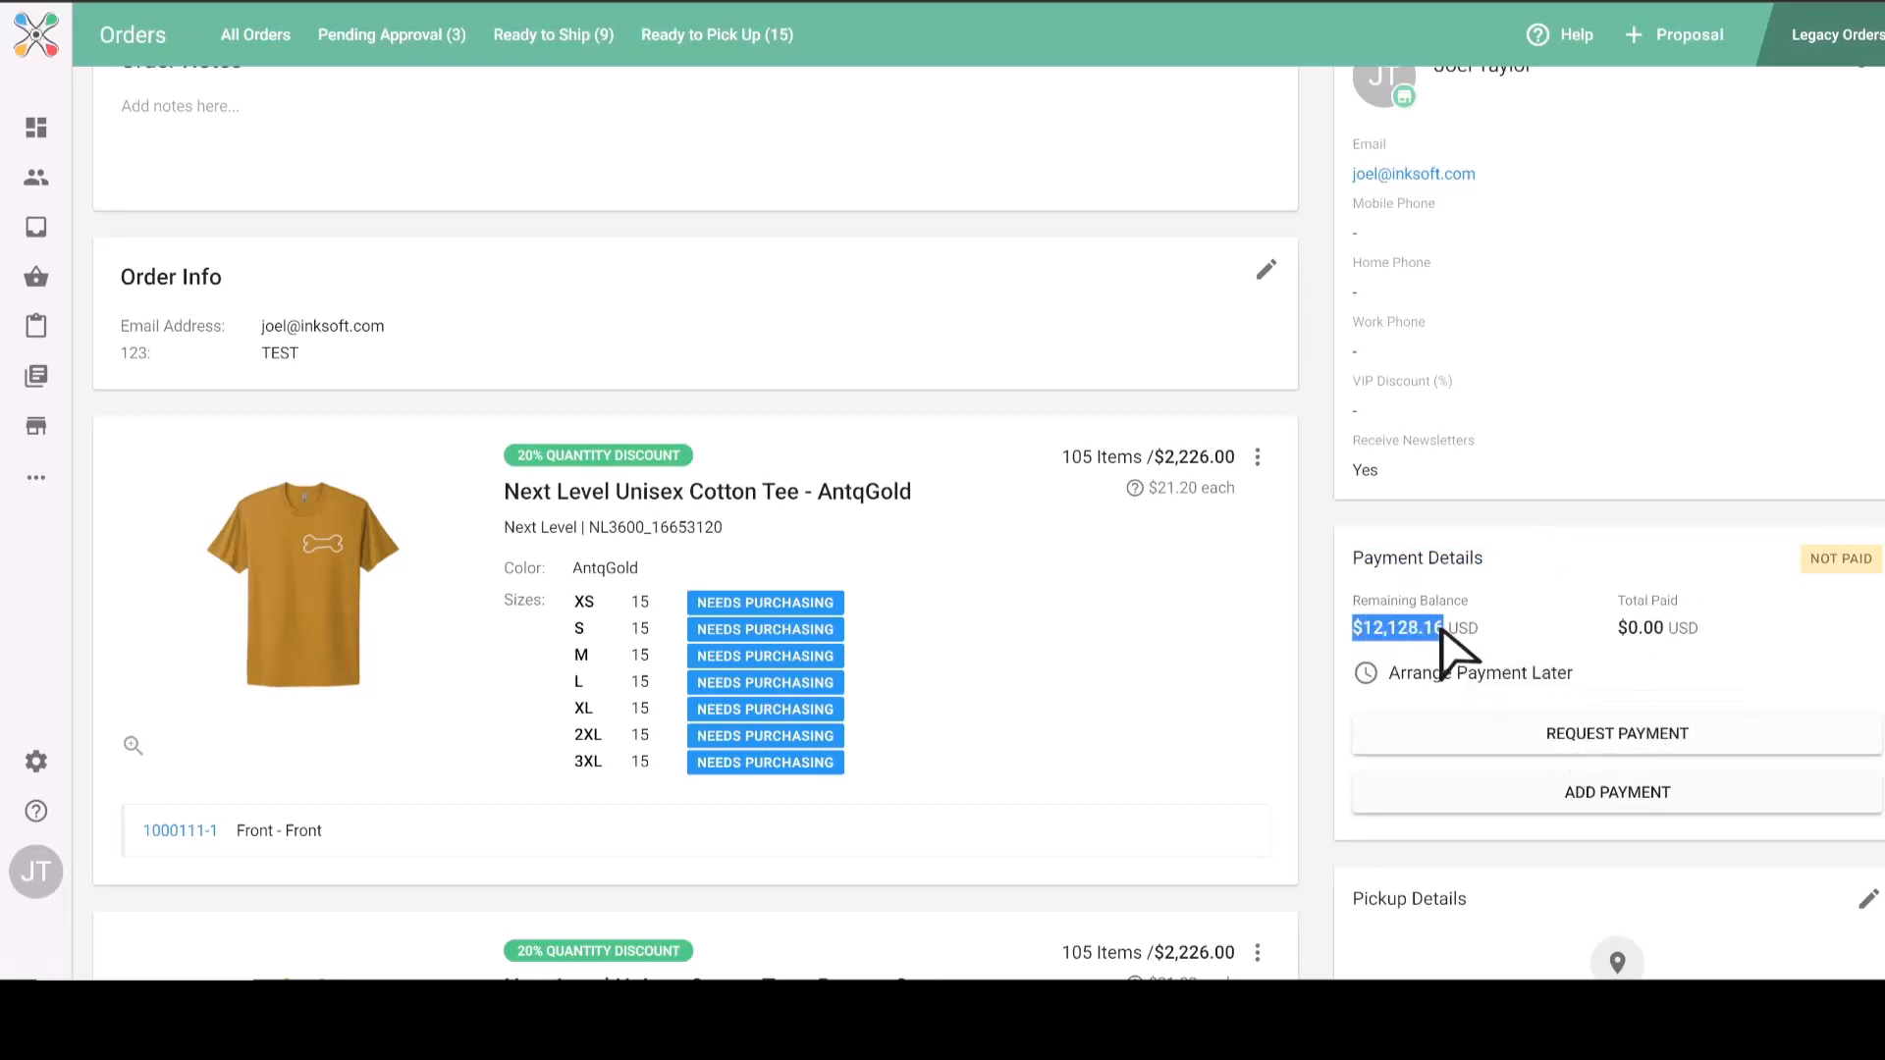
mouse_move(1616, 733)
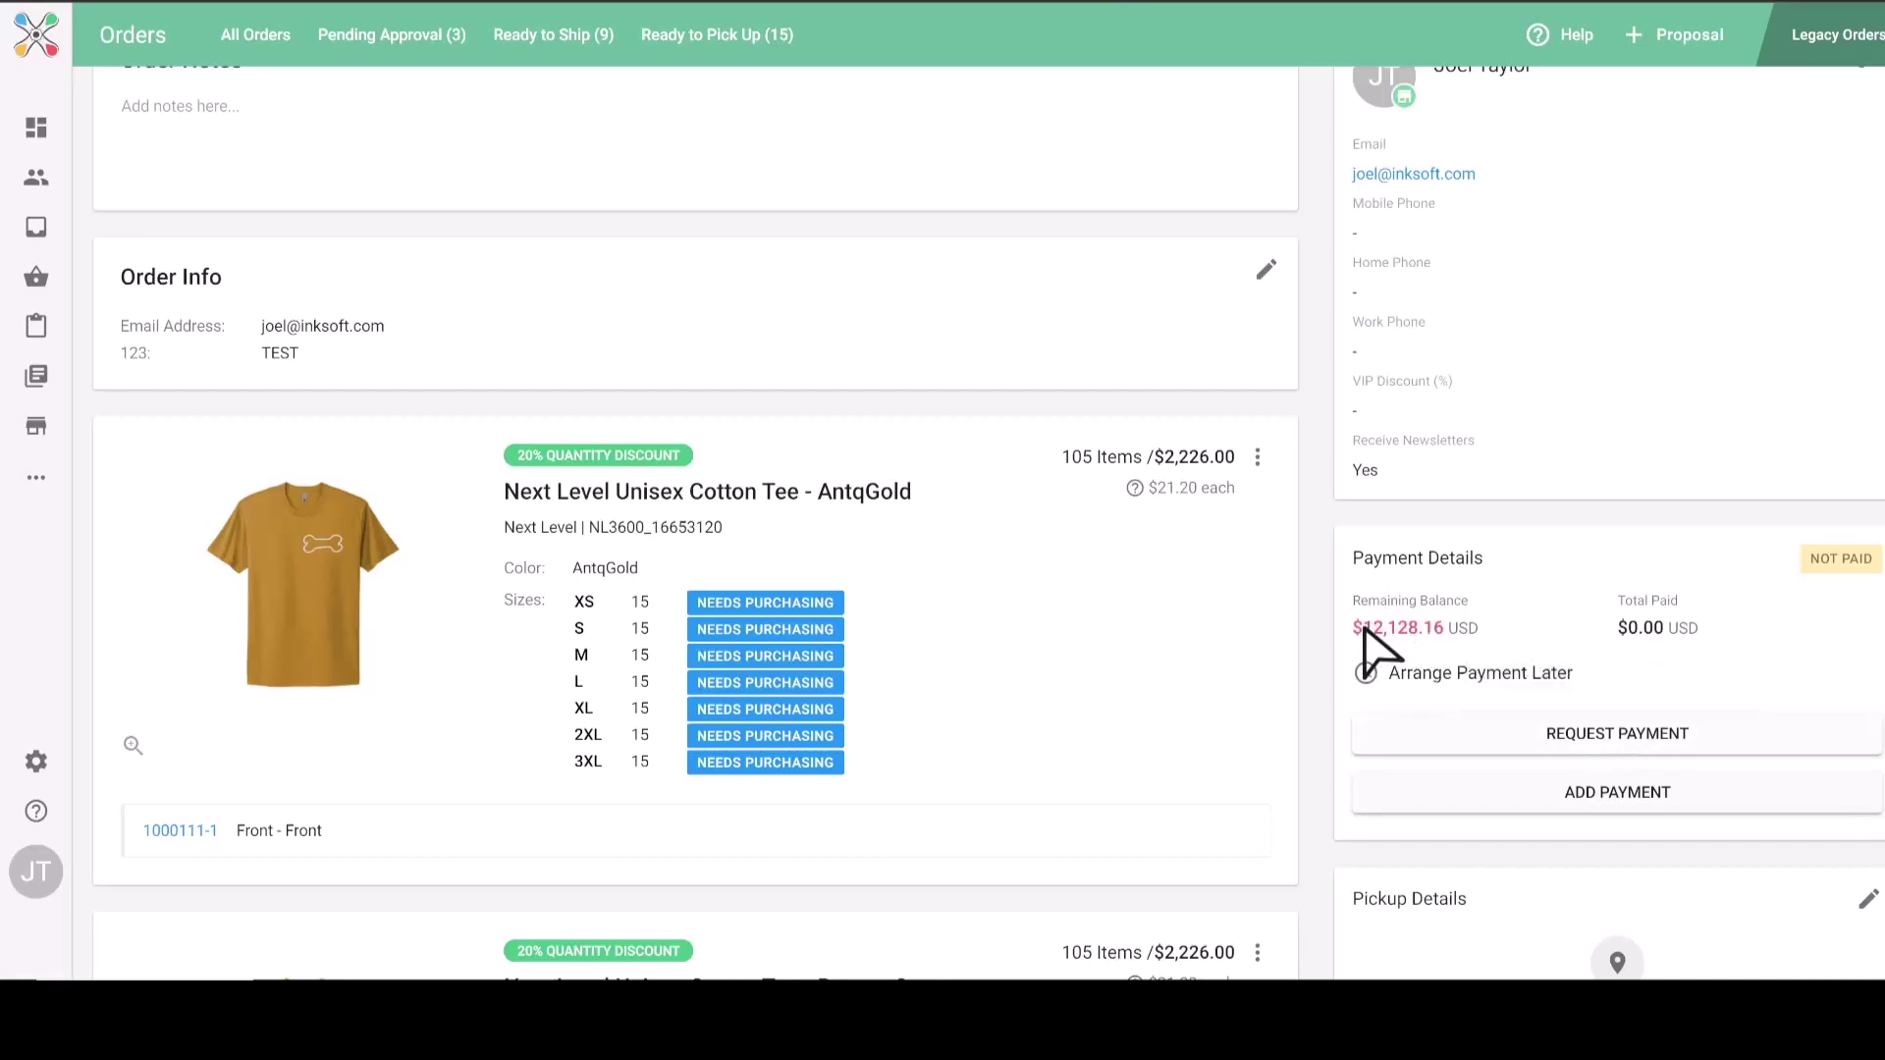
double_click(1400, 628)
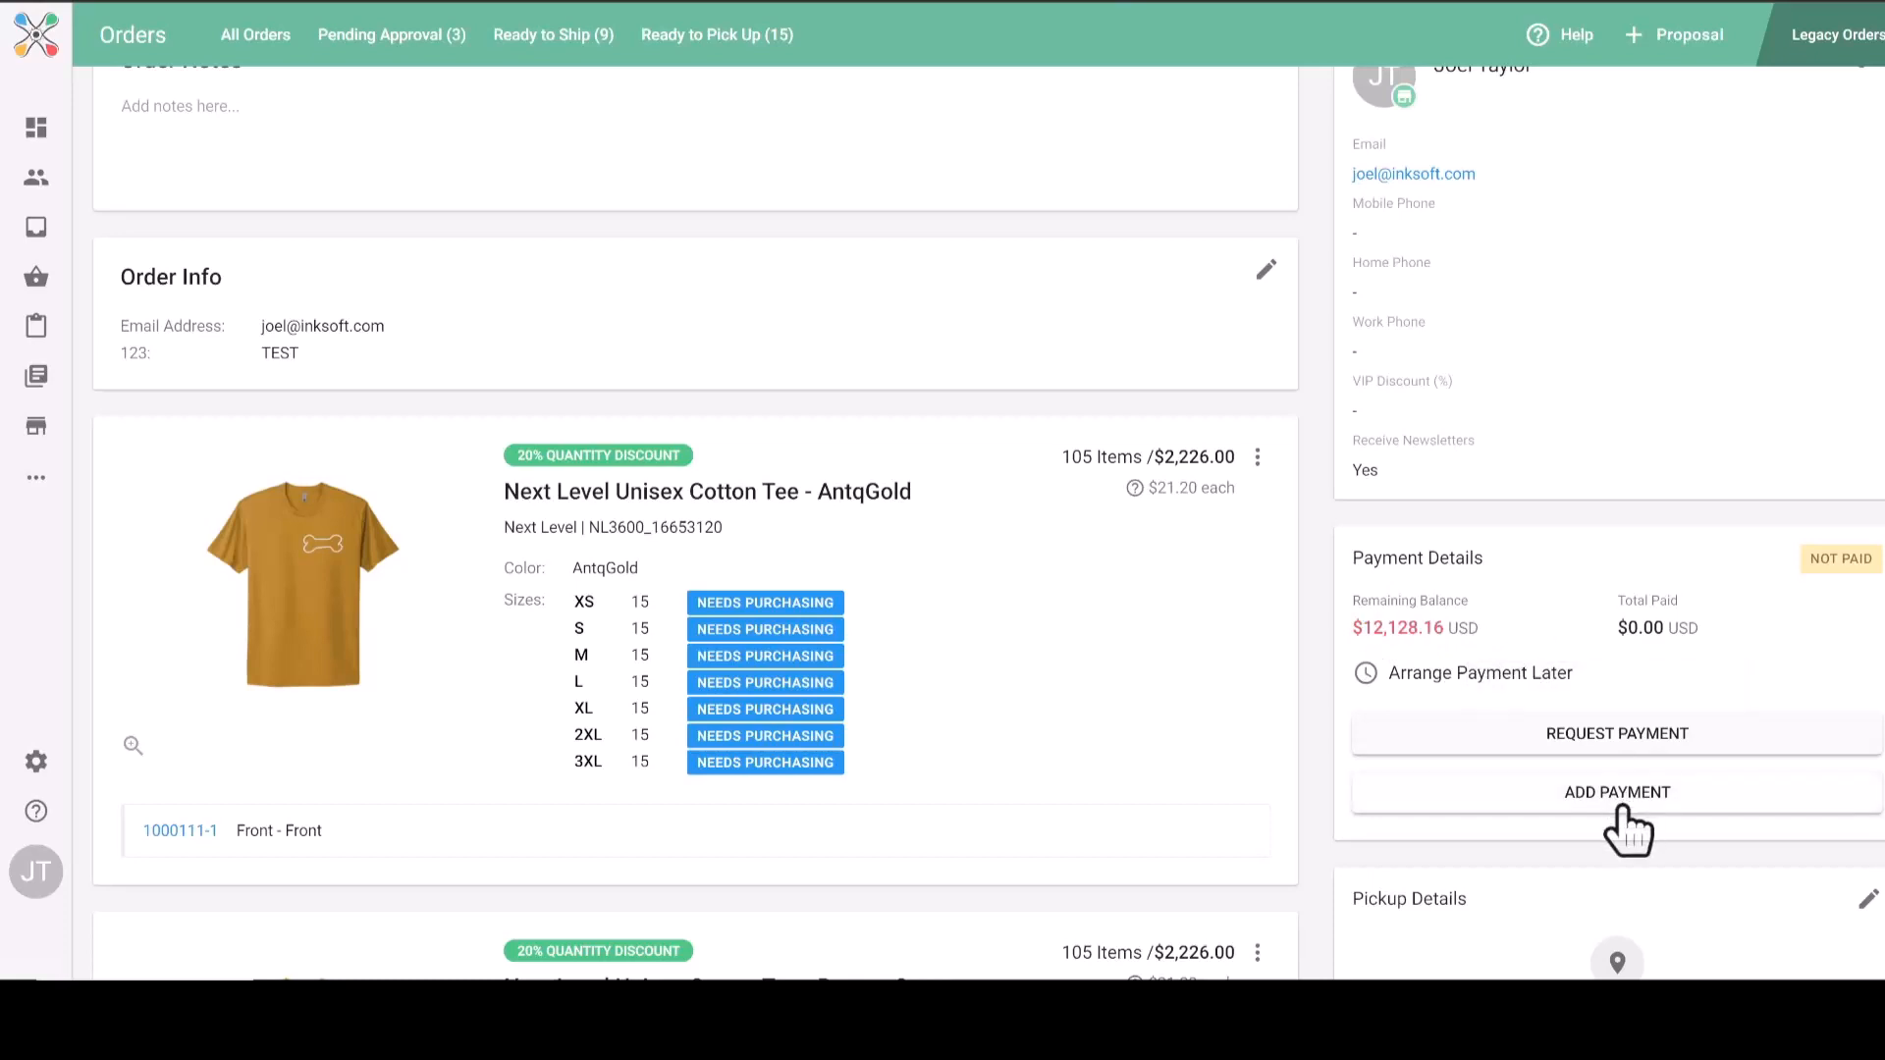
click(1617, 793)
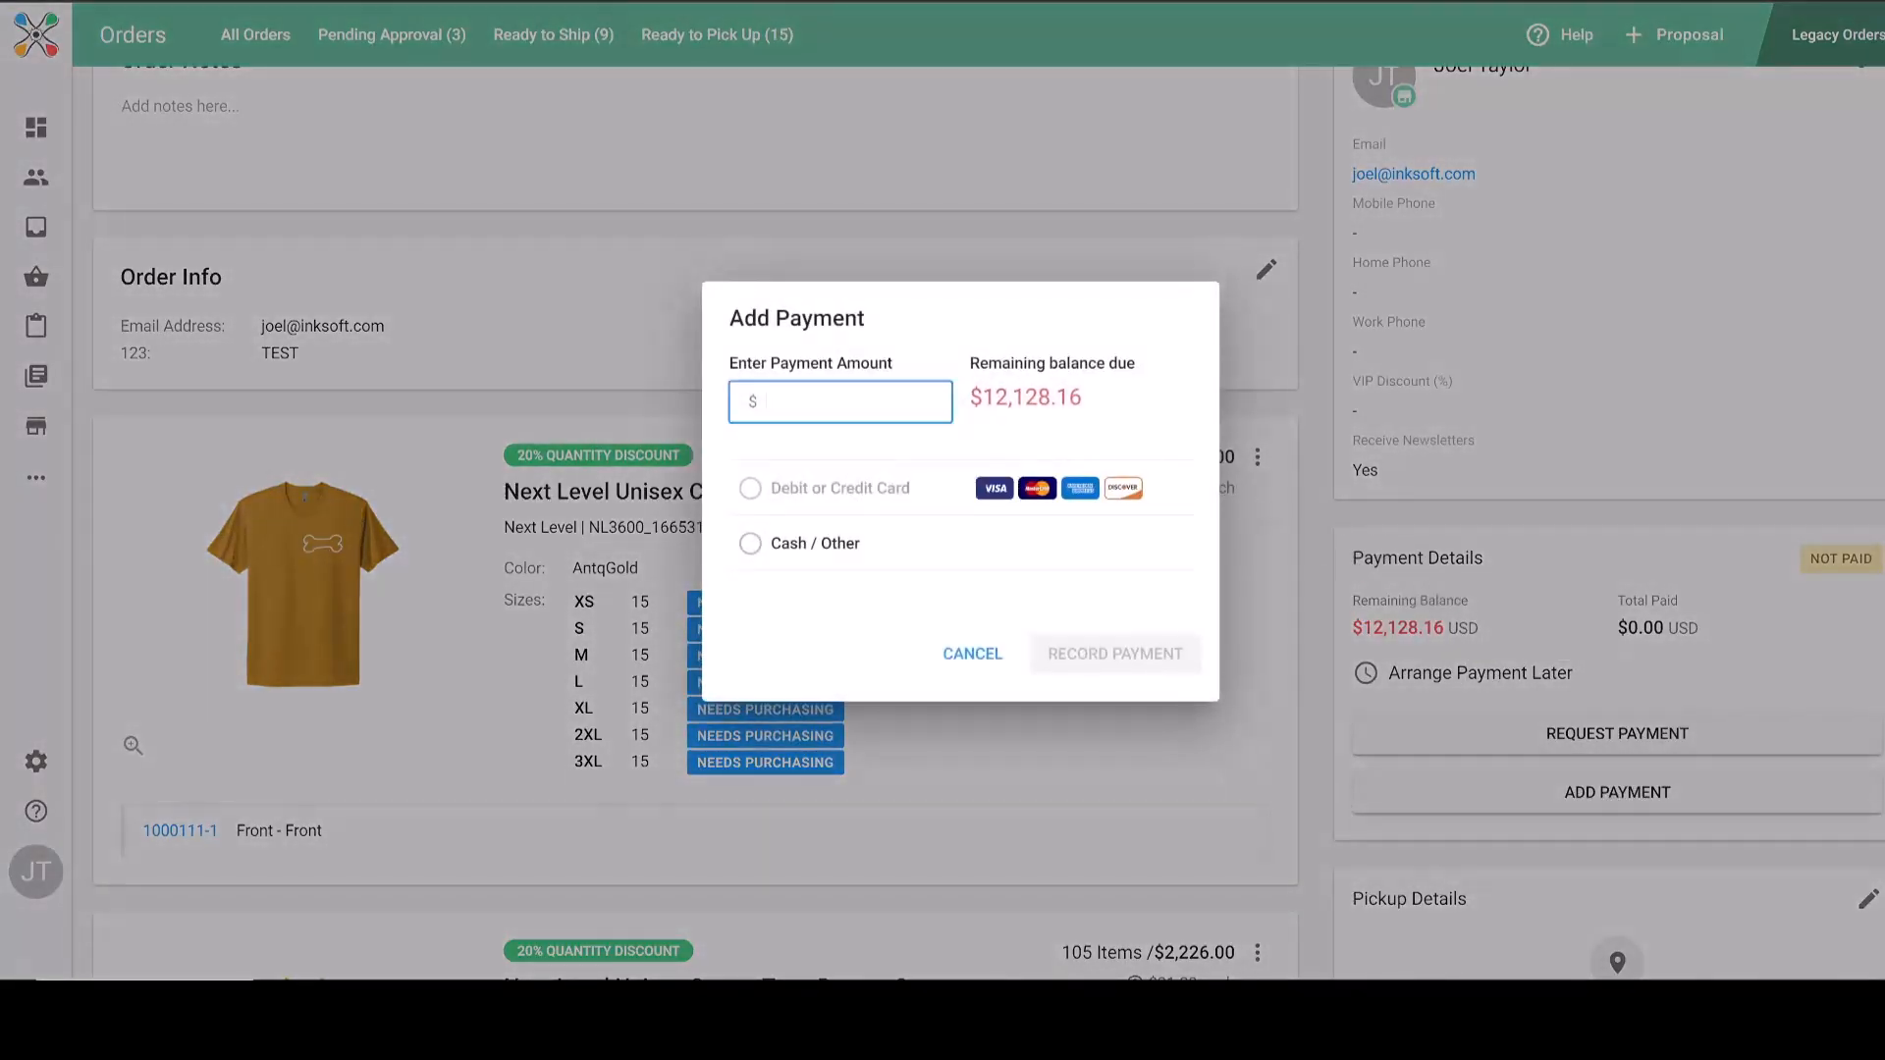
mouse_move(1072, 349)
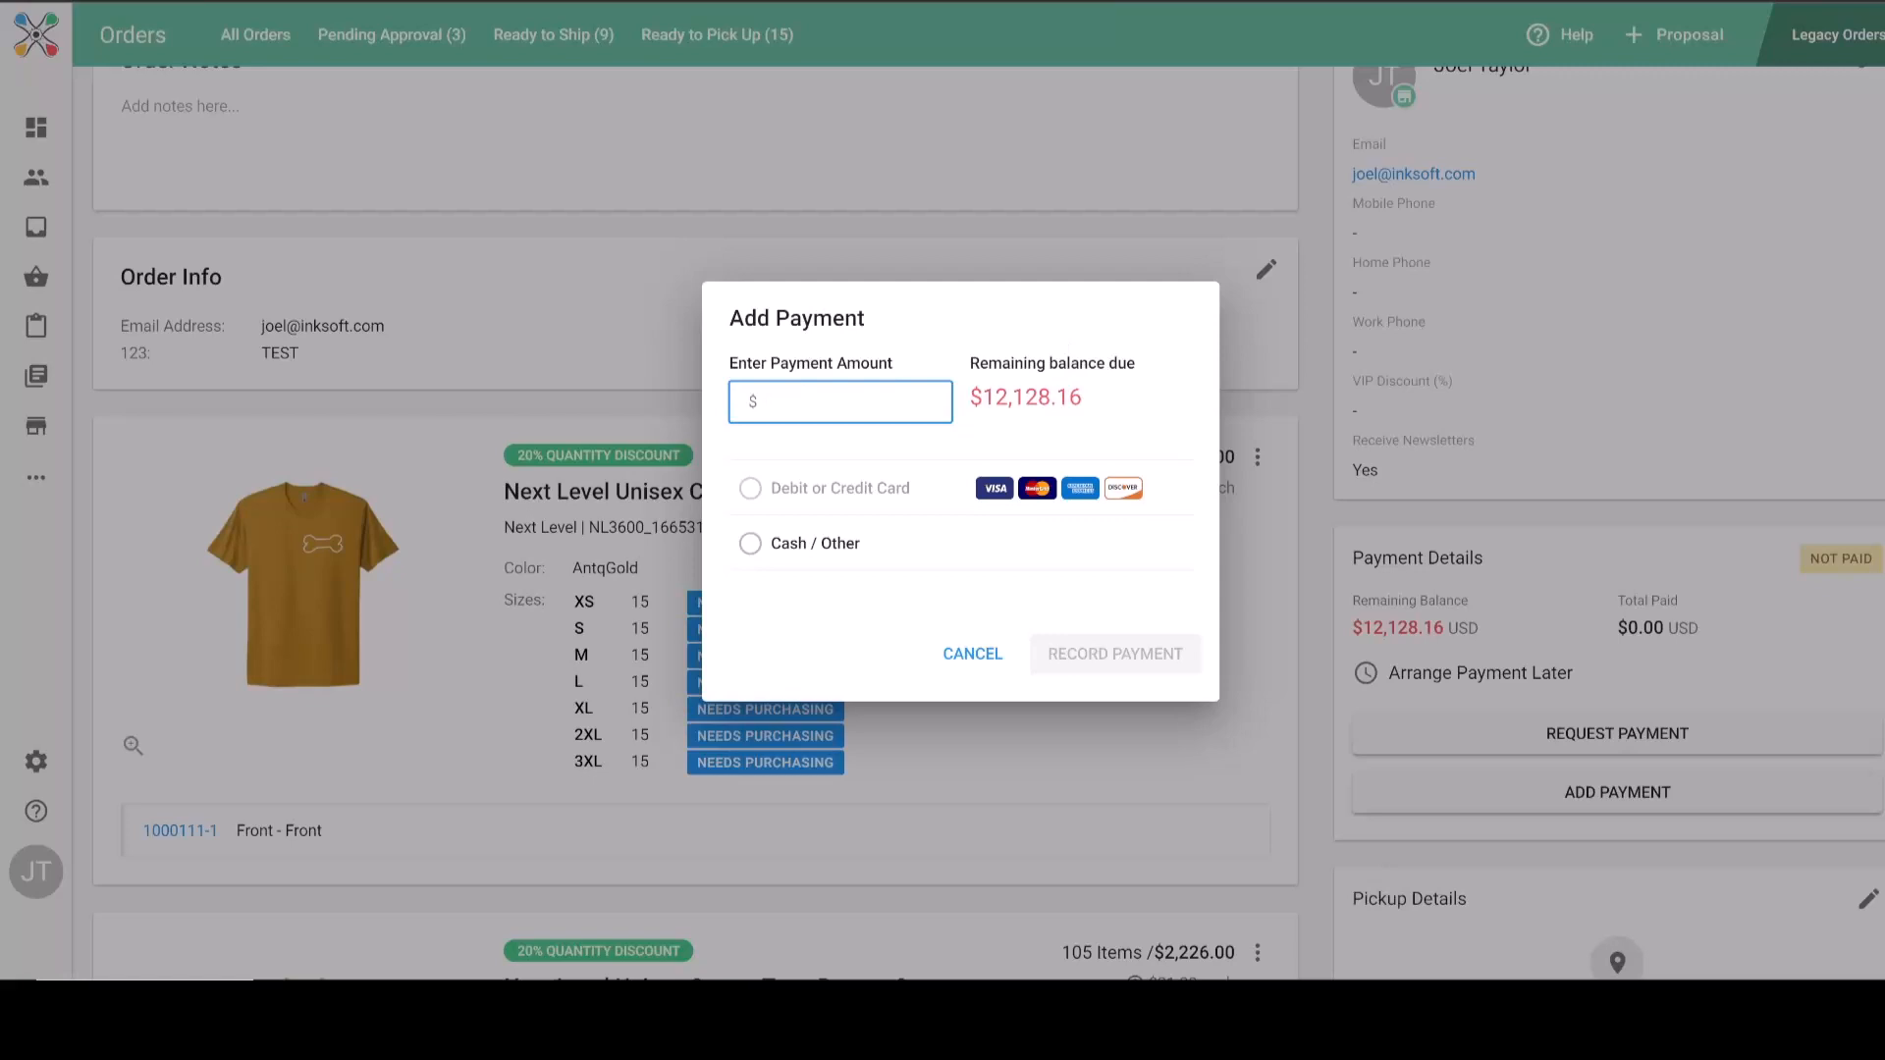
text(12128.16)
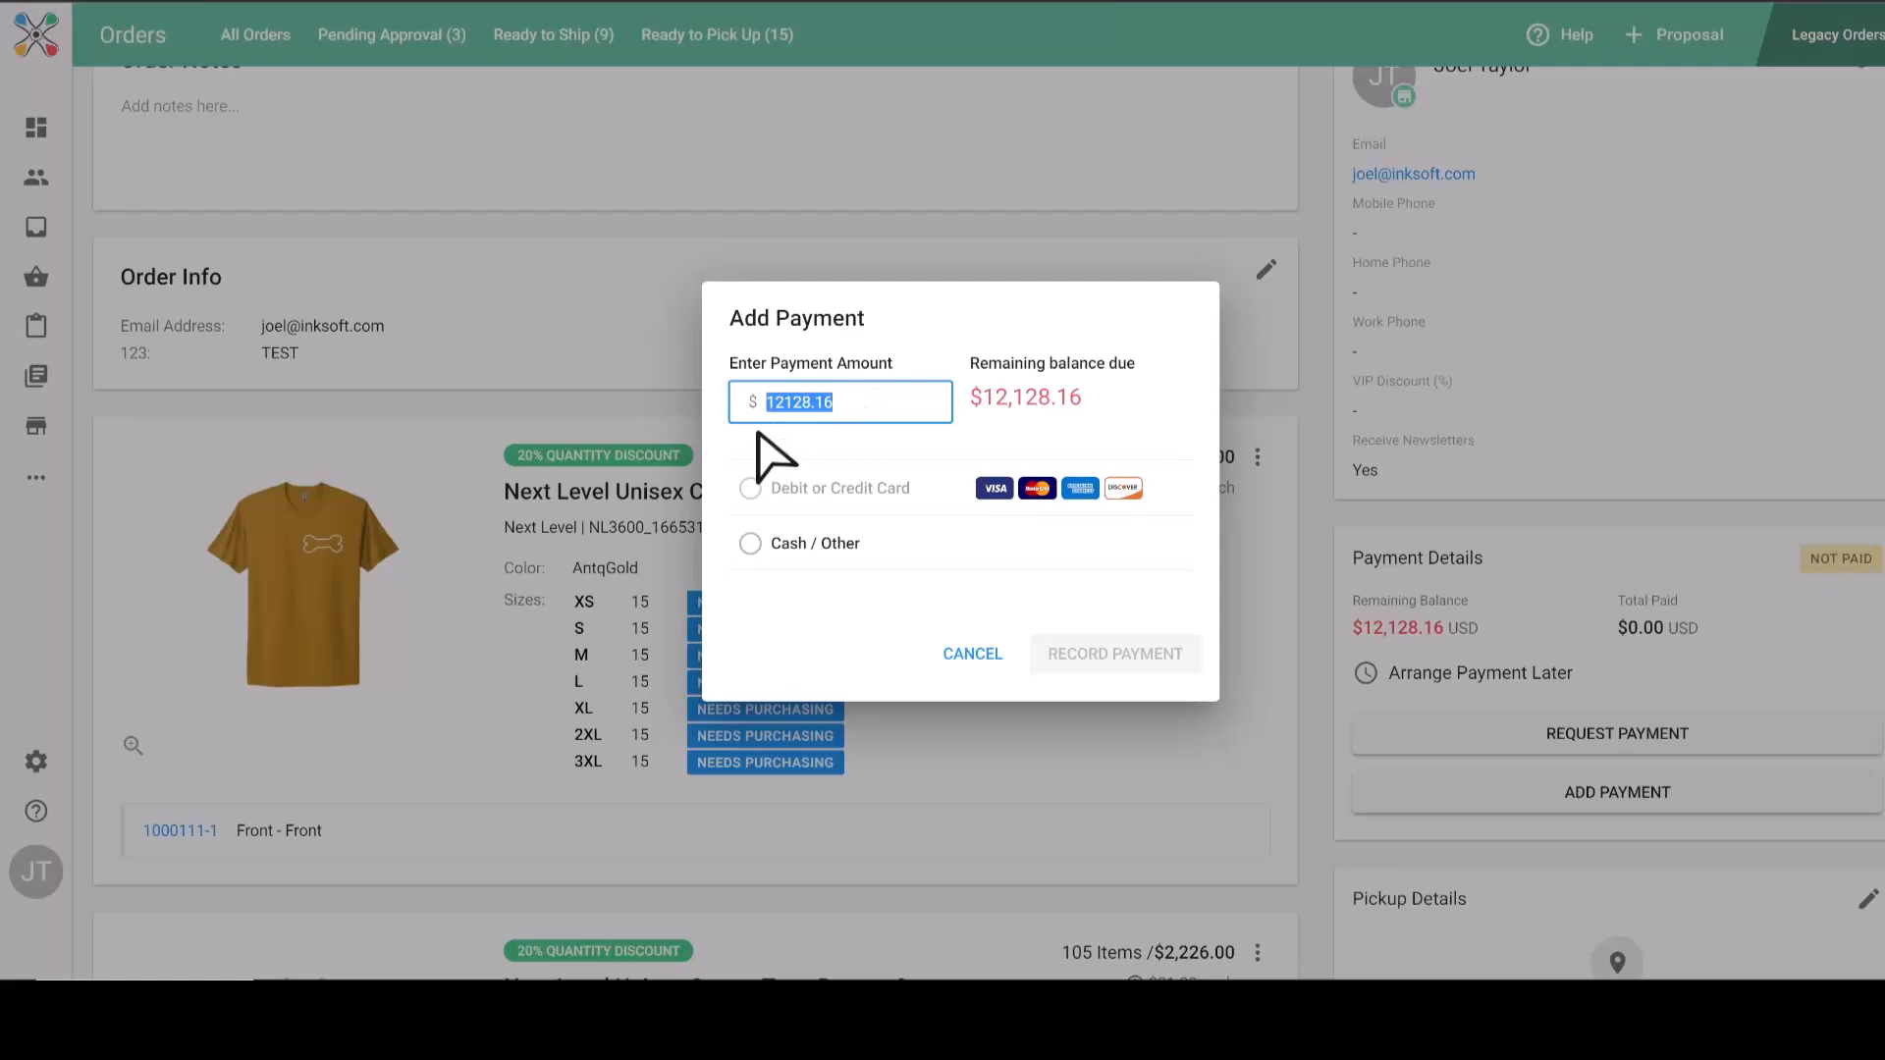
mouse_move(768, 526)
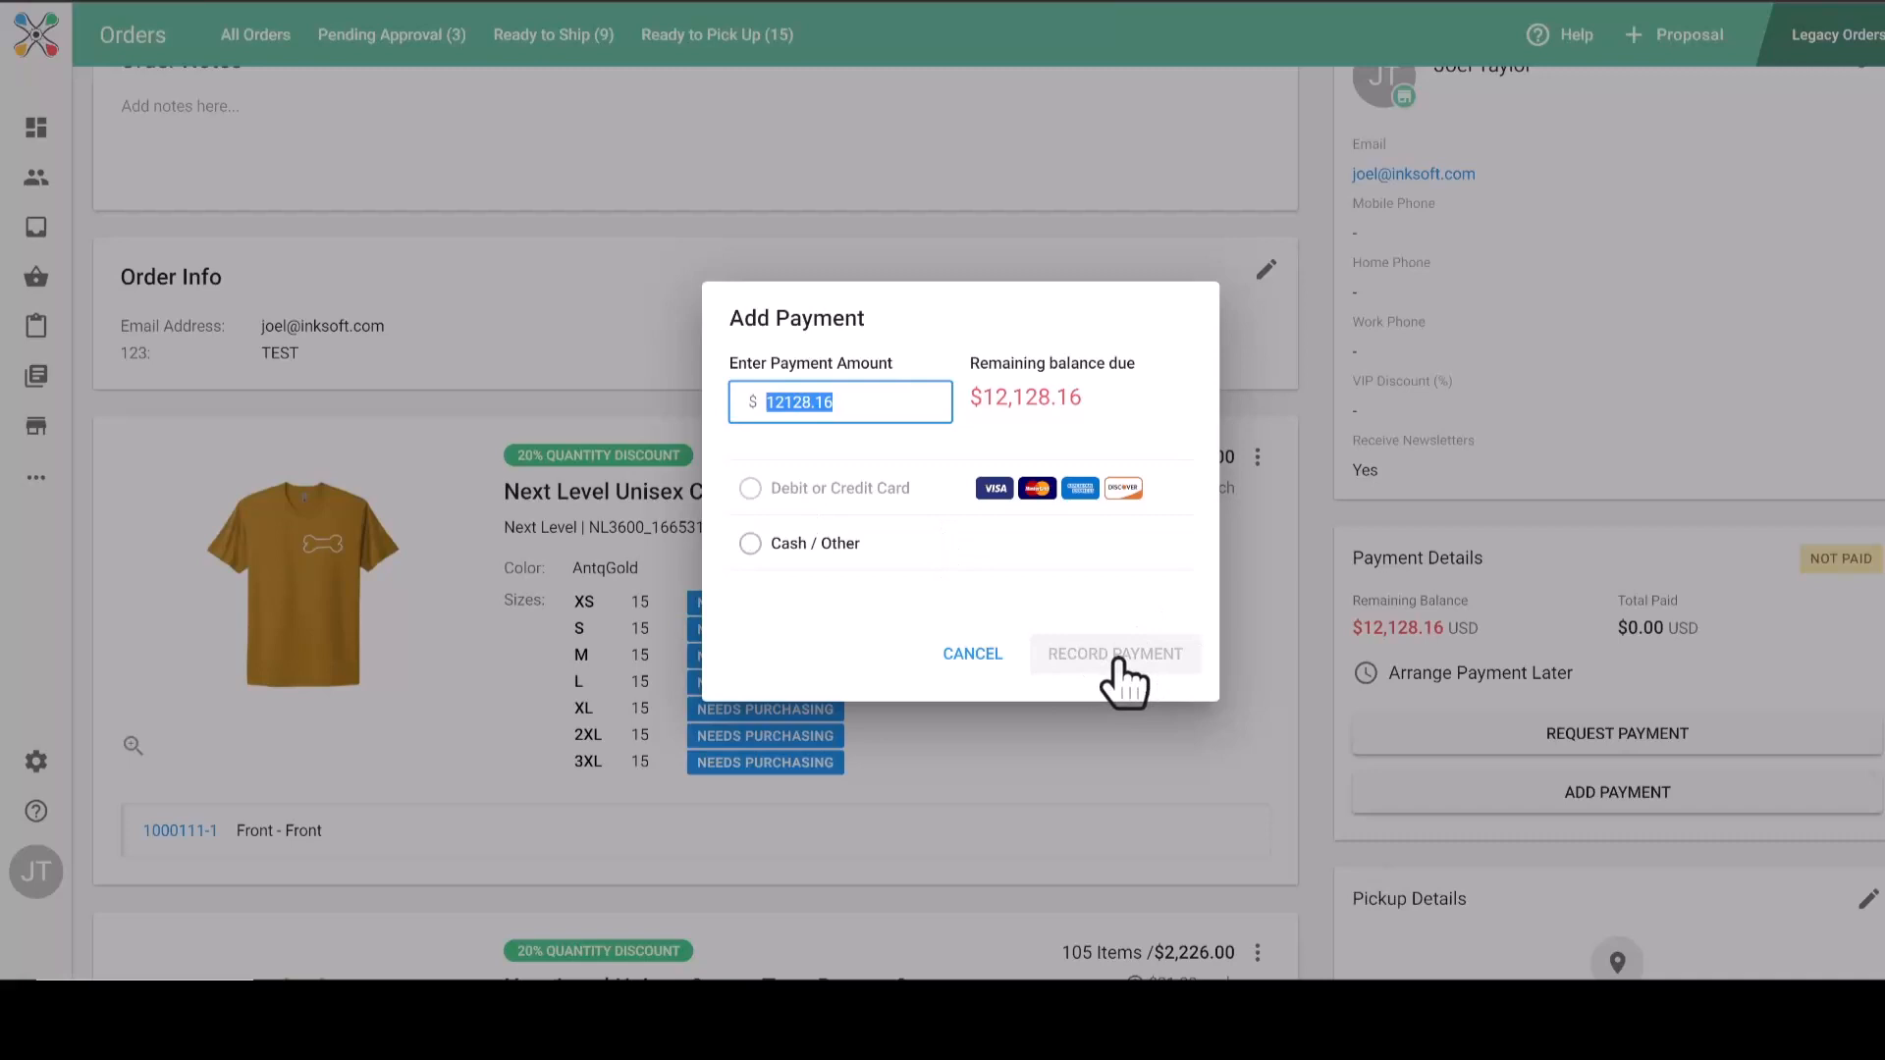
mouse_move(862, 595)
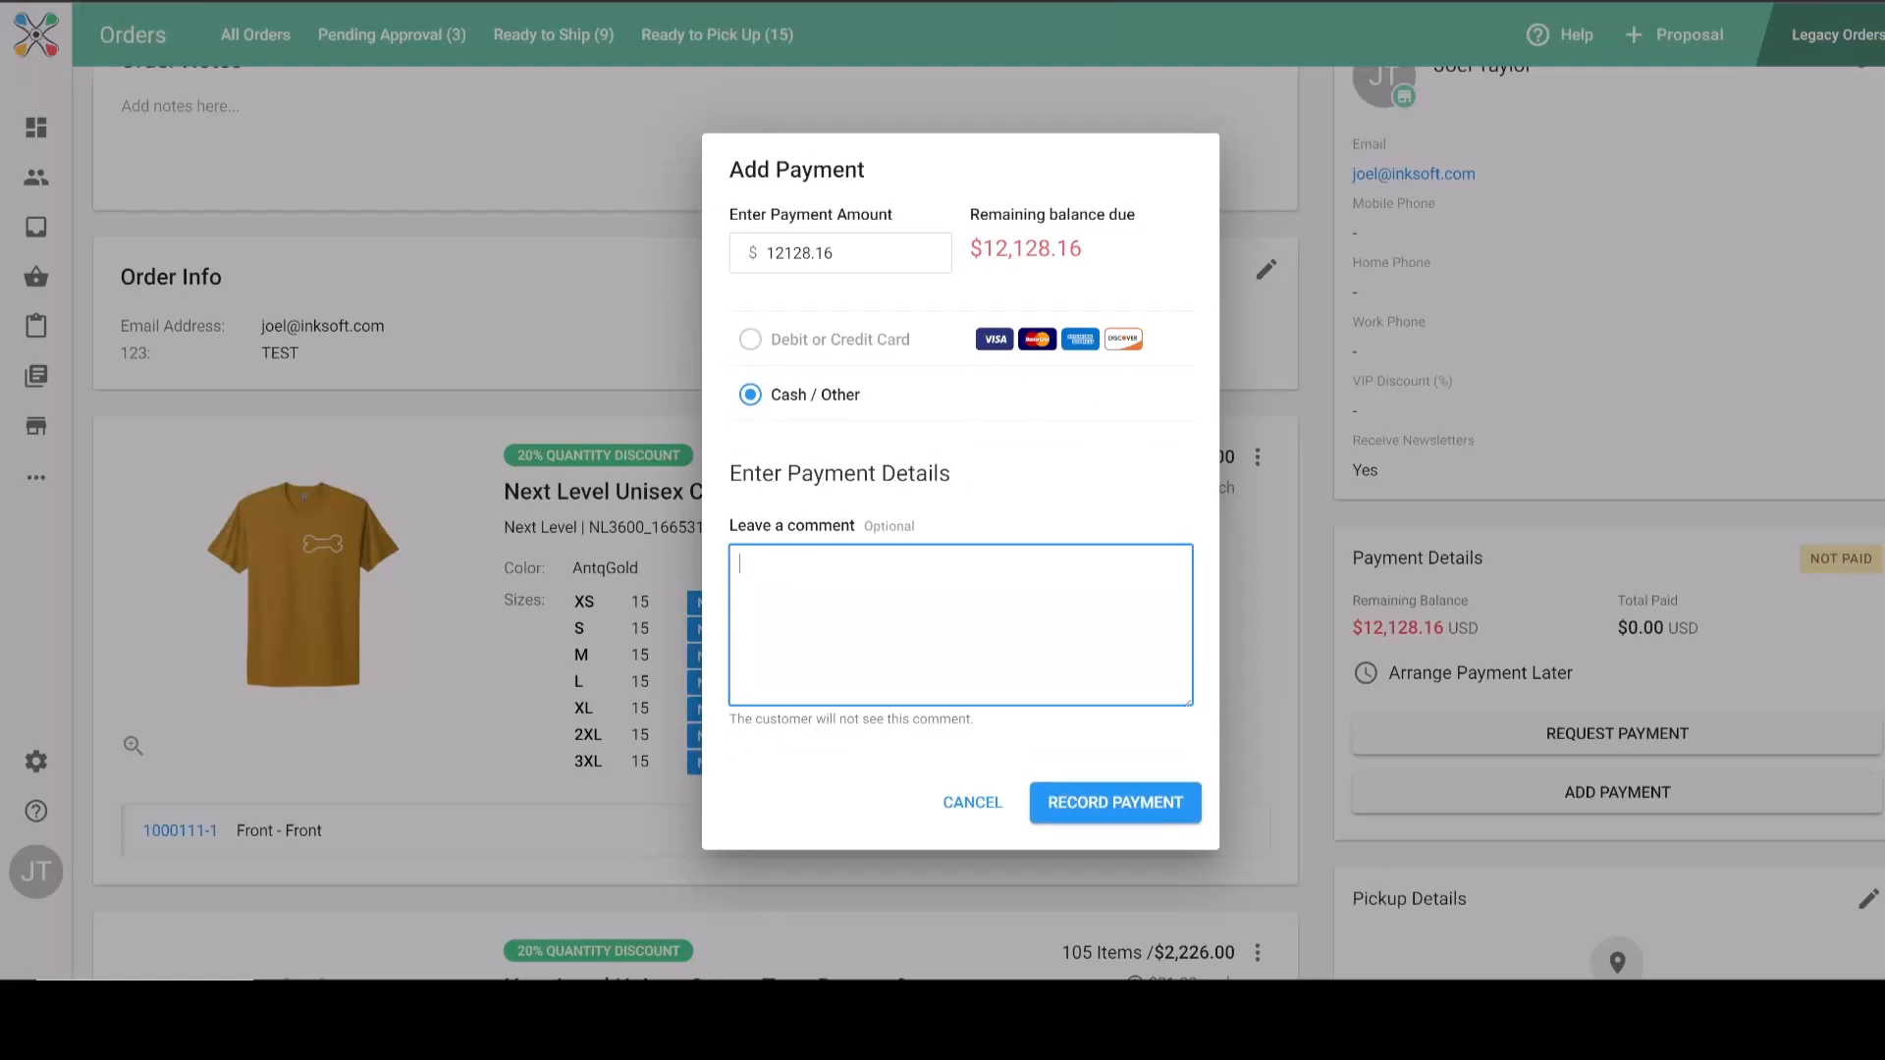
click(972, 802)
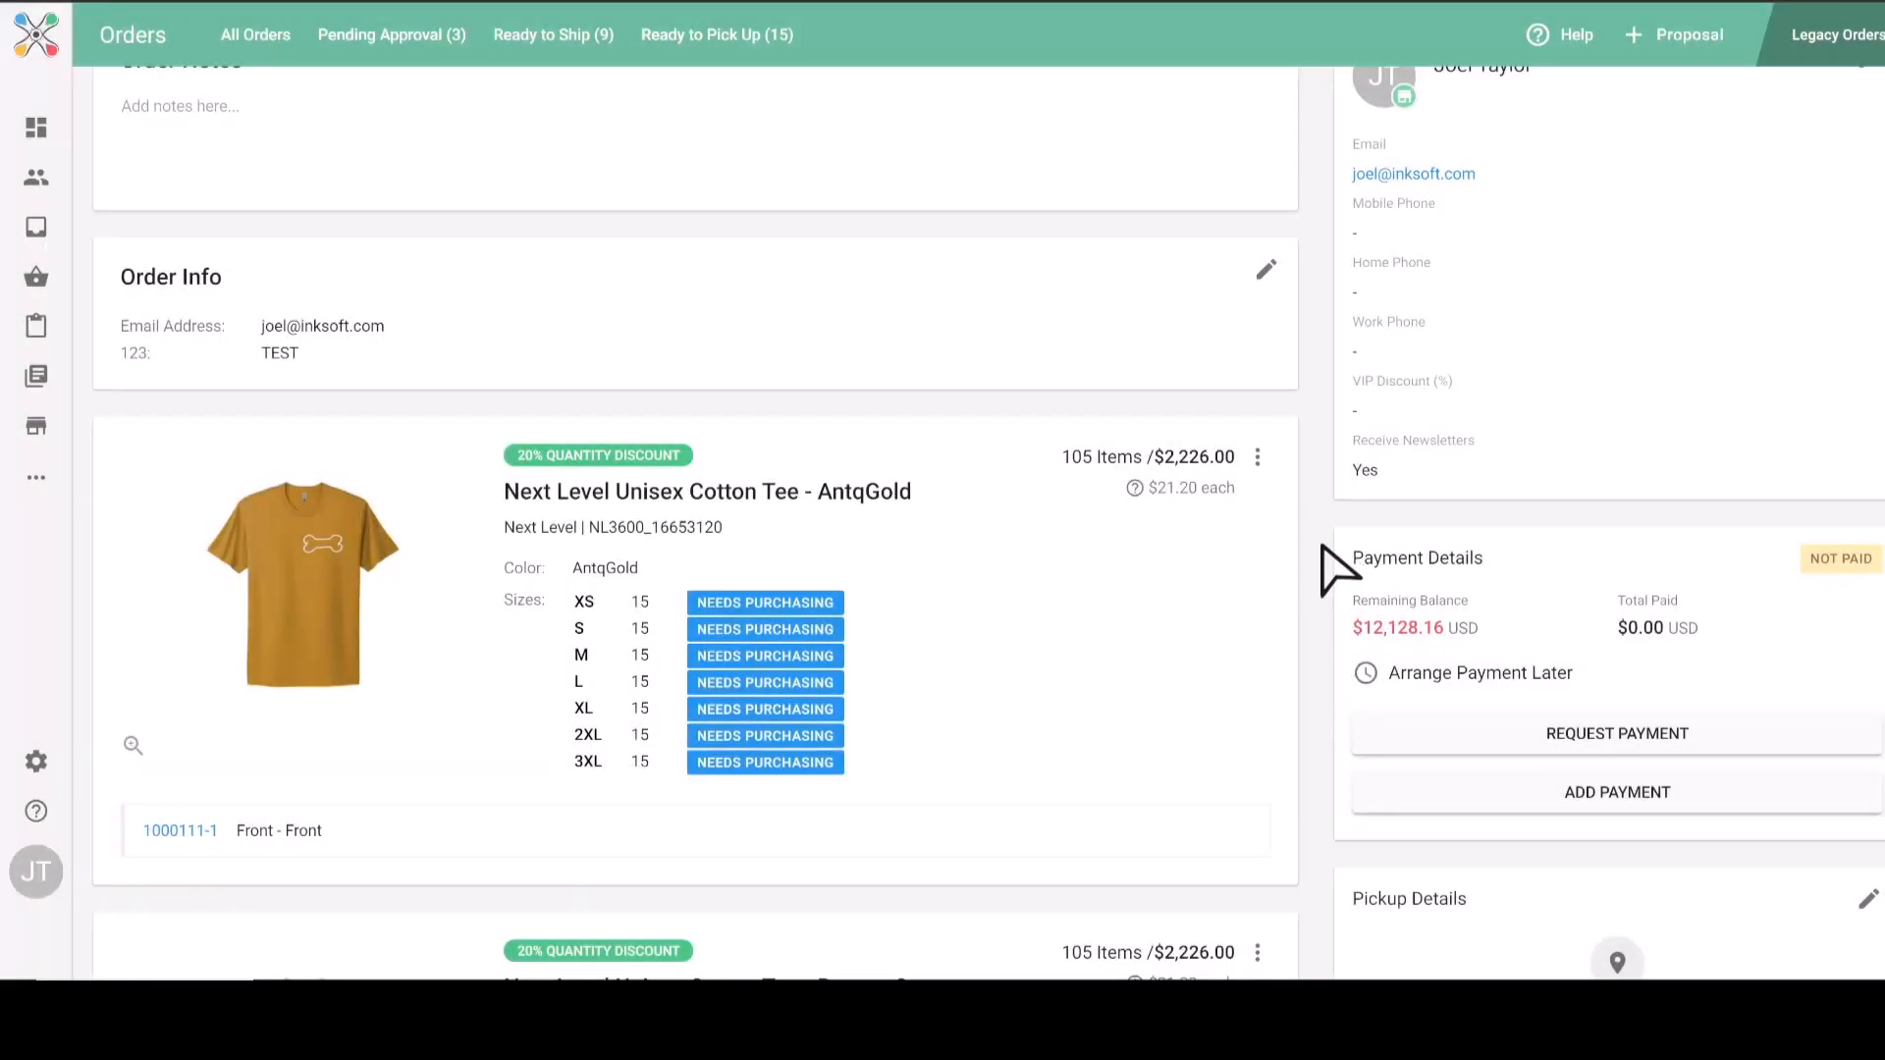
Reveal Change Pick Up Location and Change to Shipping under Pickup Details.
scroll(down, 3)
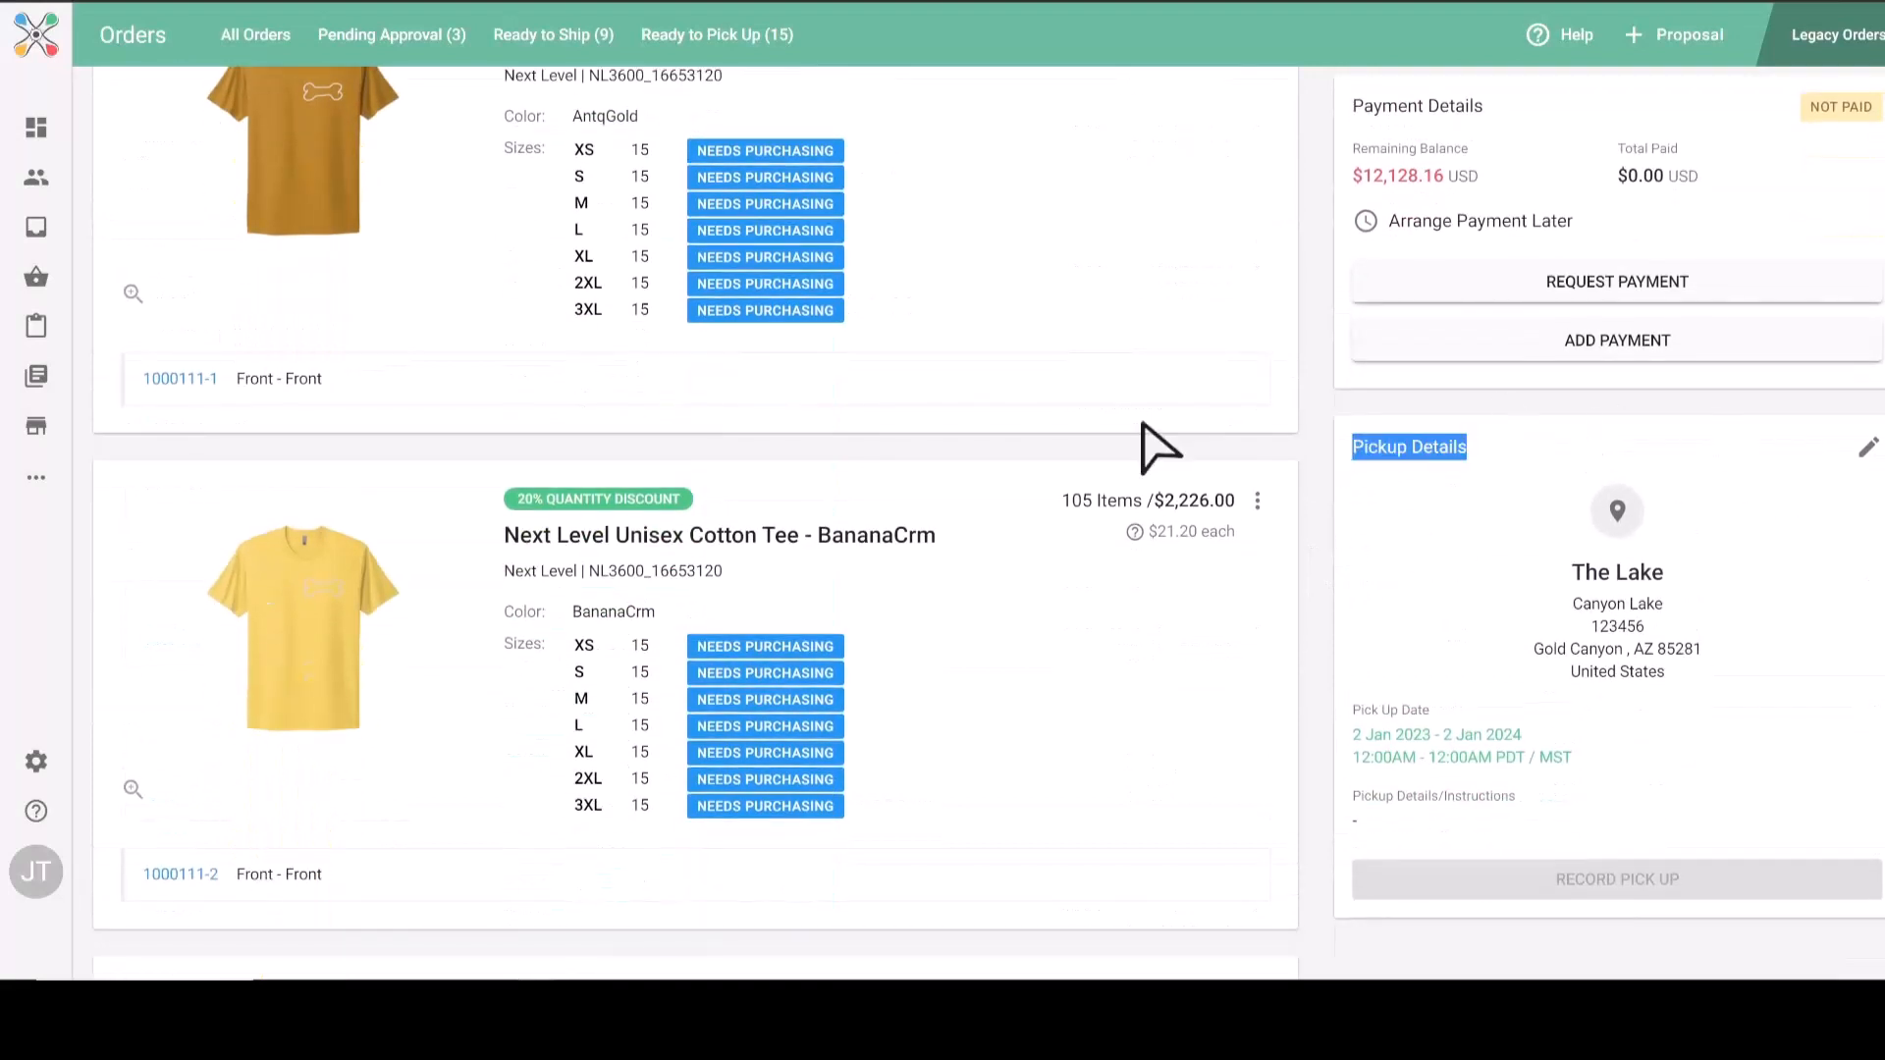
click(1867, 446)
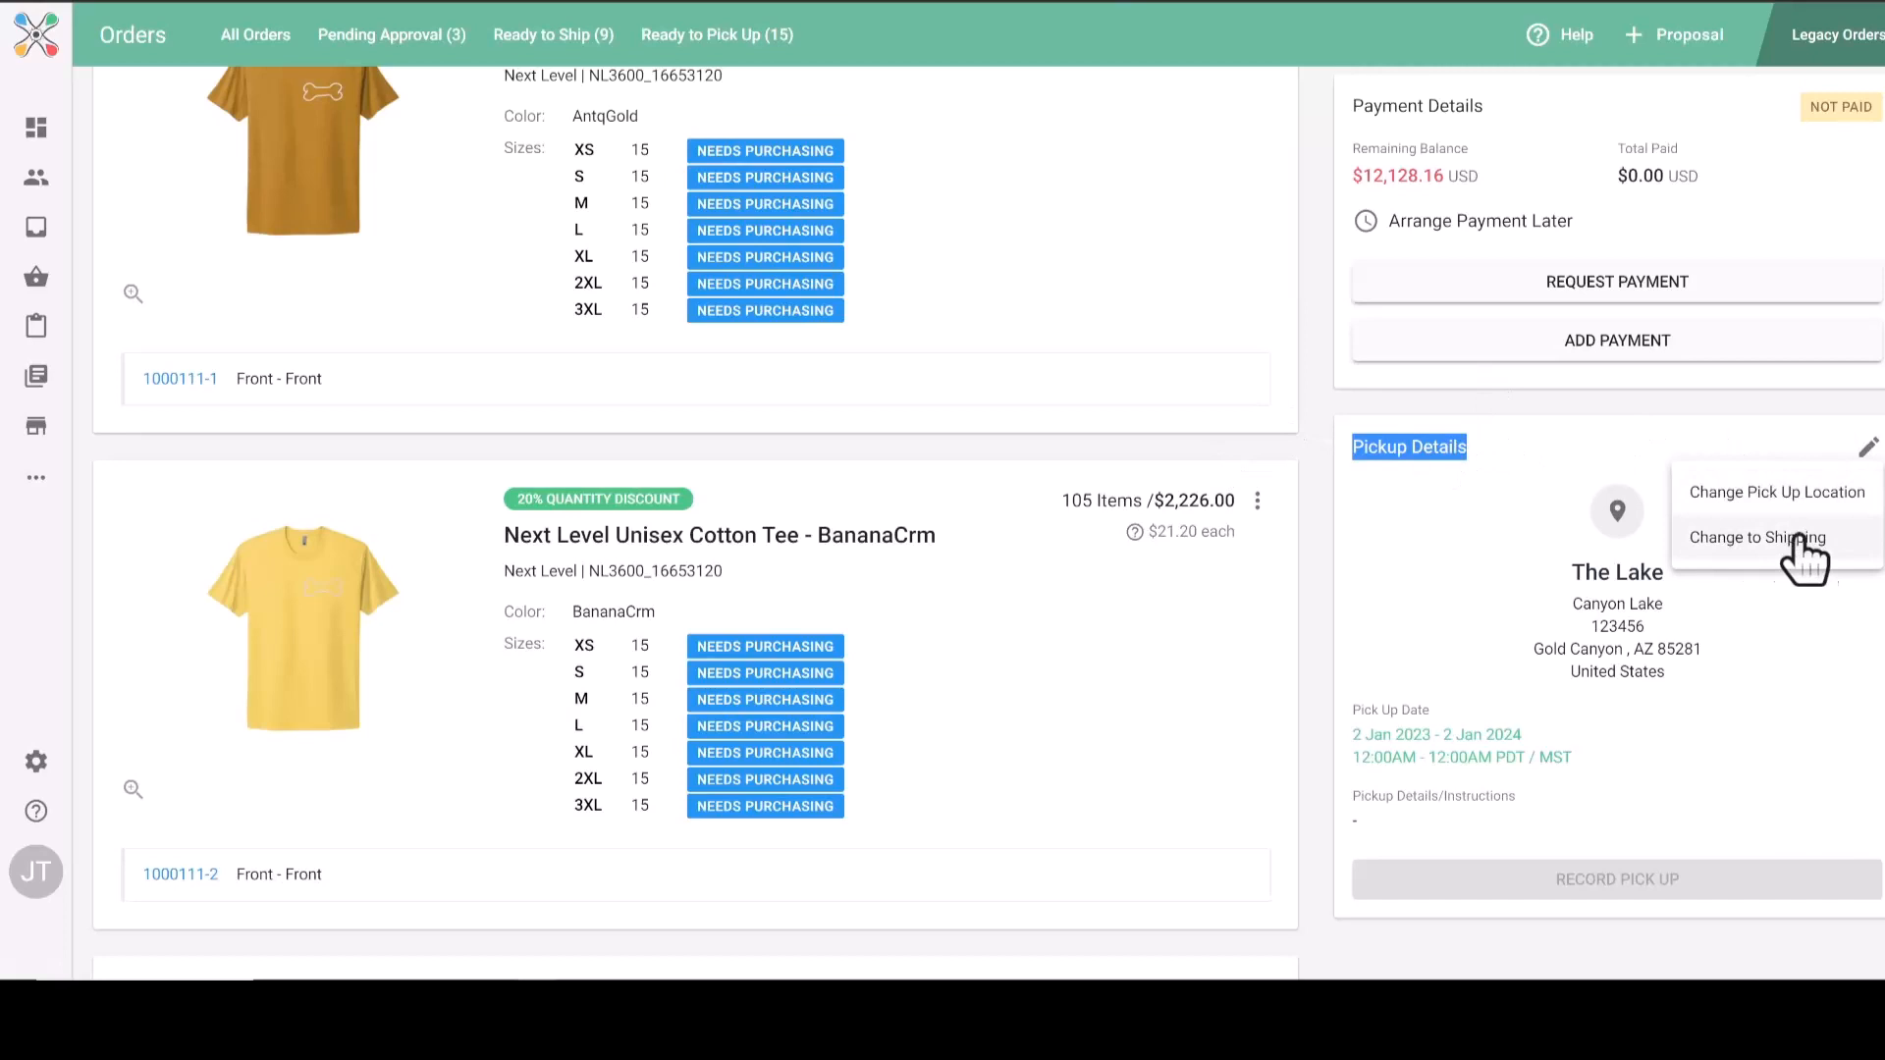
mouse_move(1769, 567)
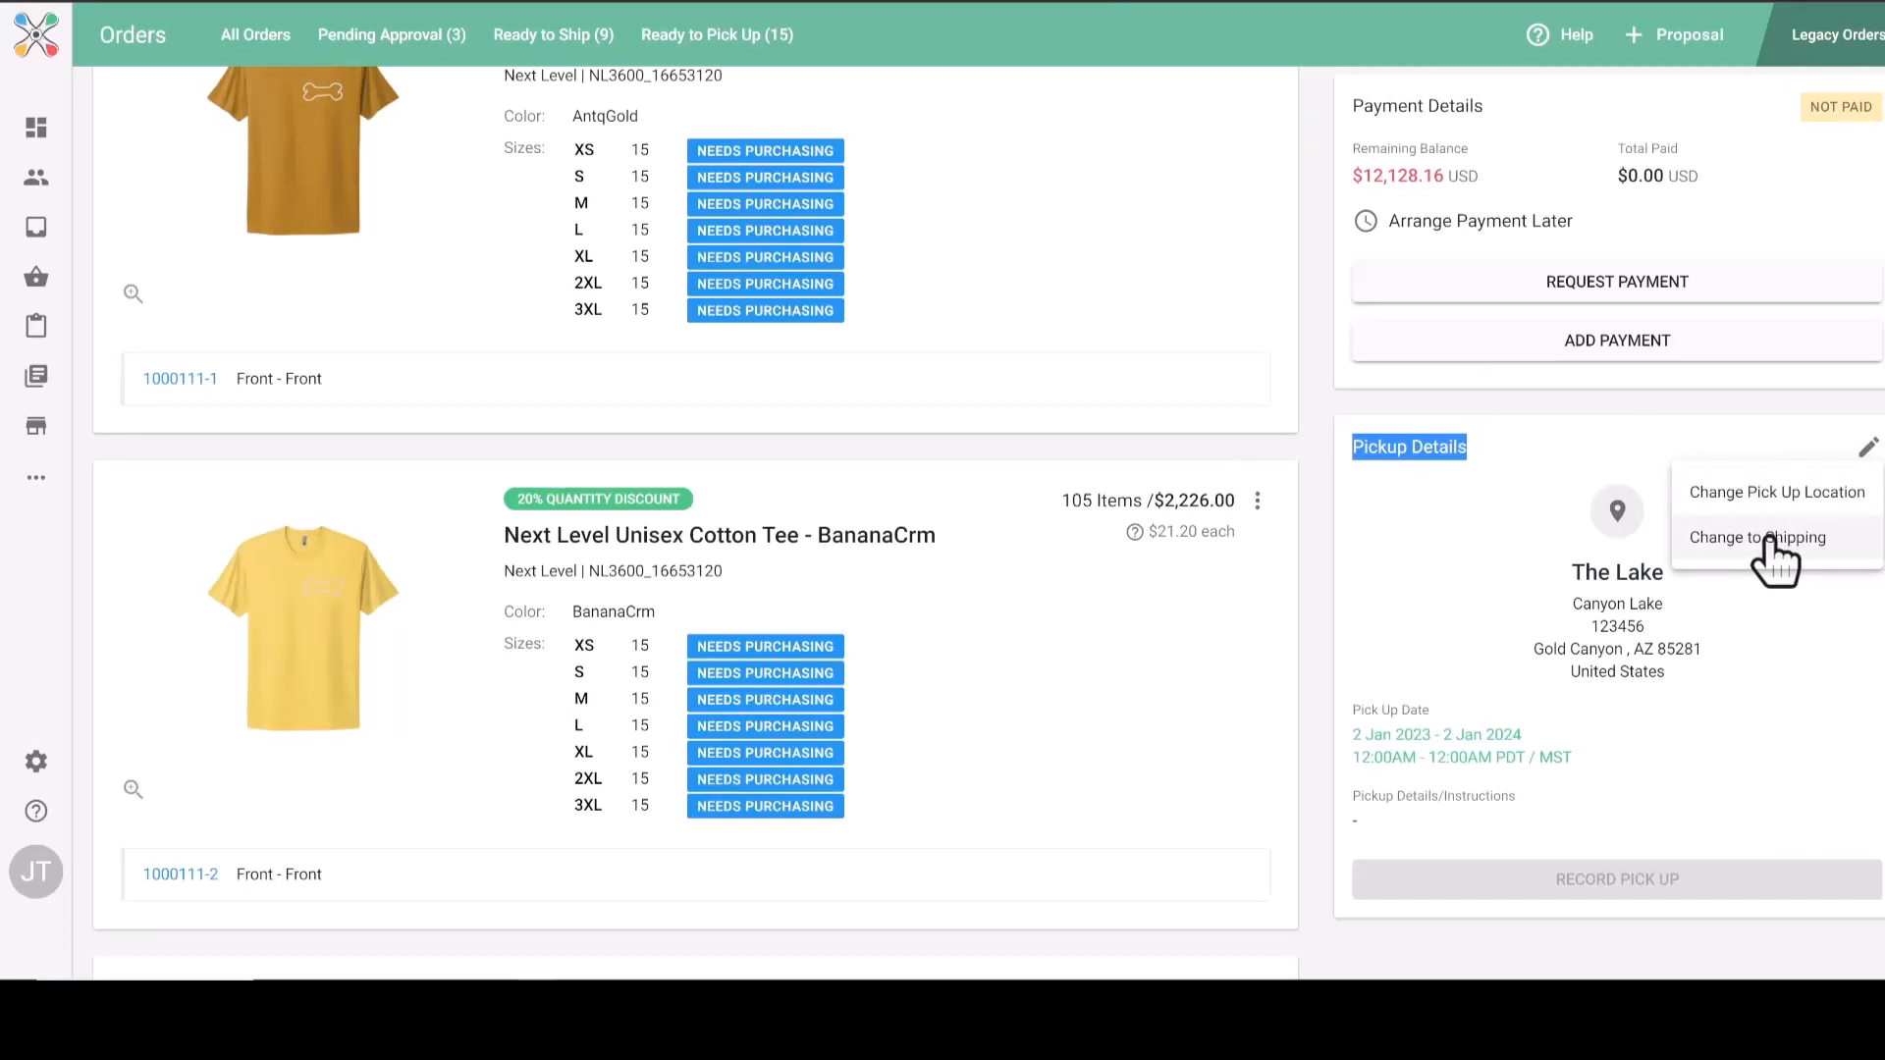
scroll(down, 3)
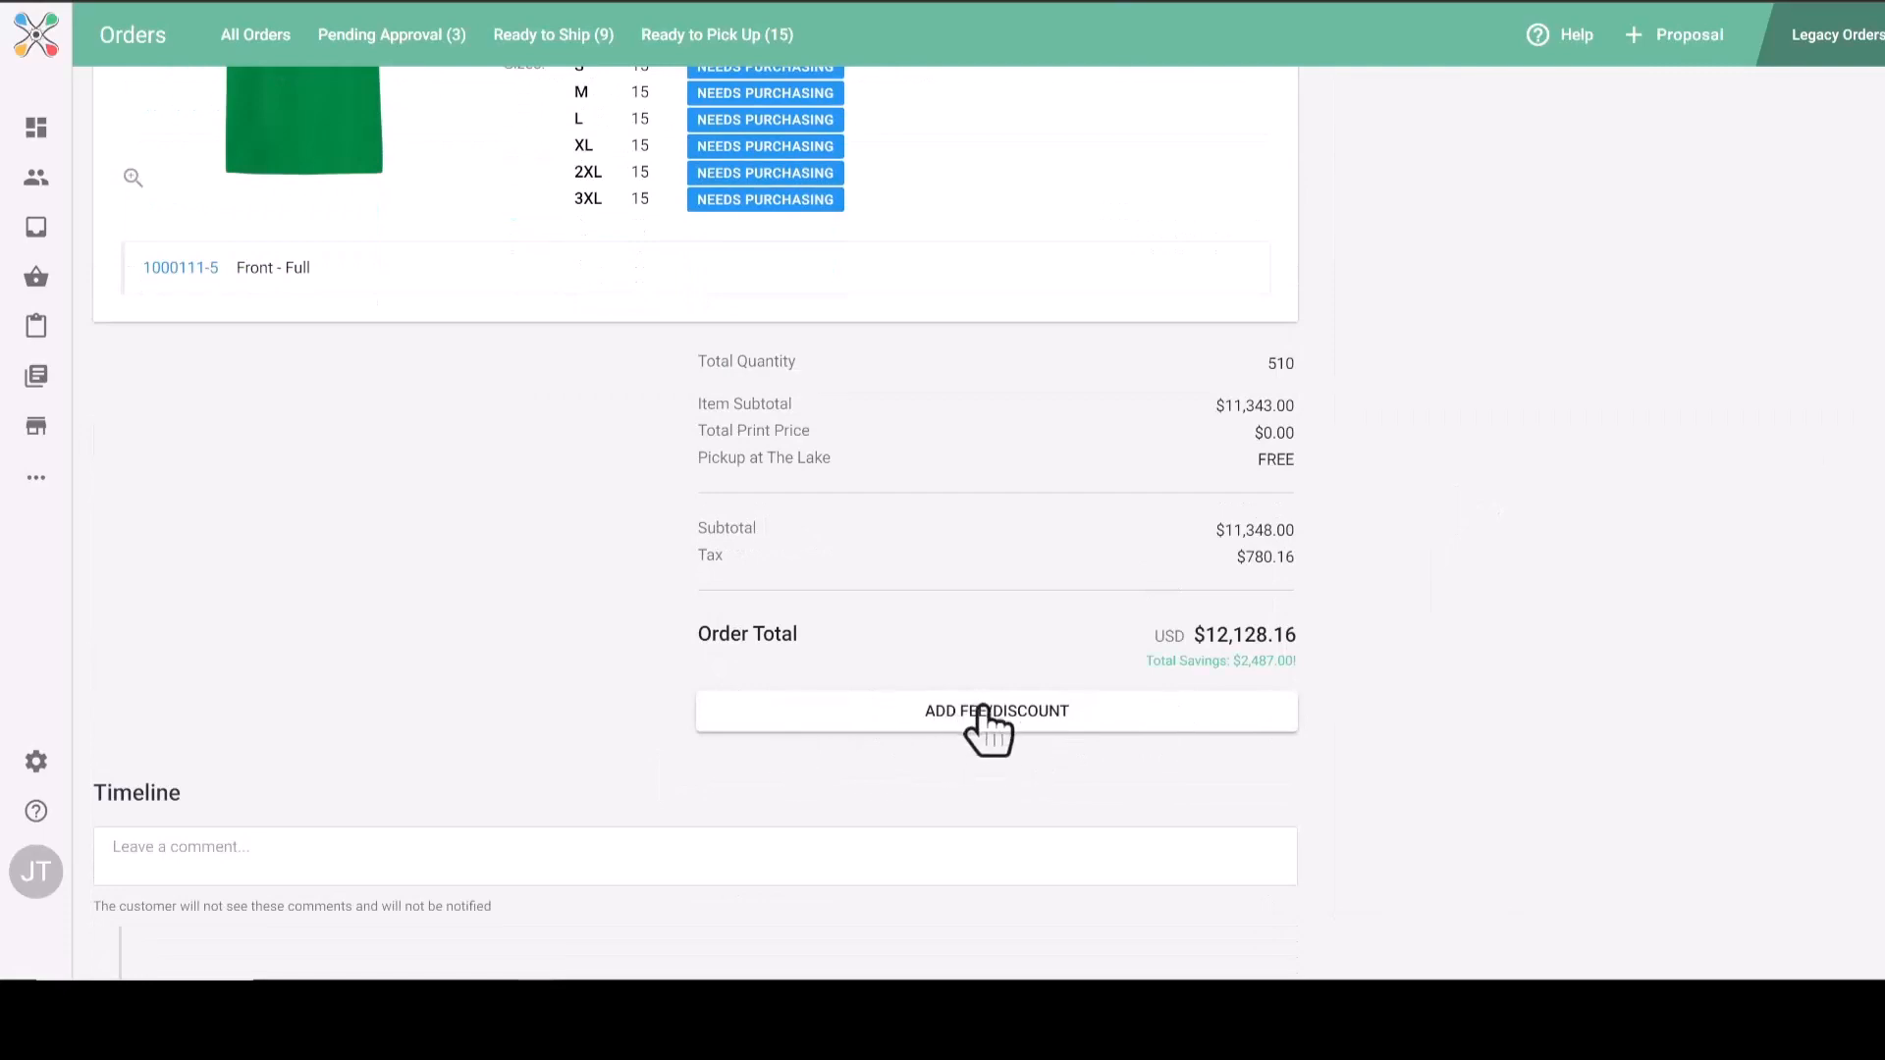
click(996, 711)
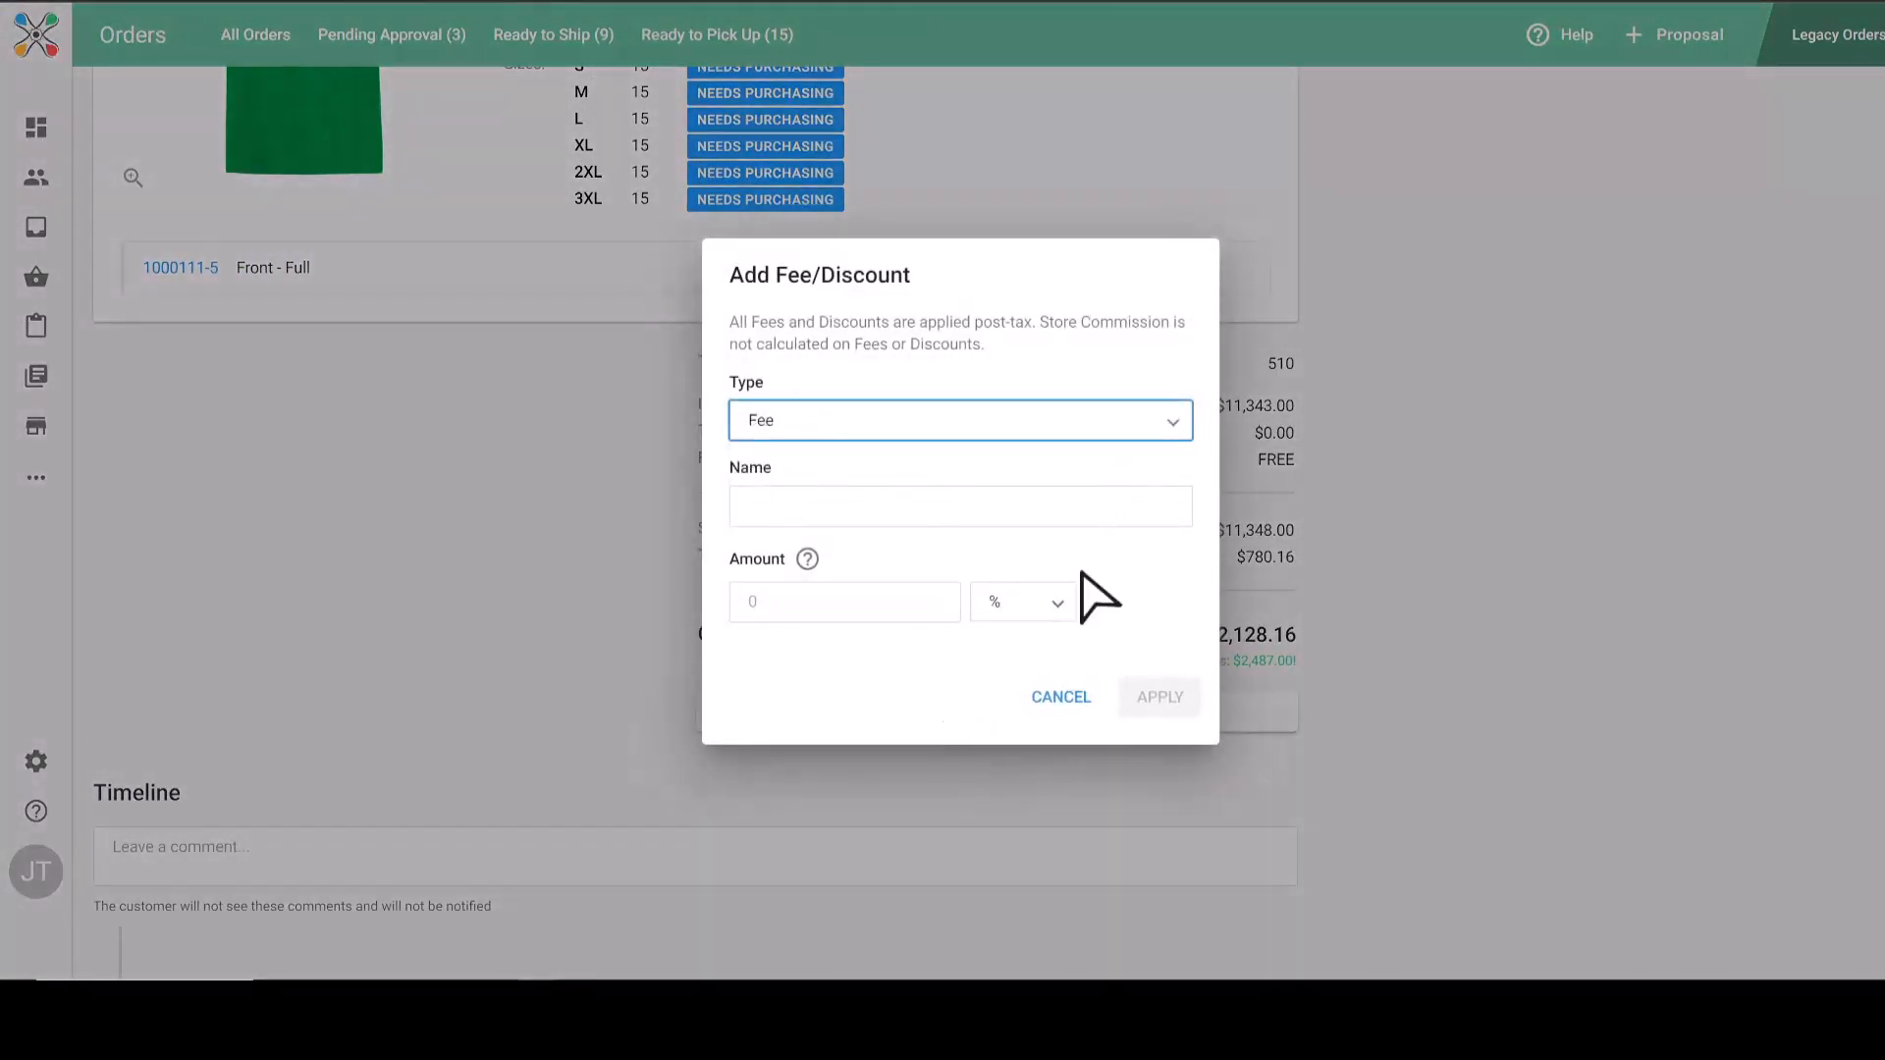
click(1022, 602)
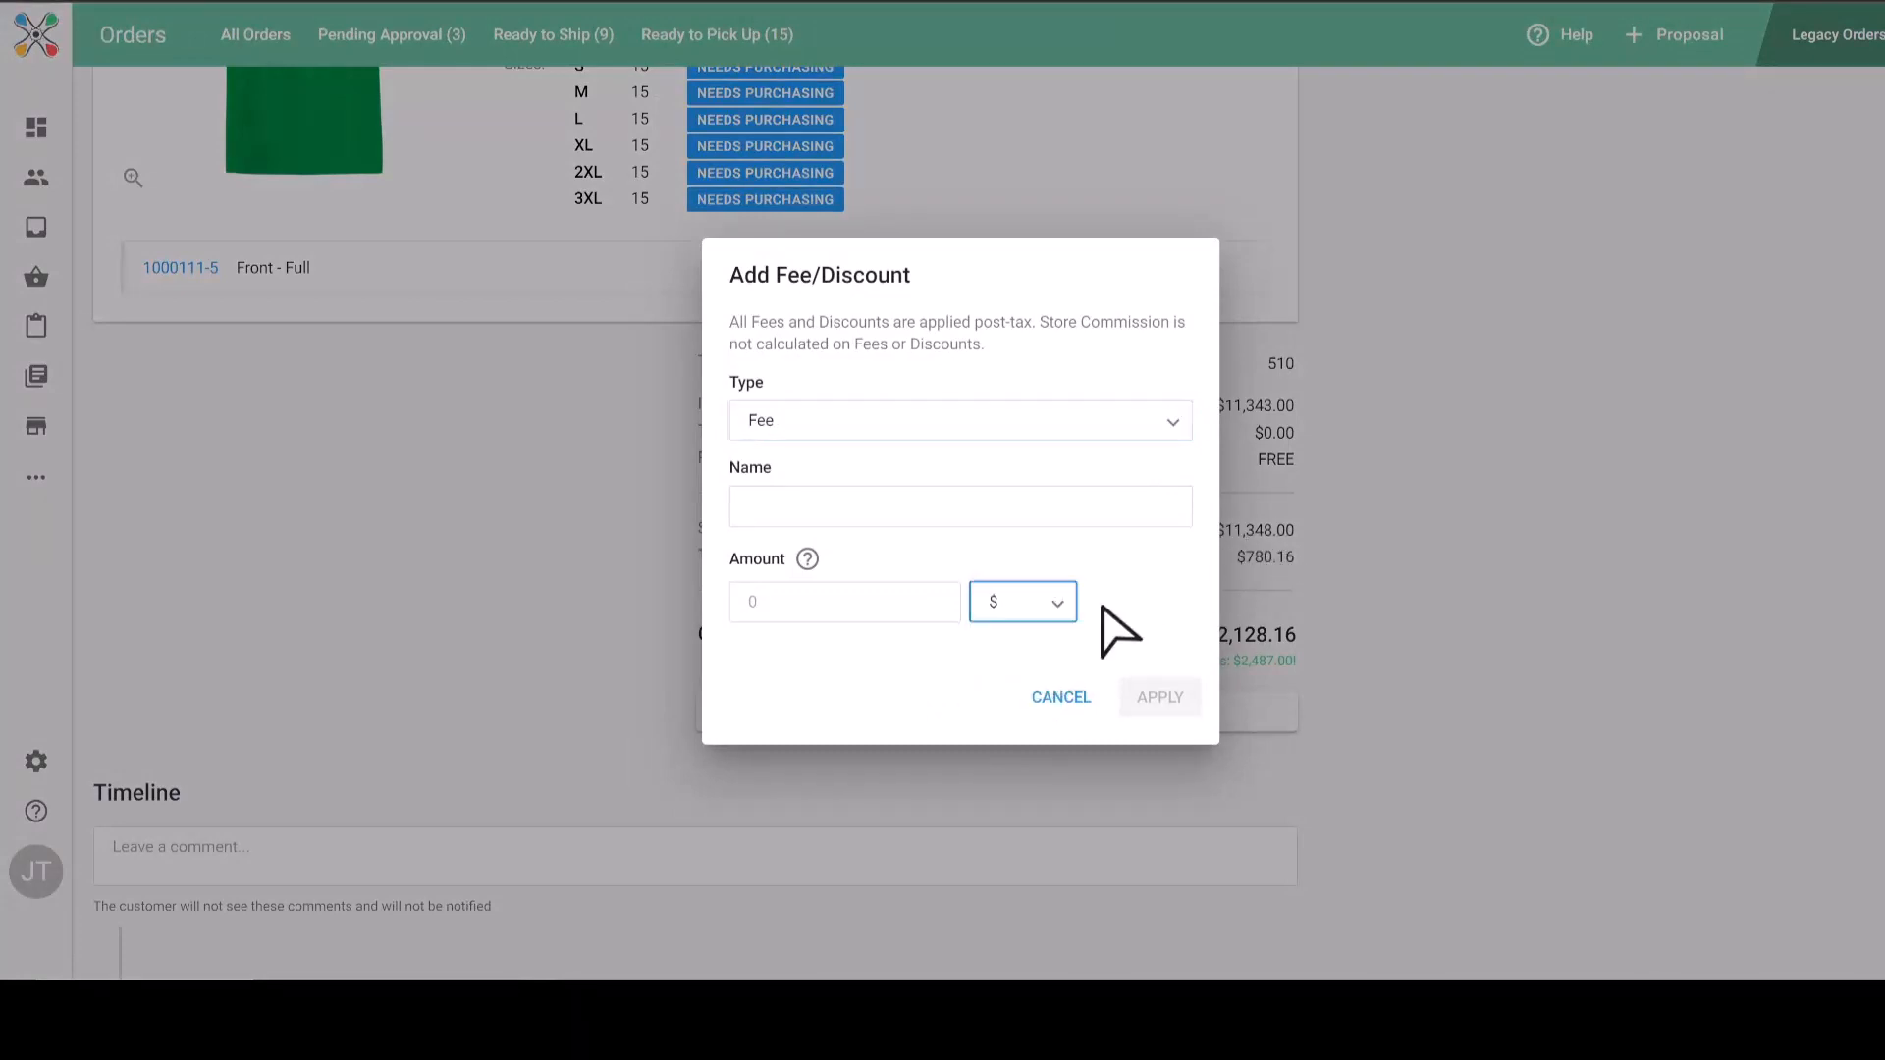
text(50.00)
click(960, 505)
text(Fee)
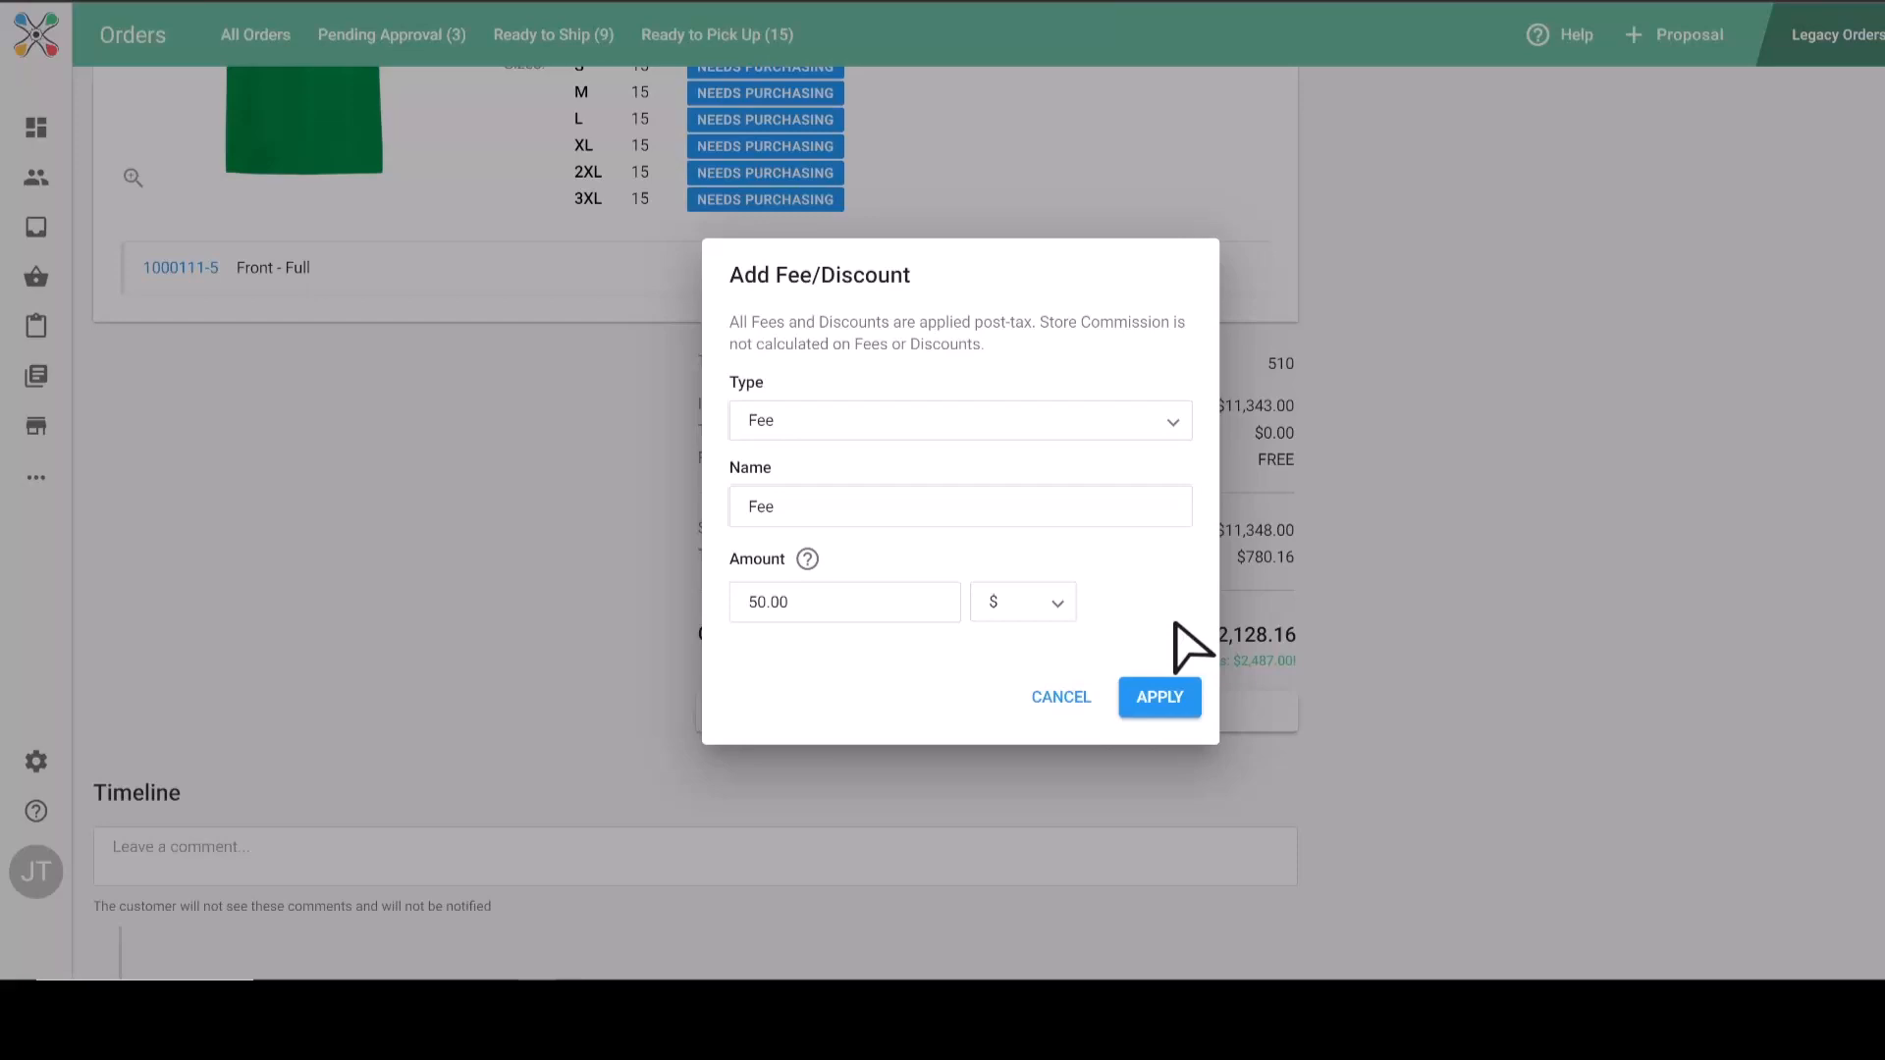
click(960, 421)
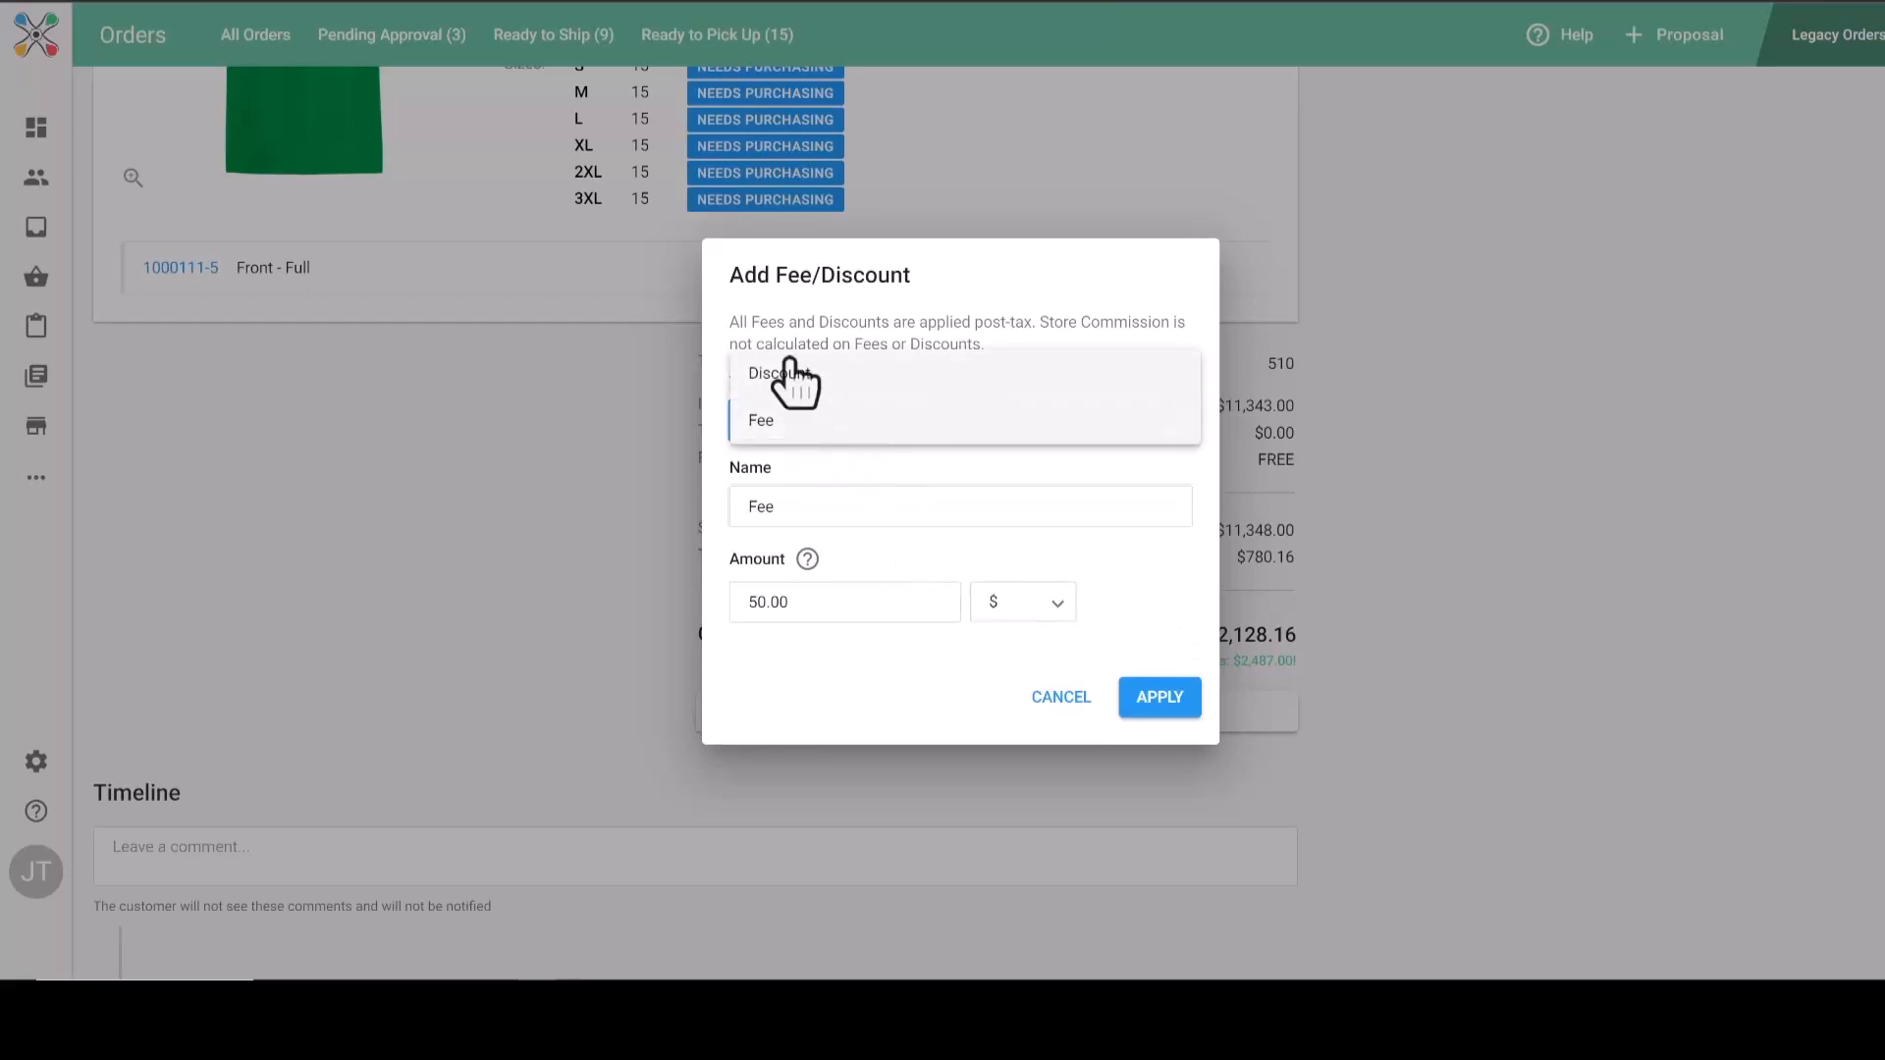
click(781, 373)
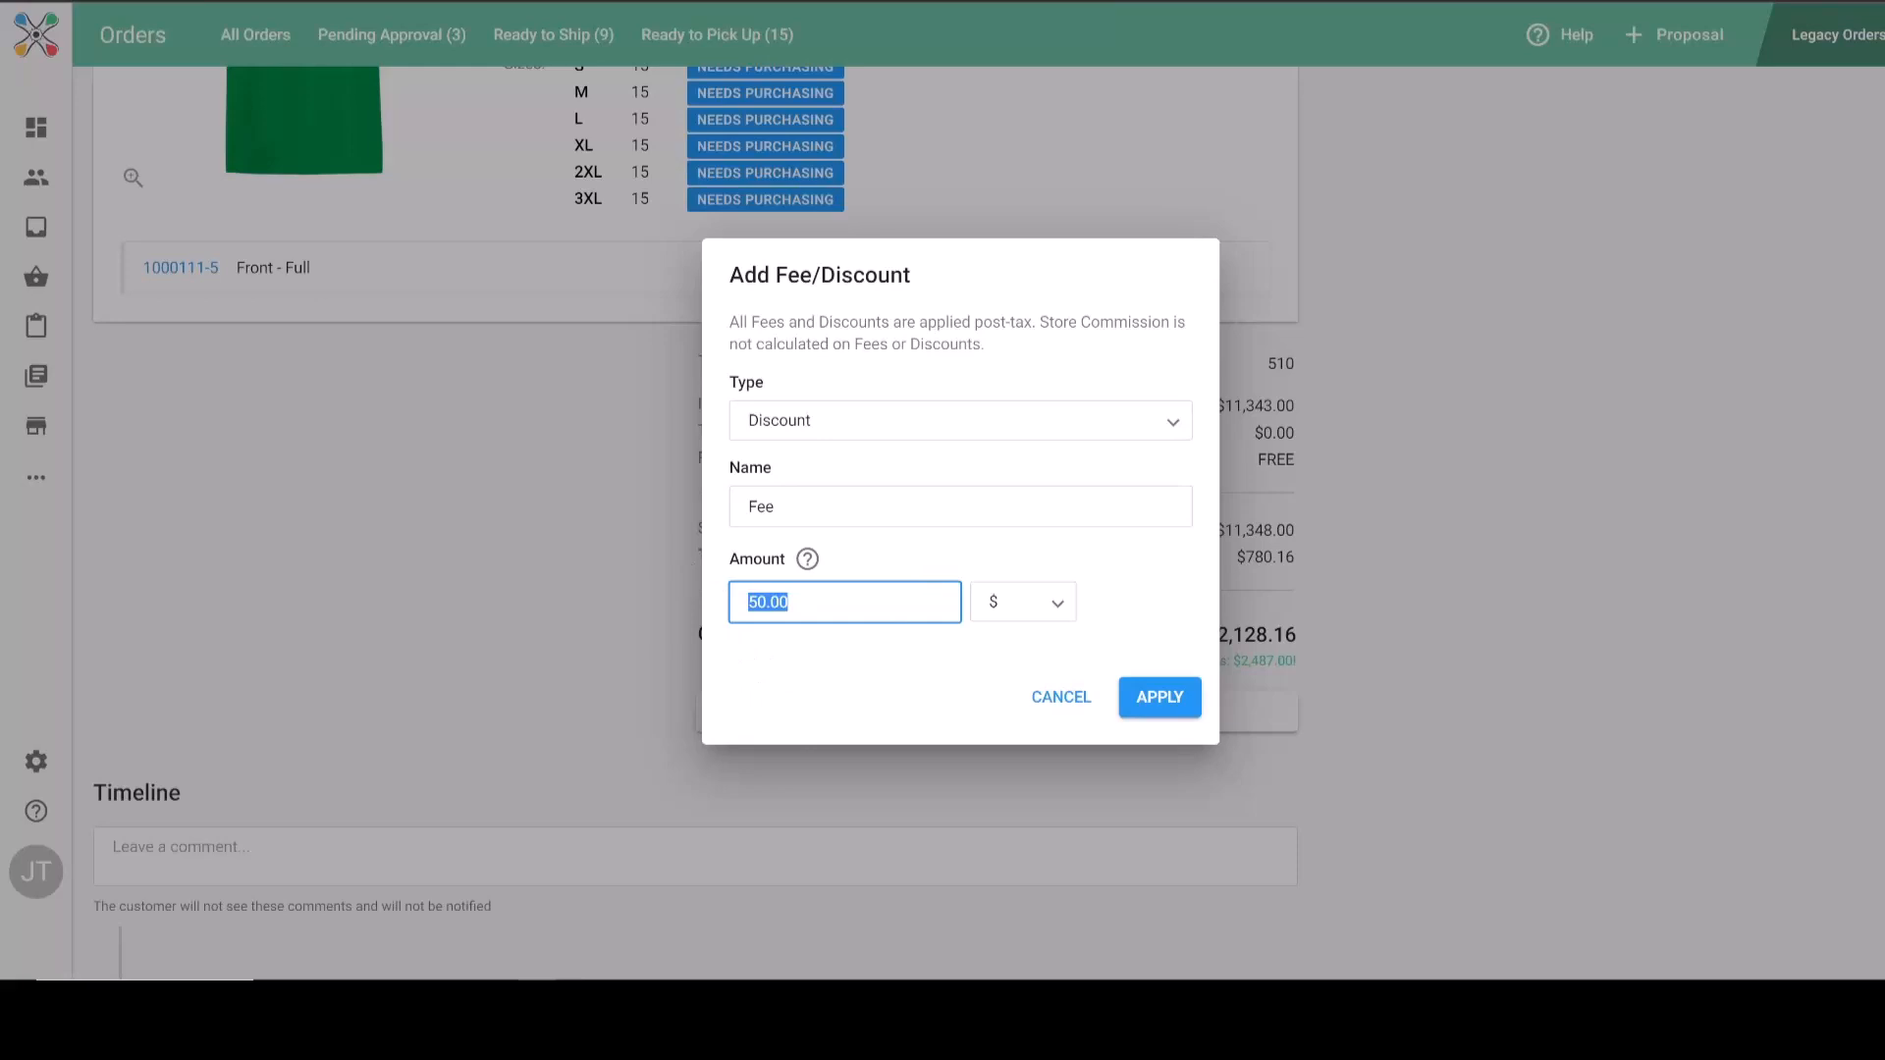
click(1060, 697)
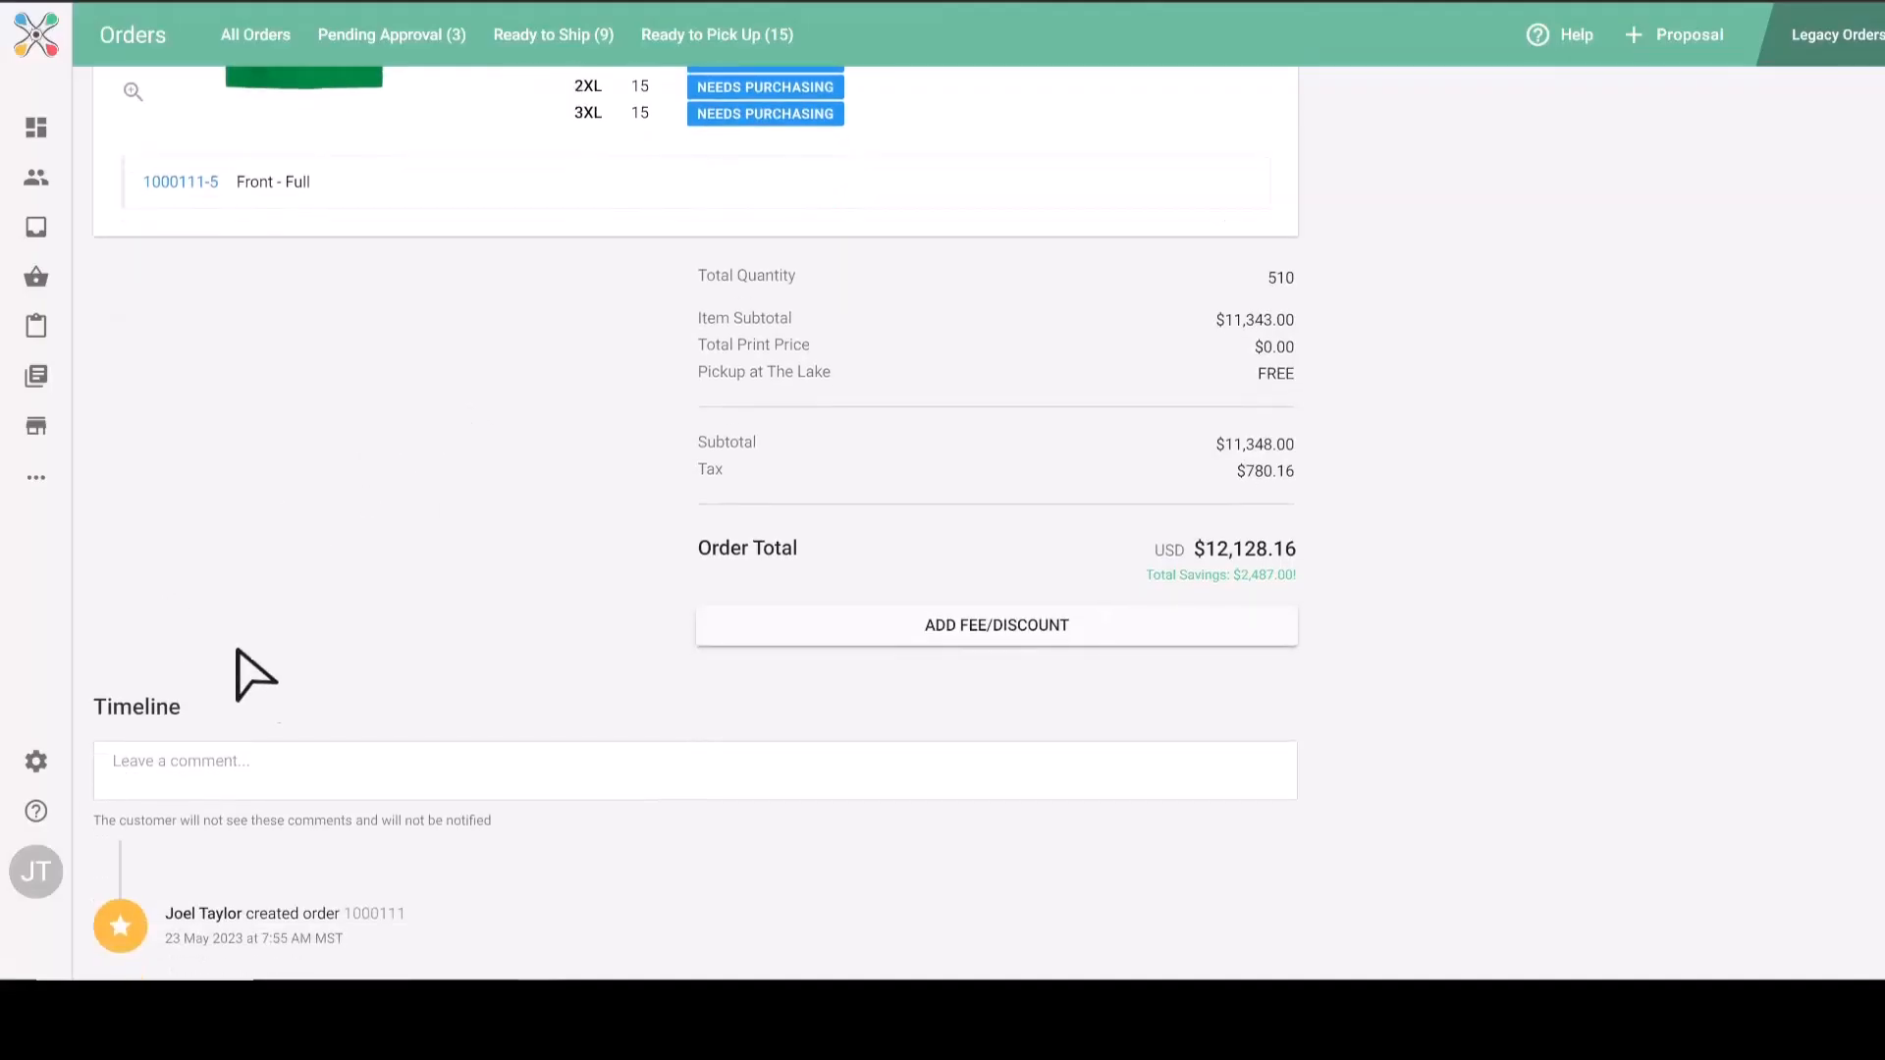
mouse_move(357, 656)
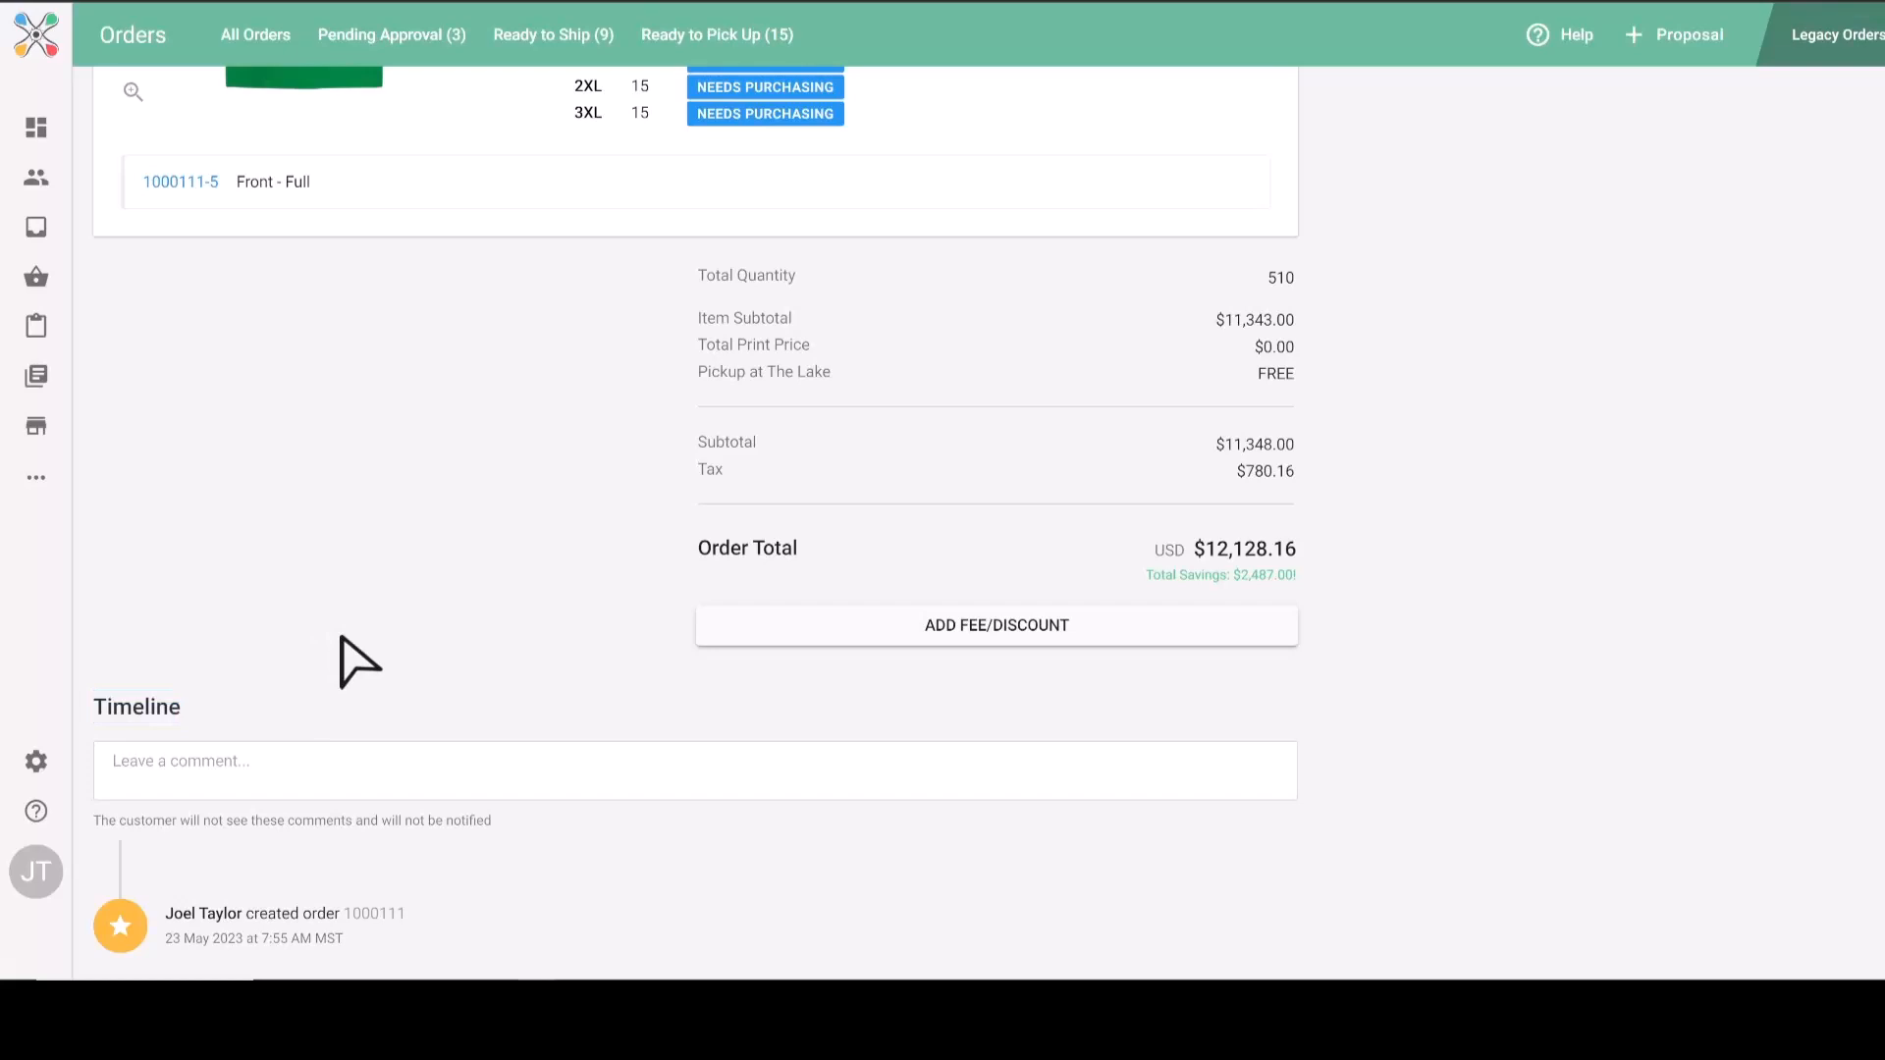
mouse_move(329, 879)
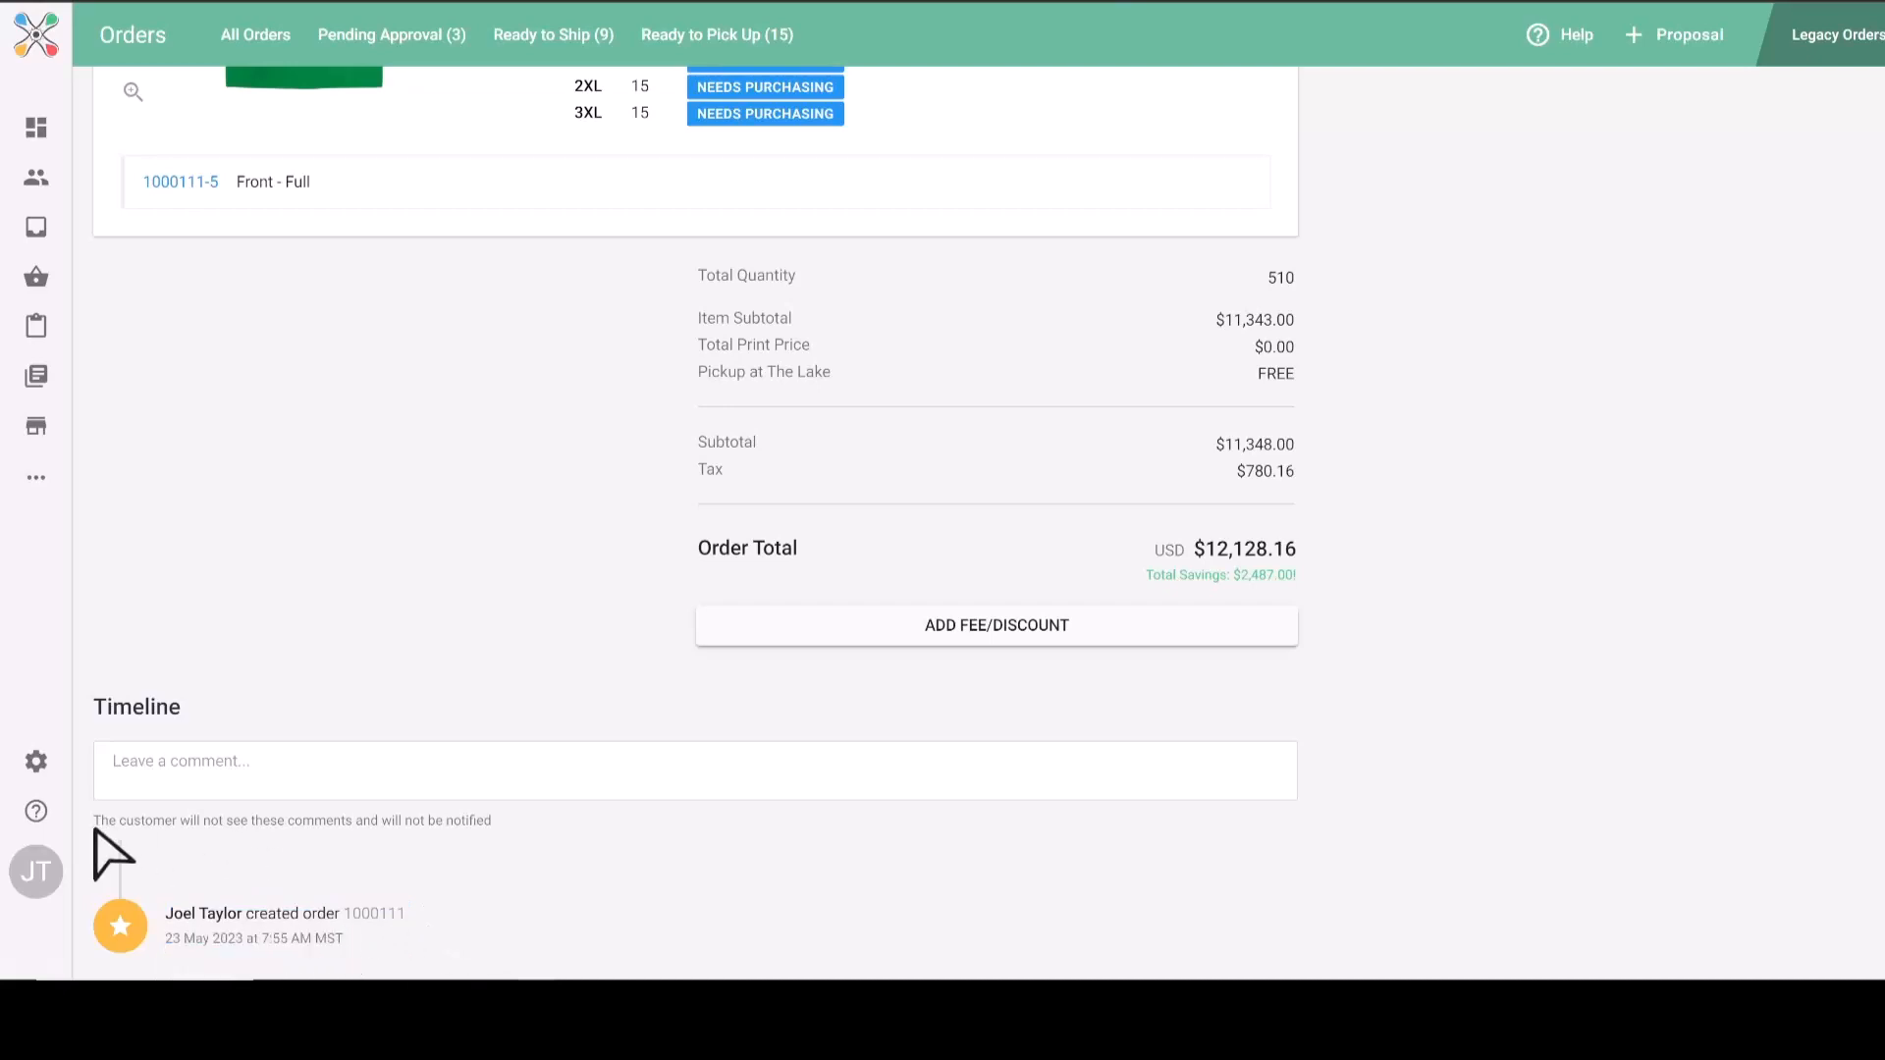
drag(96, 820, 483, 820)
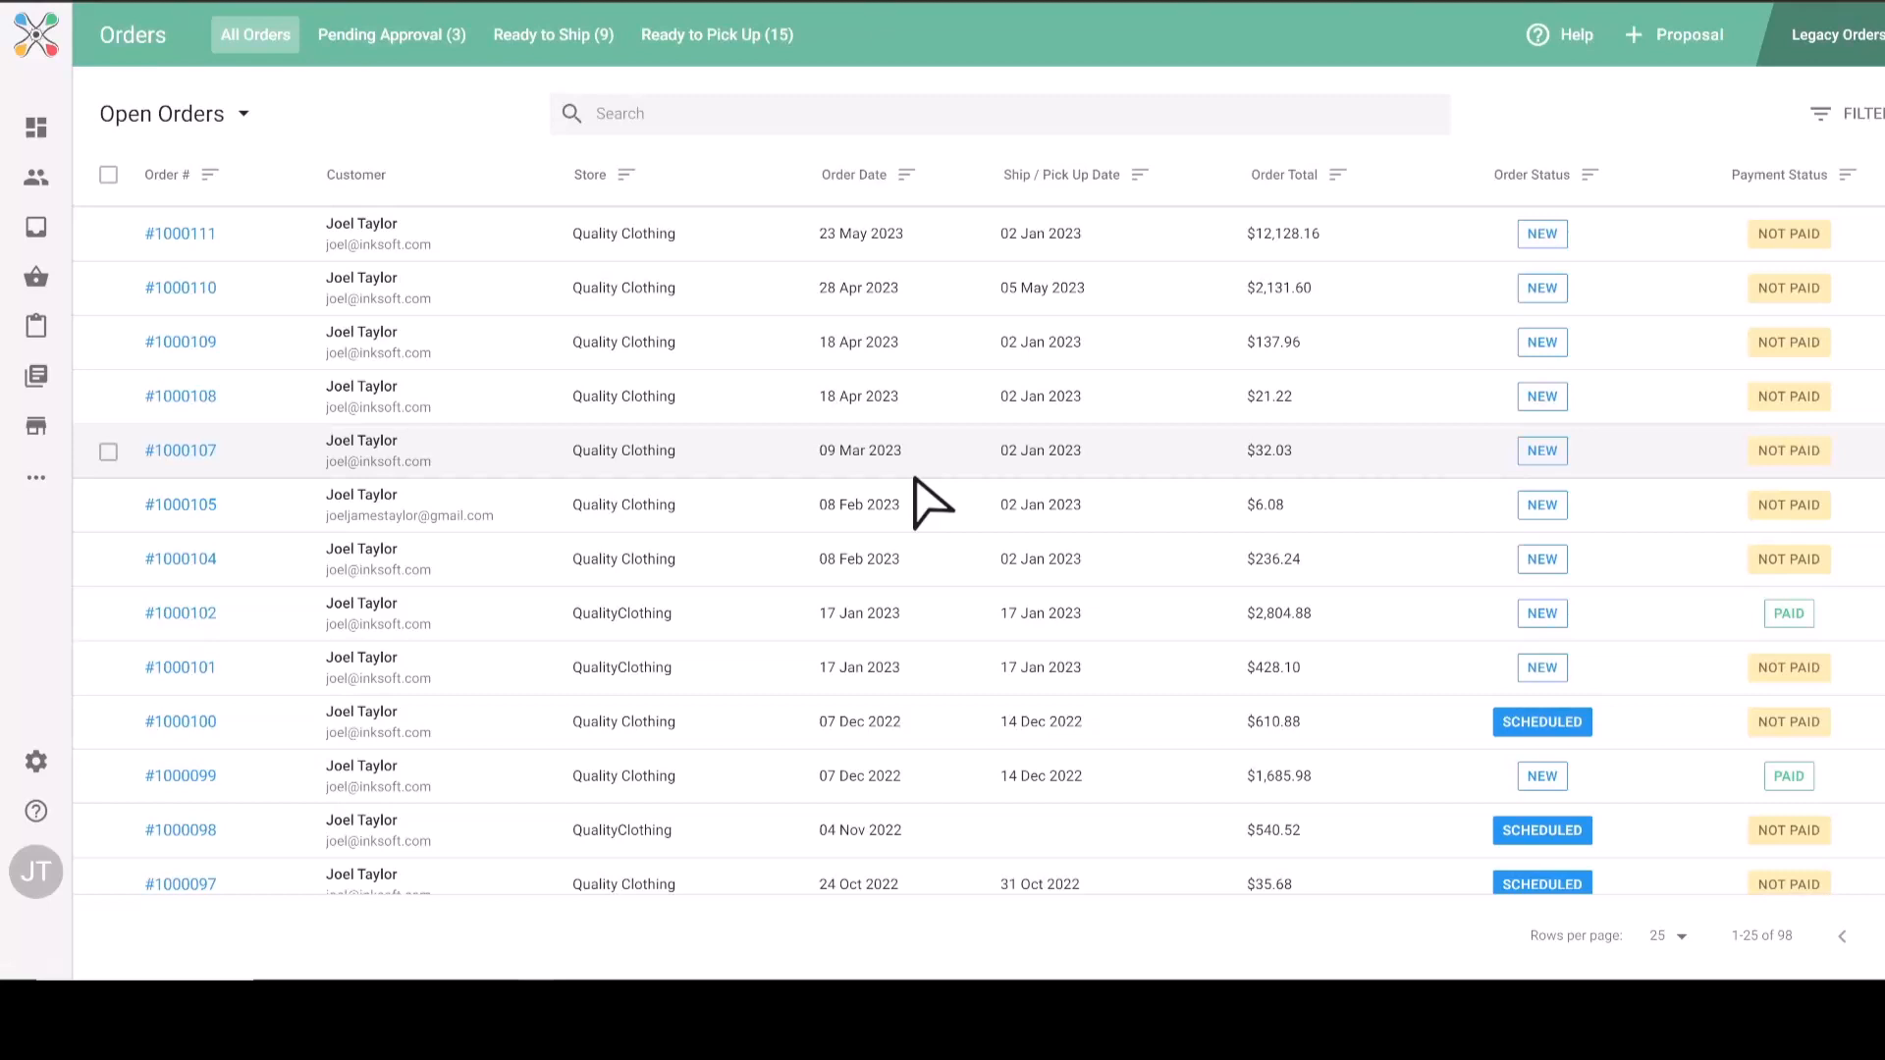
mouse_move(904, 486)
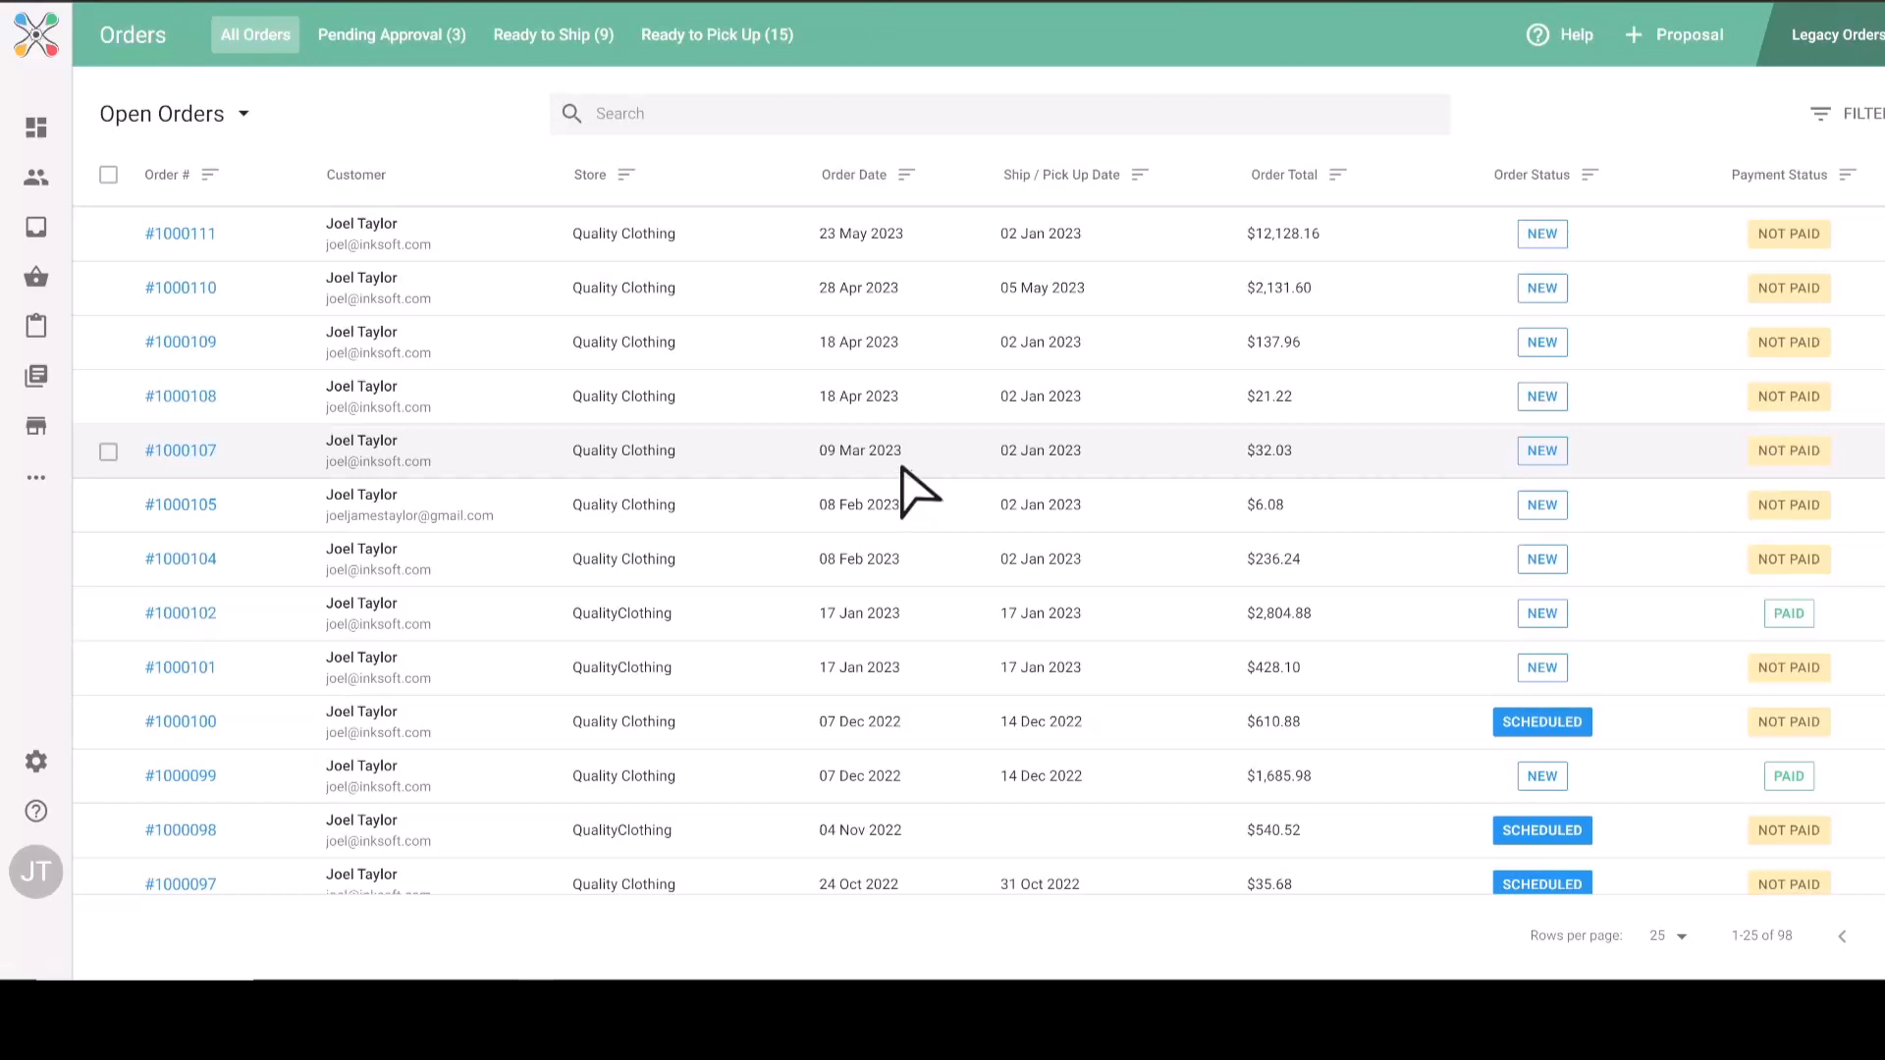
mouse_move(554, 34)
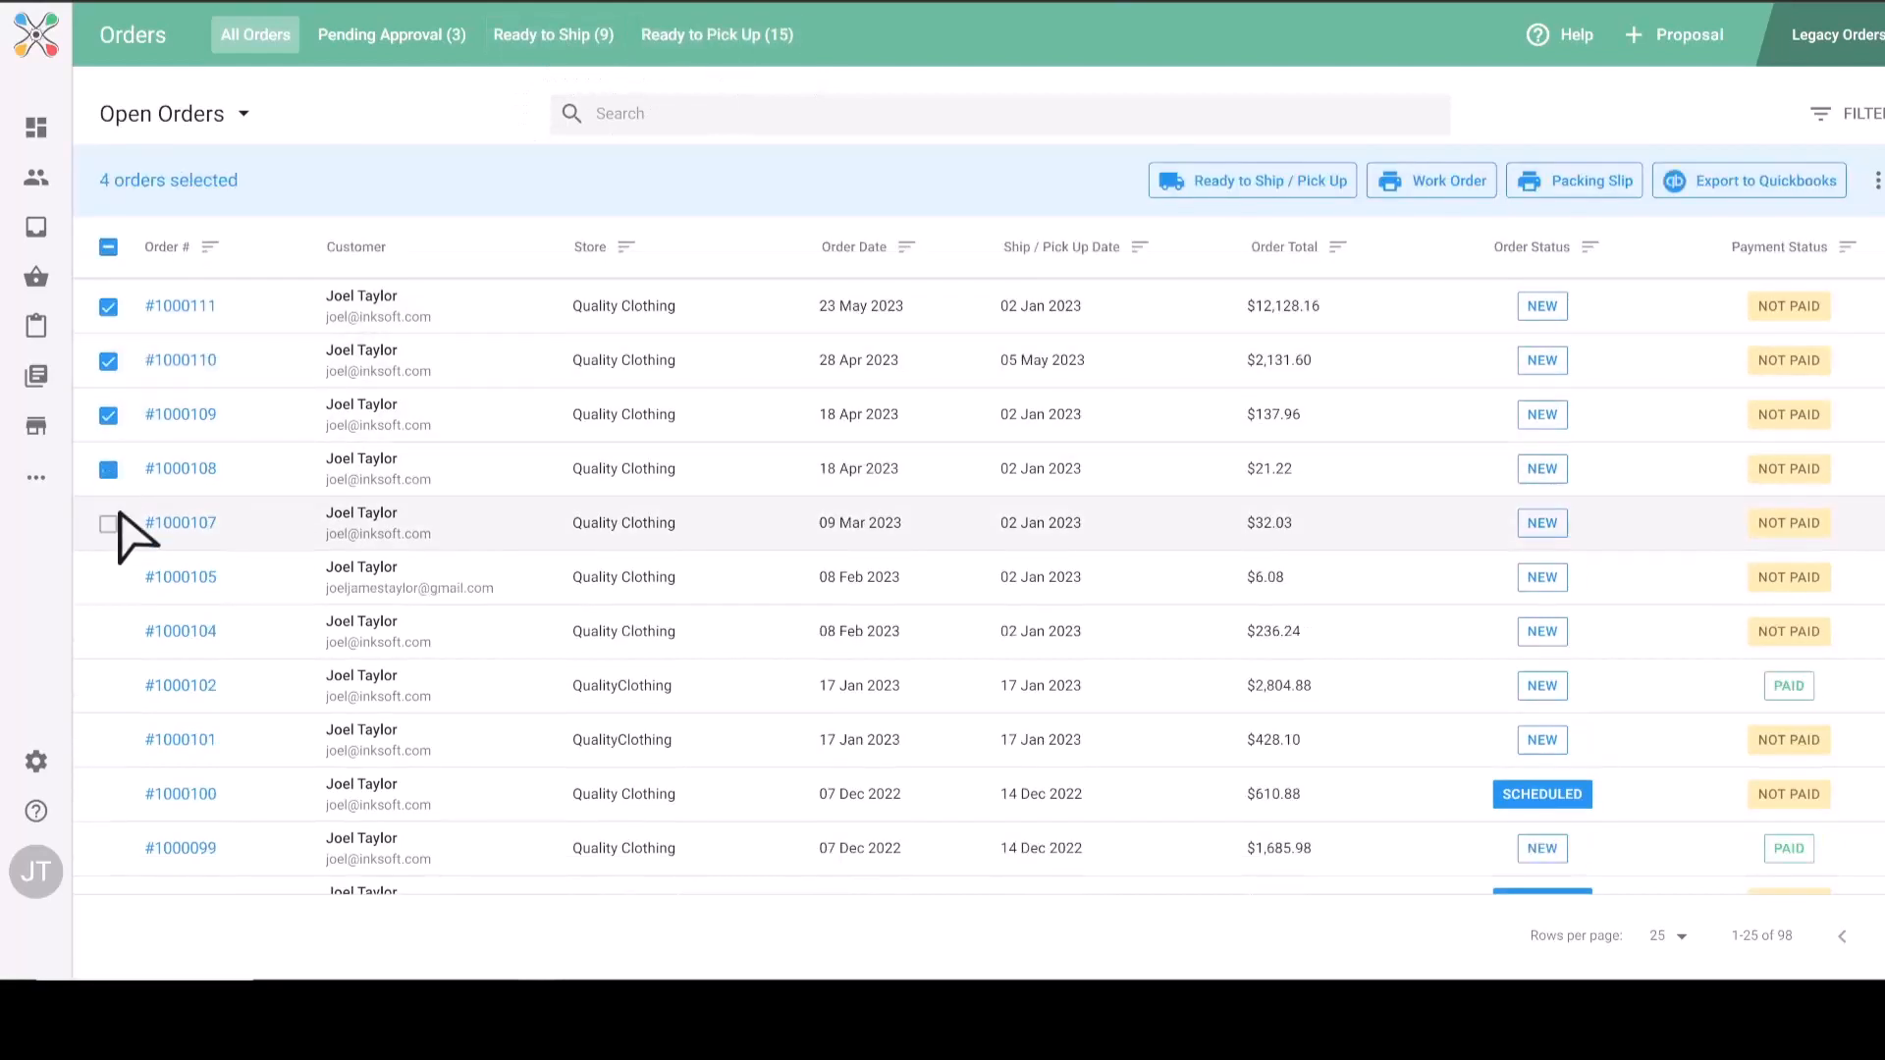
Tick order #1000107 to complete the selection of orders #1000111 through #1000107.
click(106, 523)
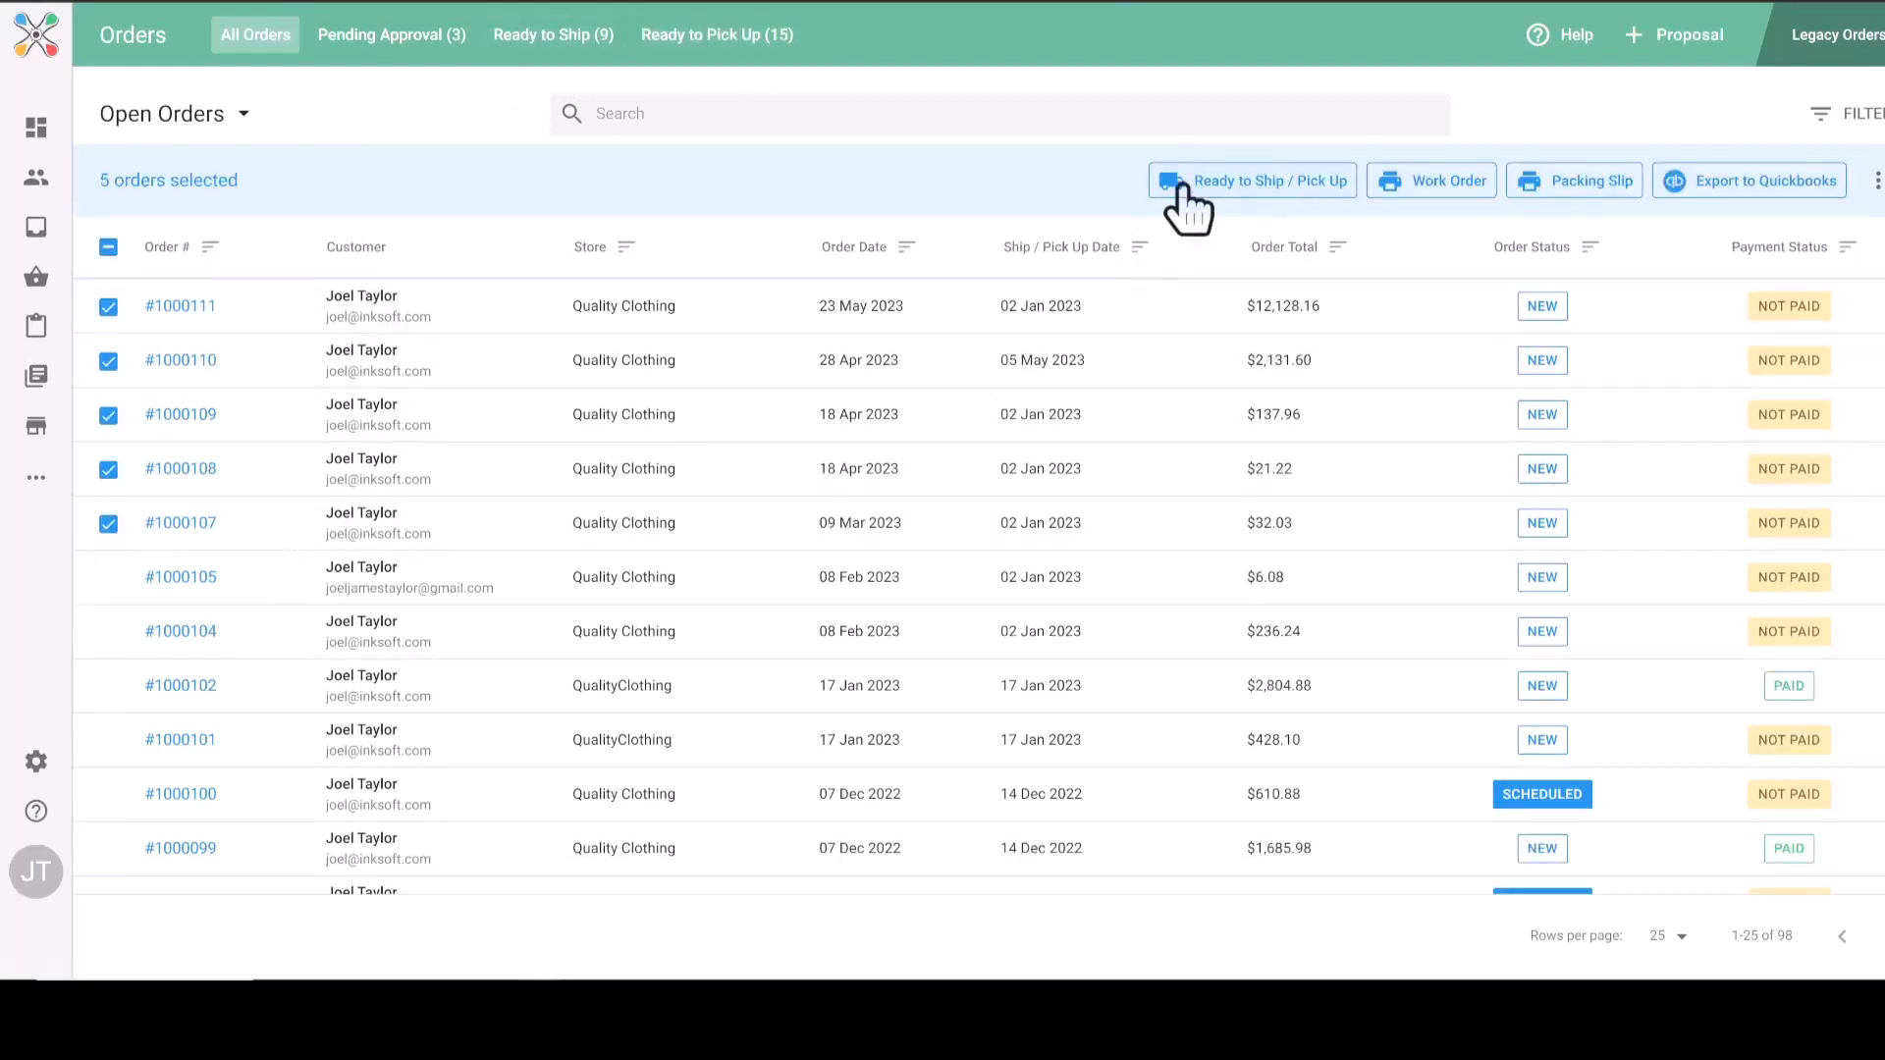
mouse_move(1308, 209)
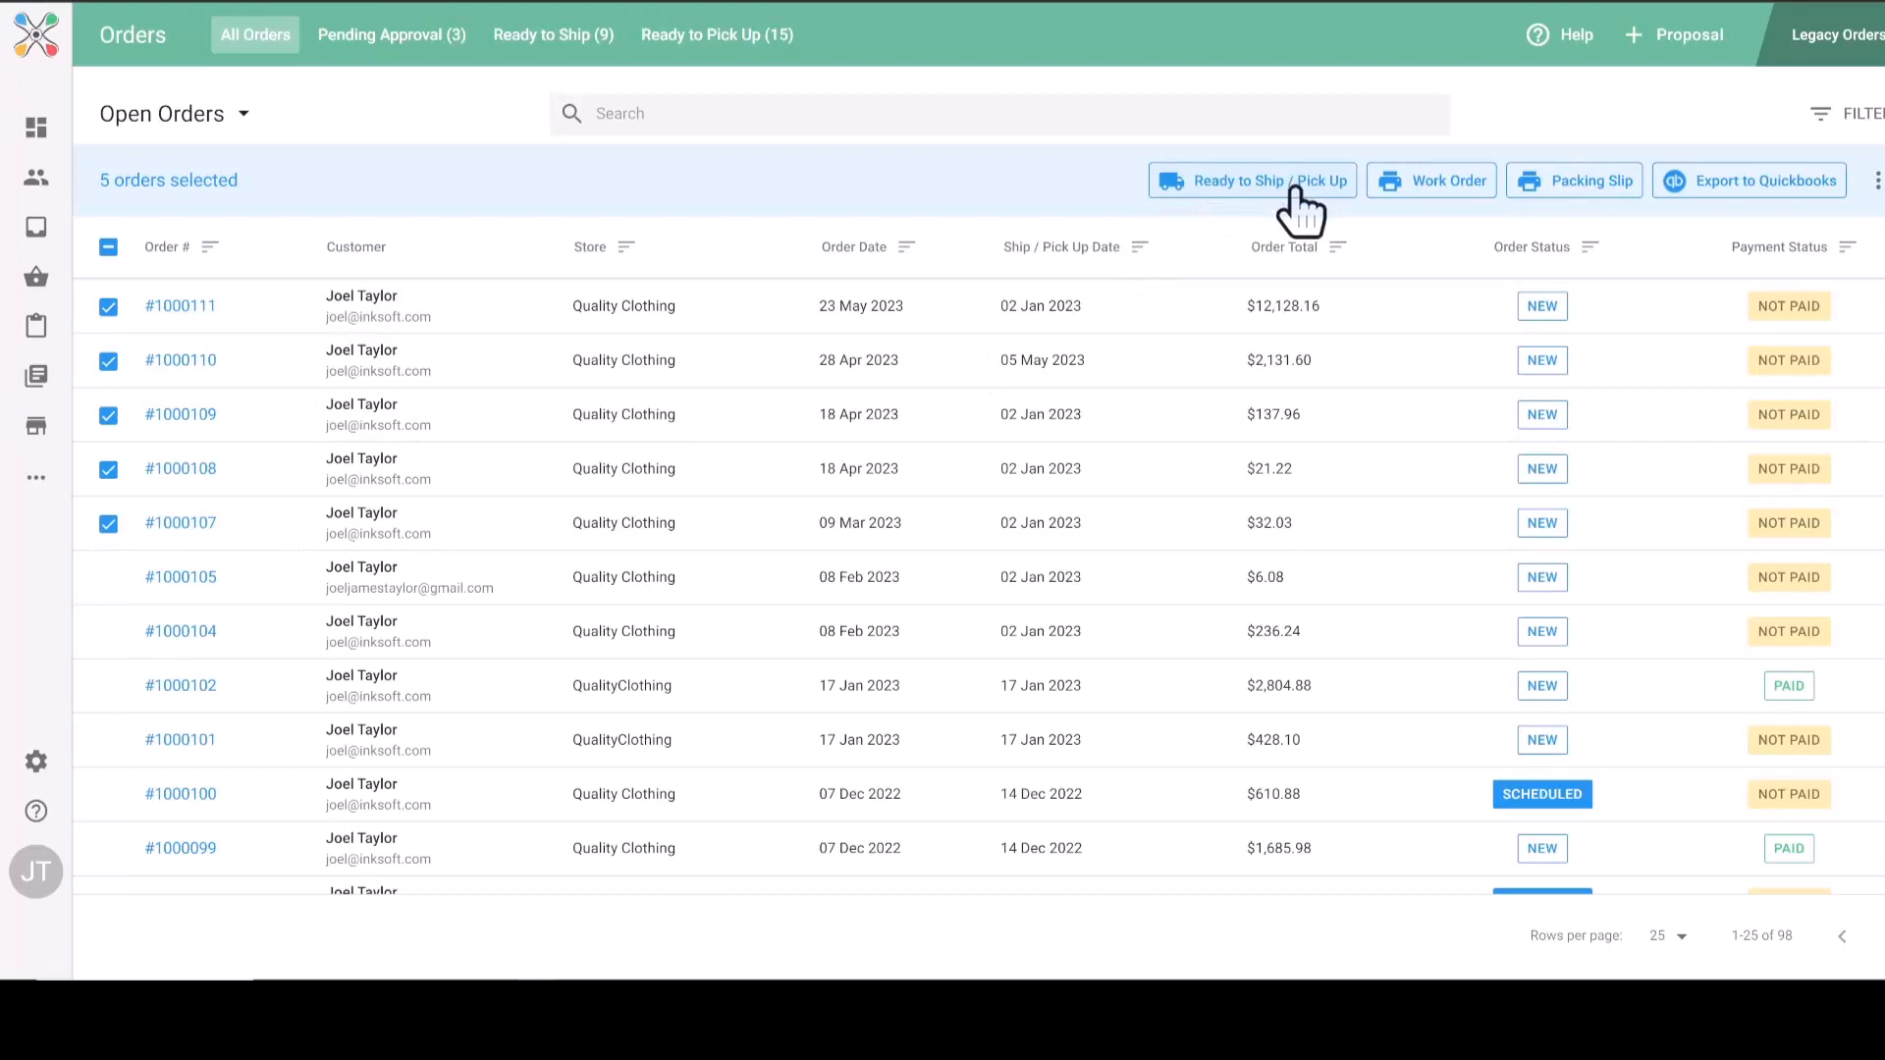
mouse_move(730, 36)
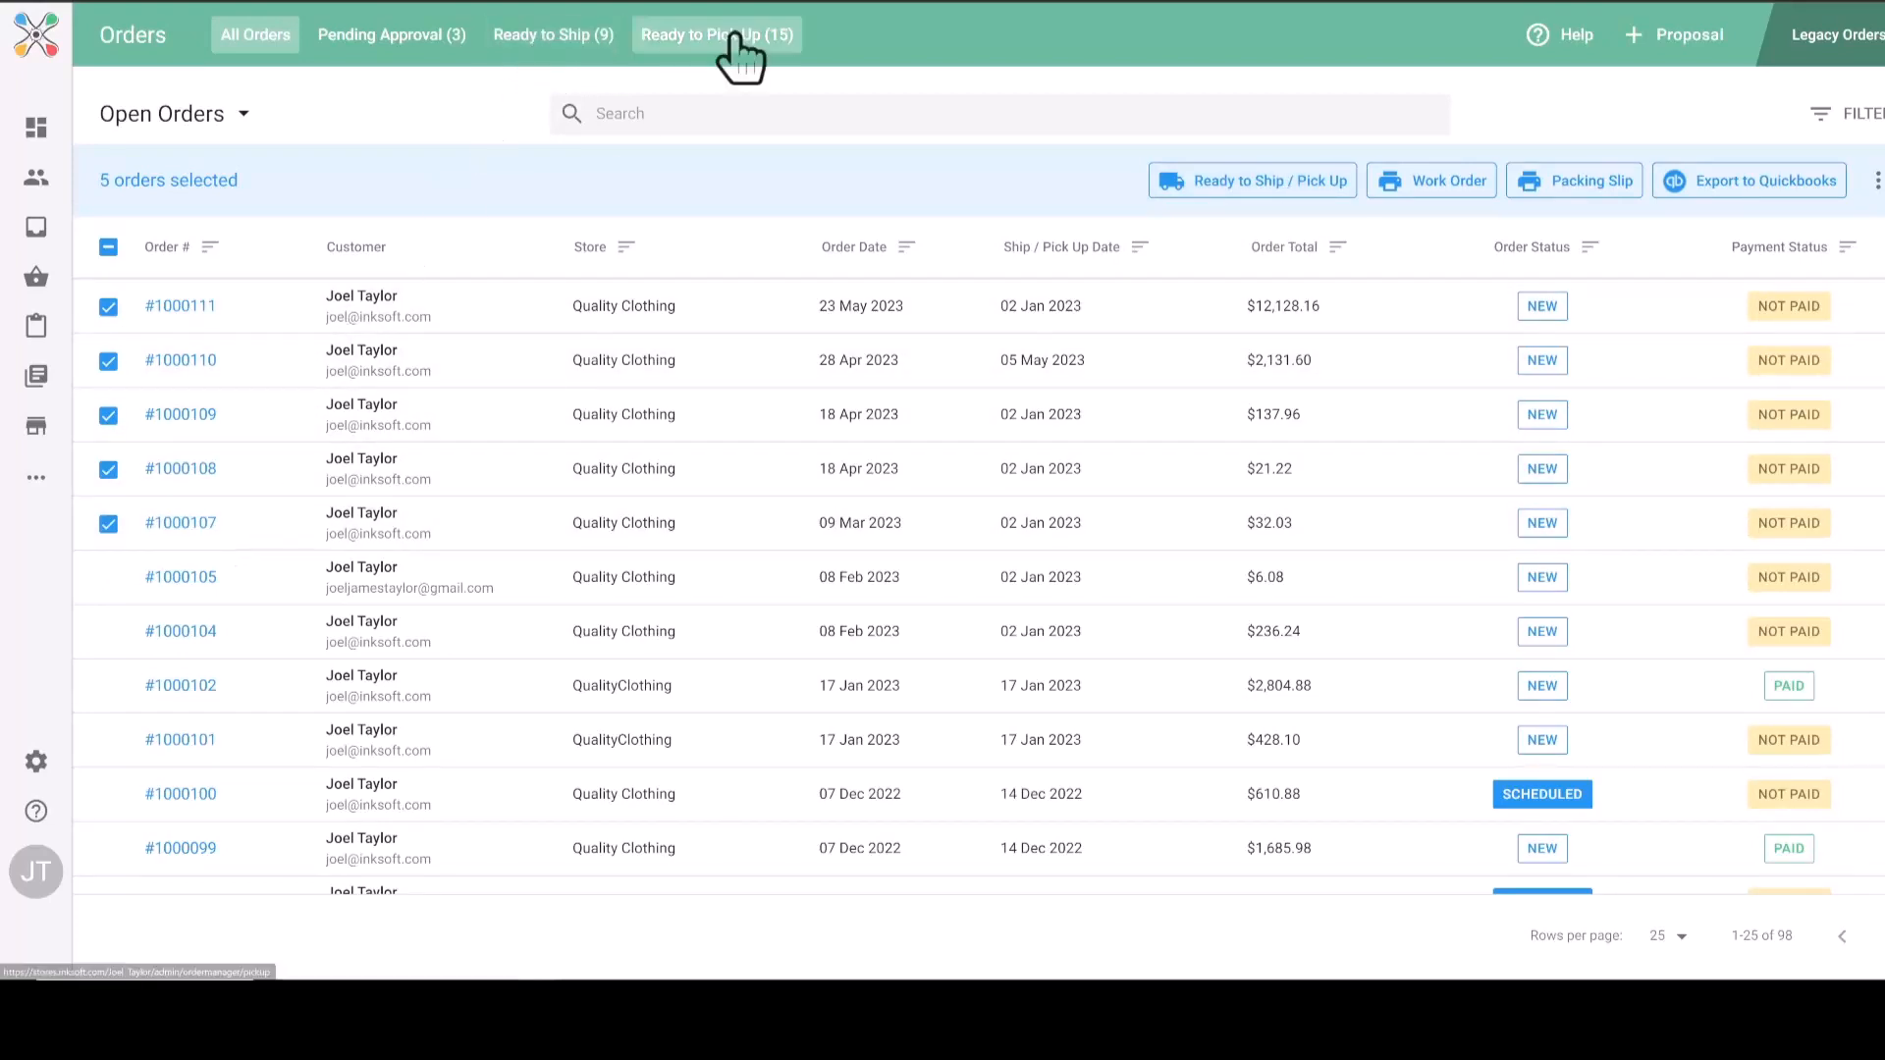